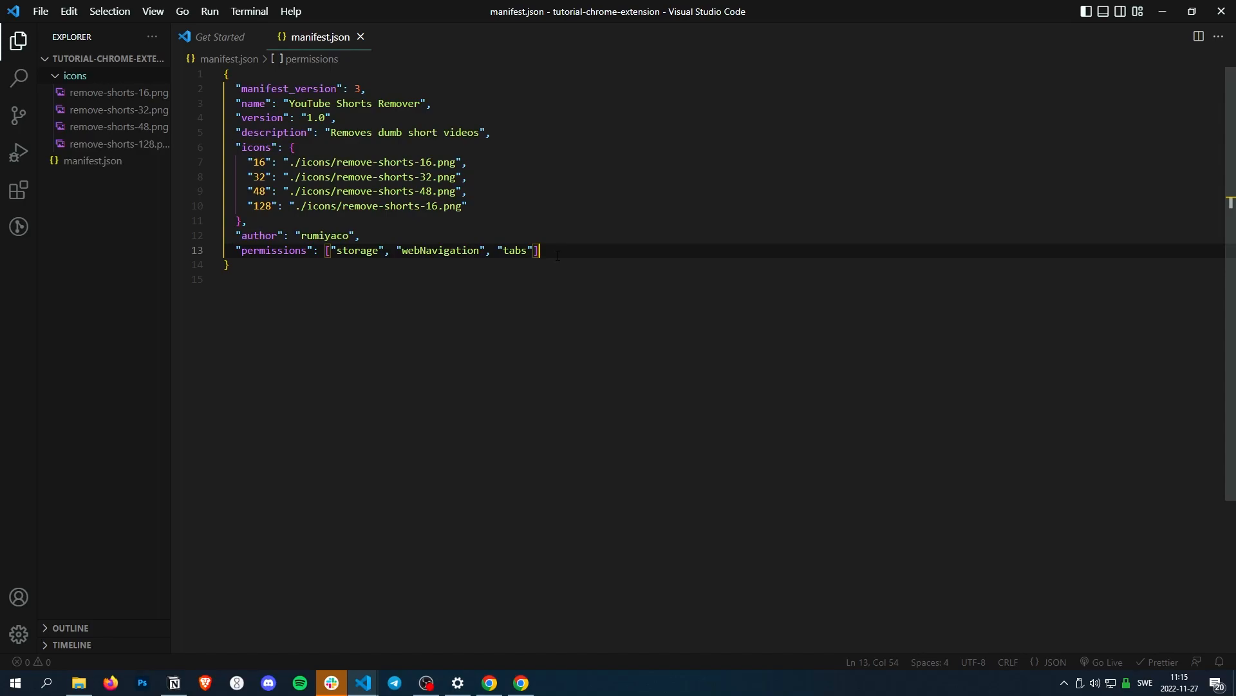
# Collapse the icons folder so only it and manifest.json remain listed.
pyautogui.click(75, 75)
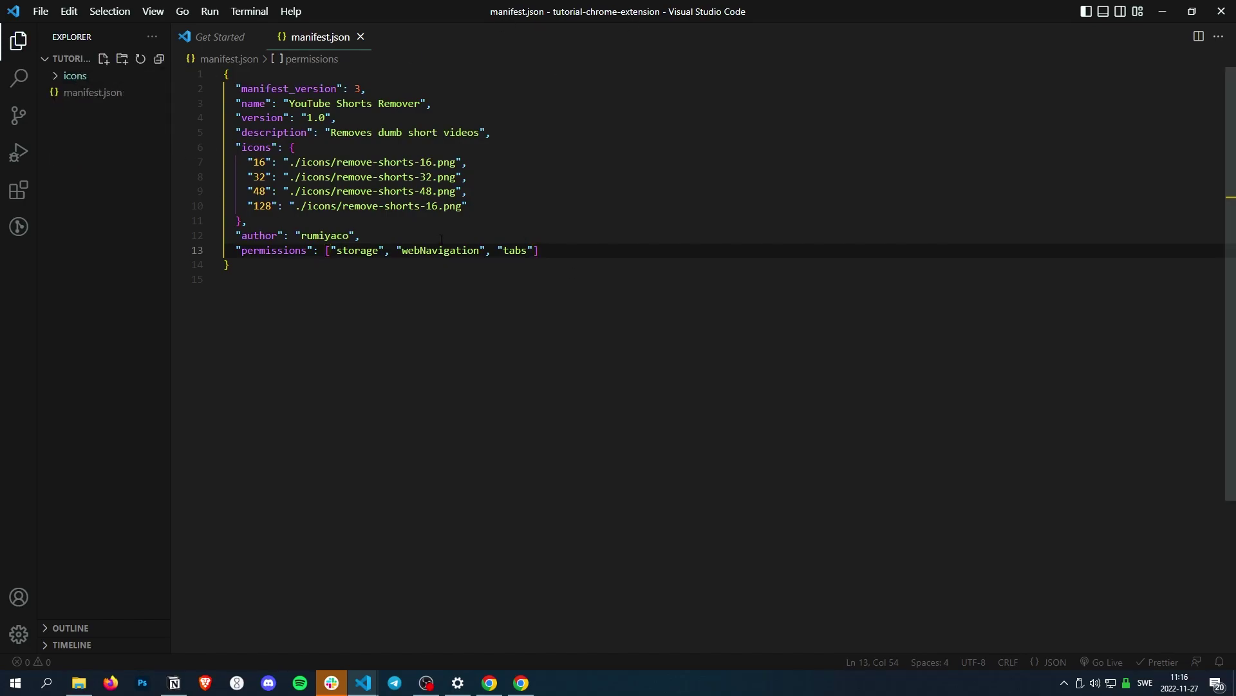
pyautogui.moveTo(254, 37)
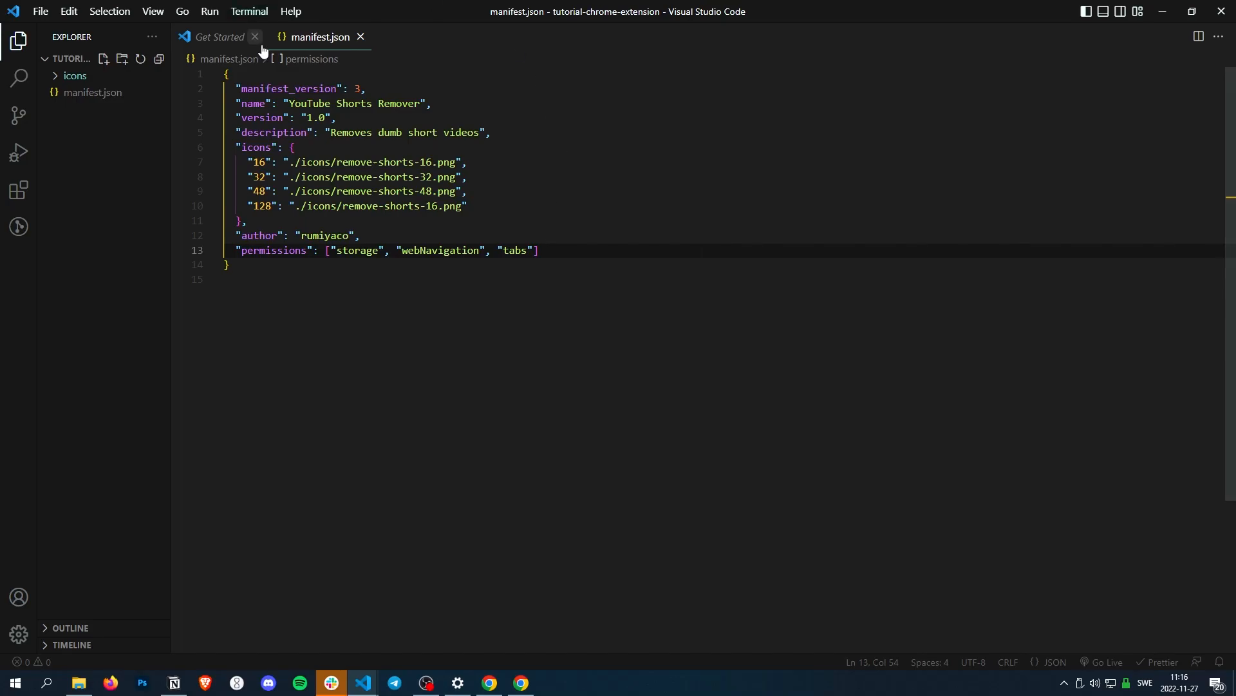
# Bring up the Reading time extension tutorial's opening overview in Chrome, then return to the editor.
pyautogui.click(488, 683)
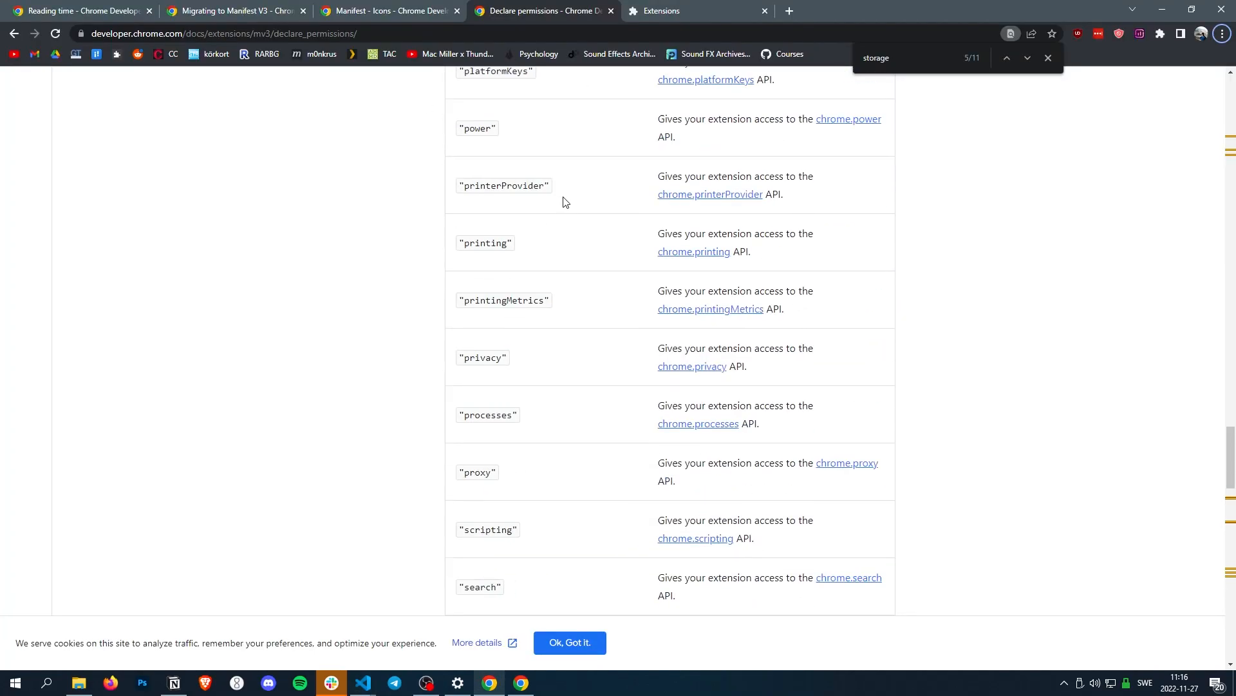
pyautogui.click(78, 10)
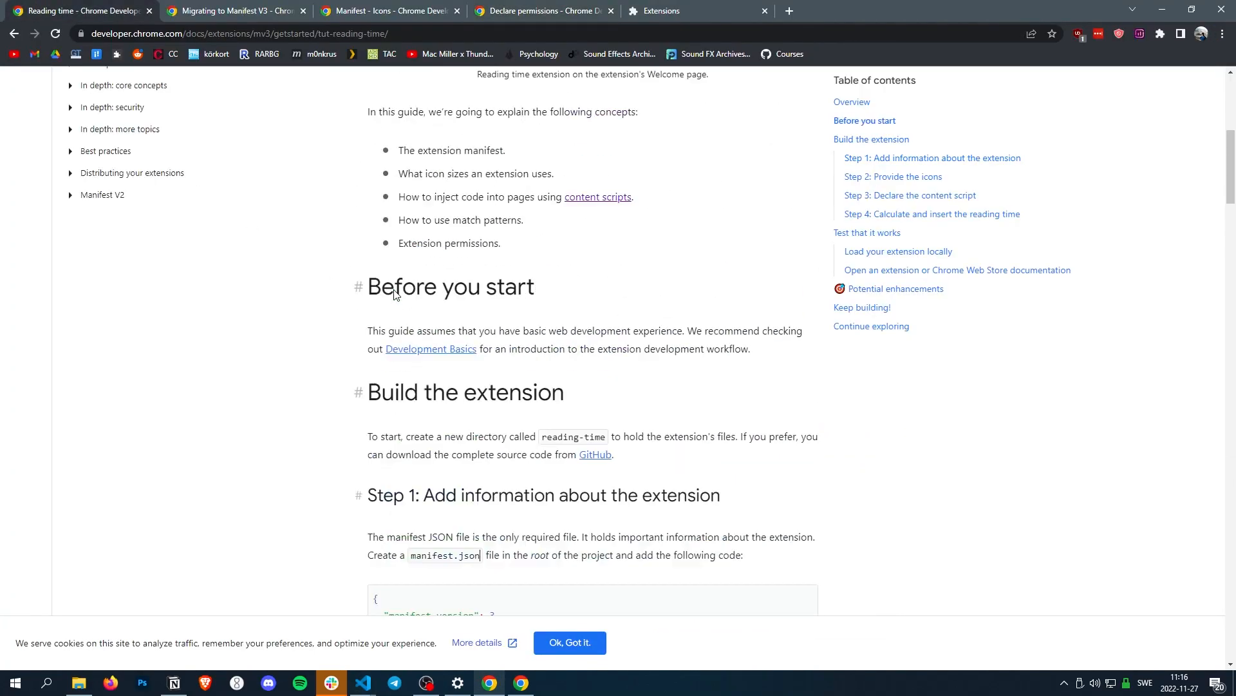
pyautogui.scroll(3)
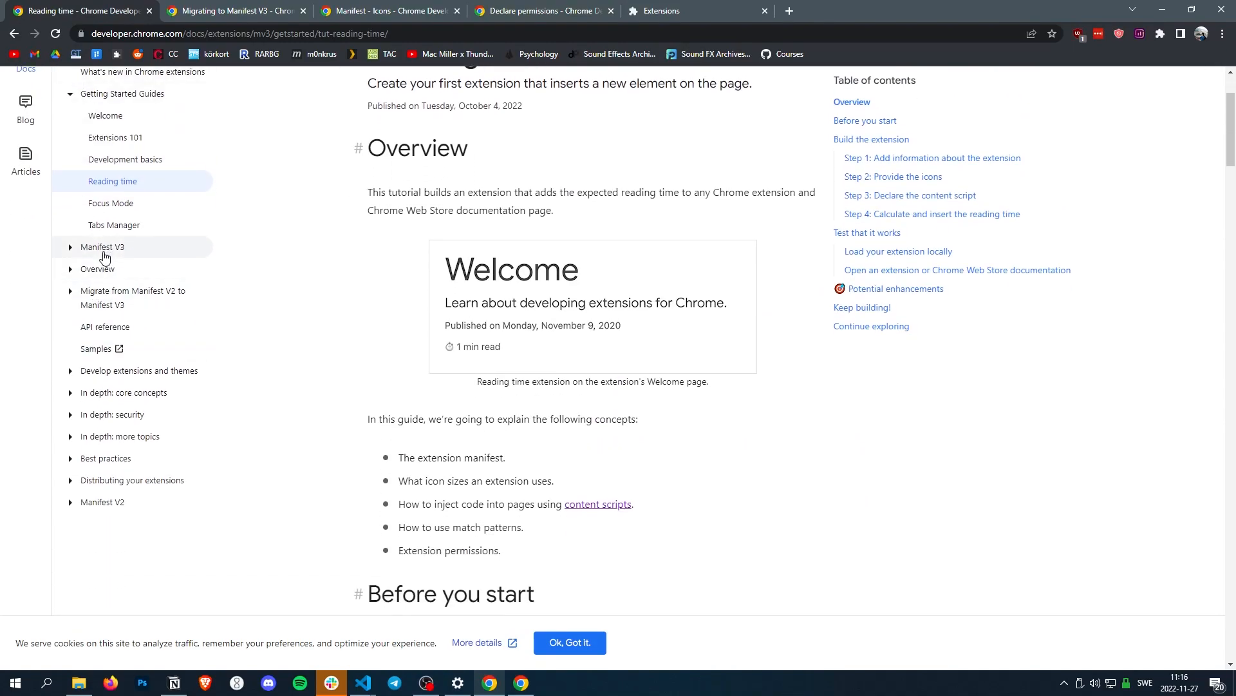
pyautogui.press('alt+tab')
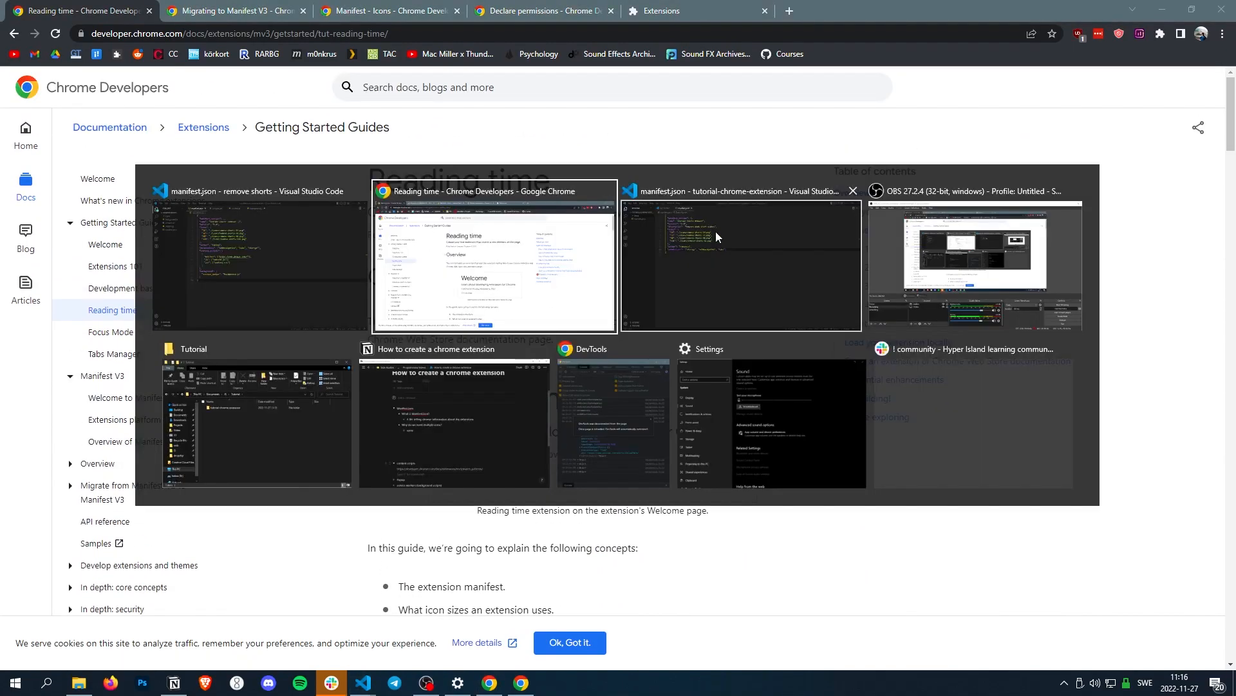
pyautogui.click(742, 264)
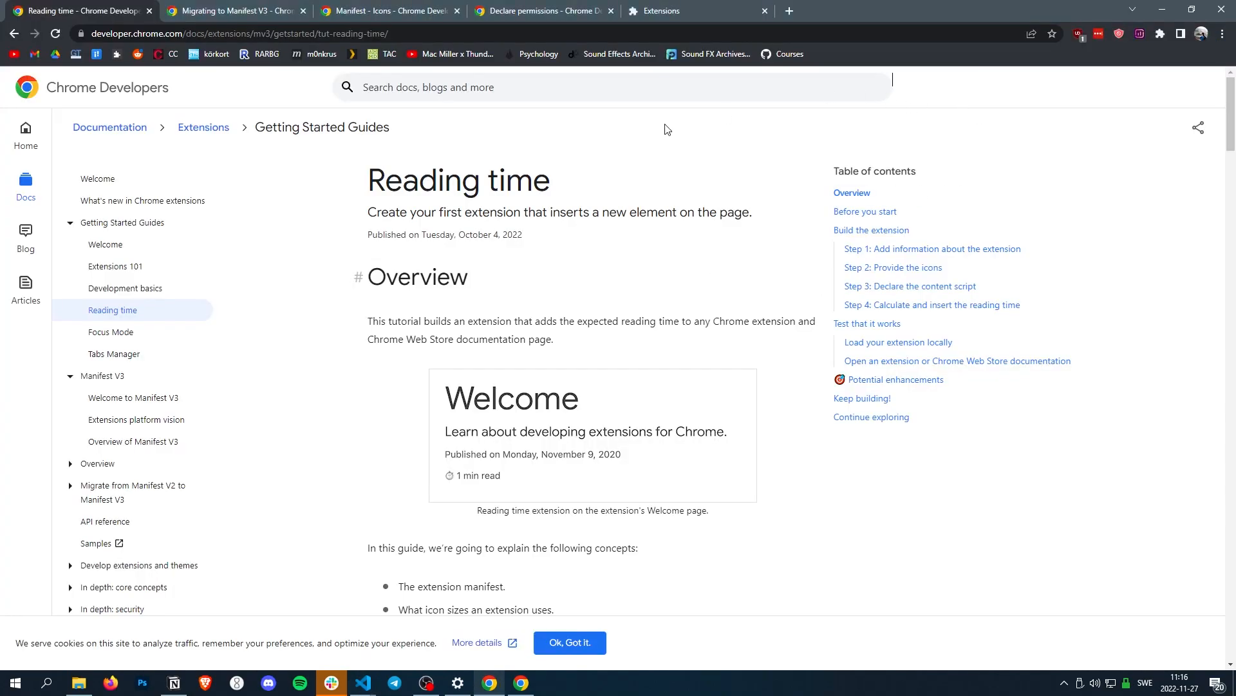
pyautogui.moveTo(1073, 41)
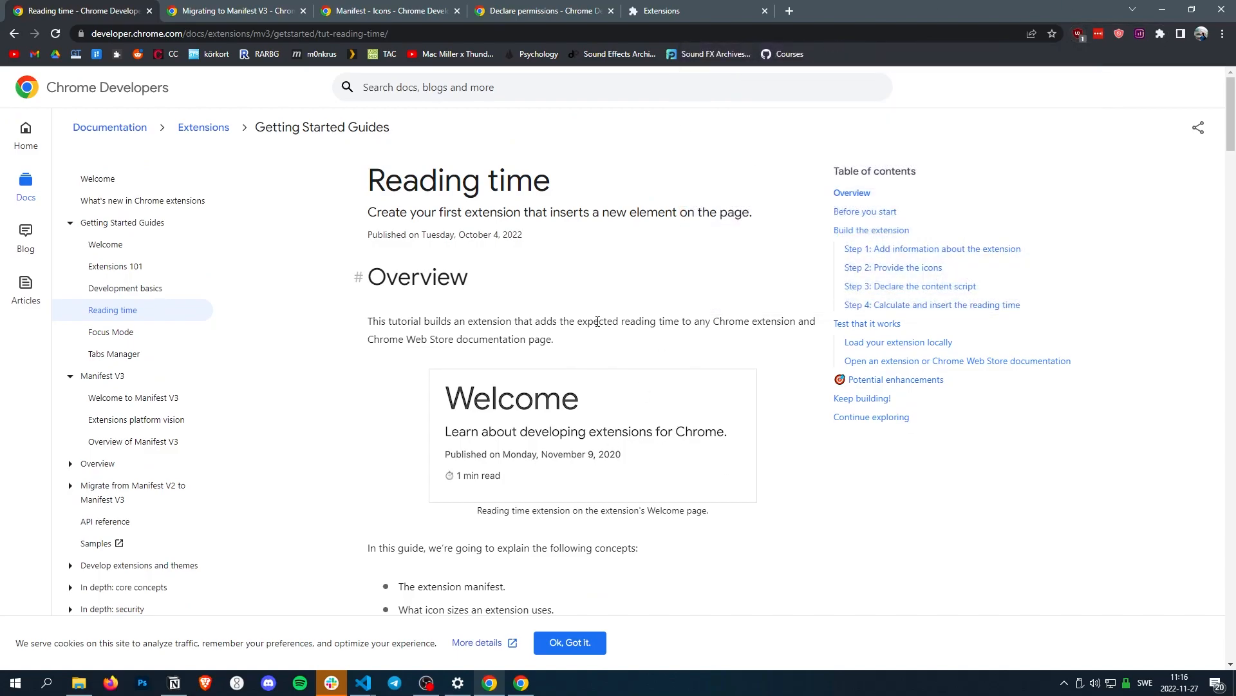
pyautogui.click(362, 683)
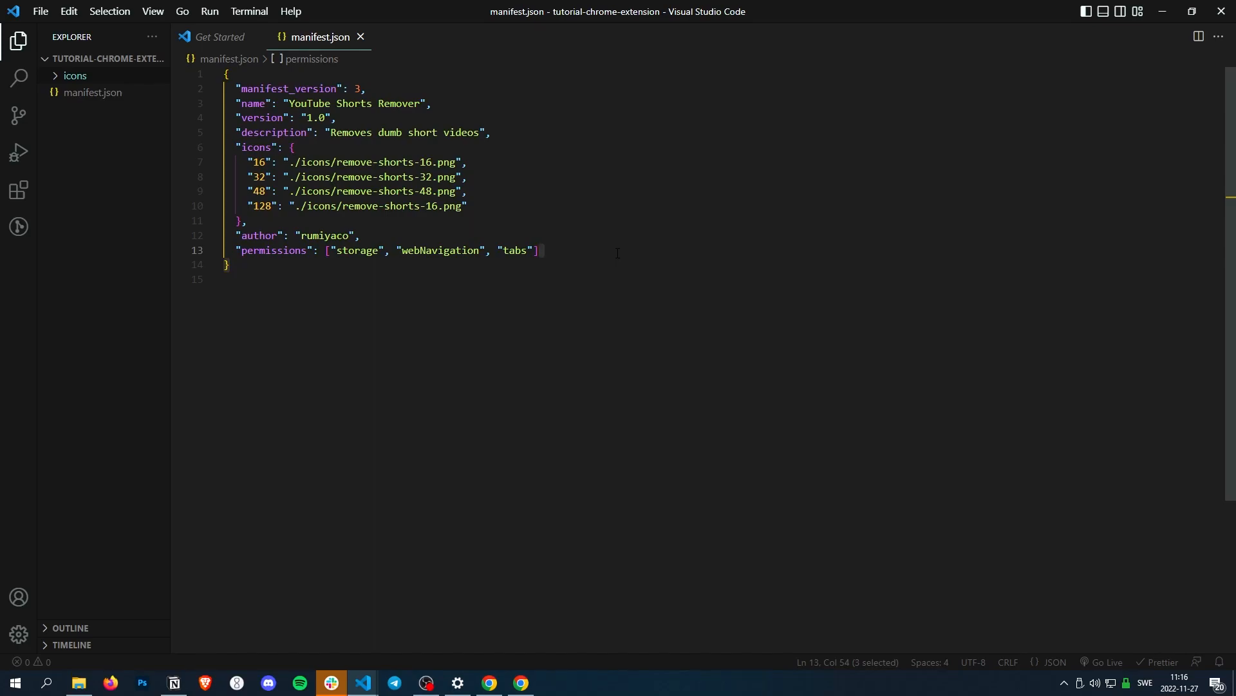
pyautogui.moveTo(697, 257)
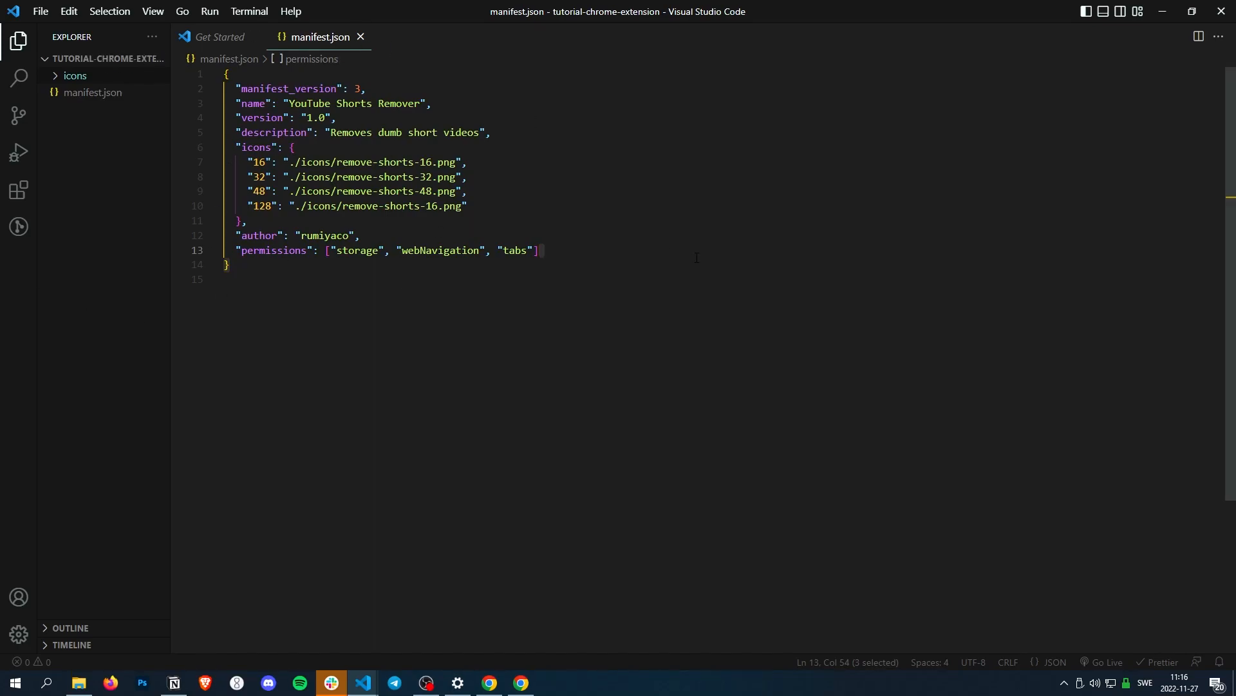
# Start a new "content_script" key after the permissions array in manifest.json.
pyautogui.write(',')
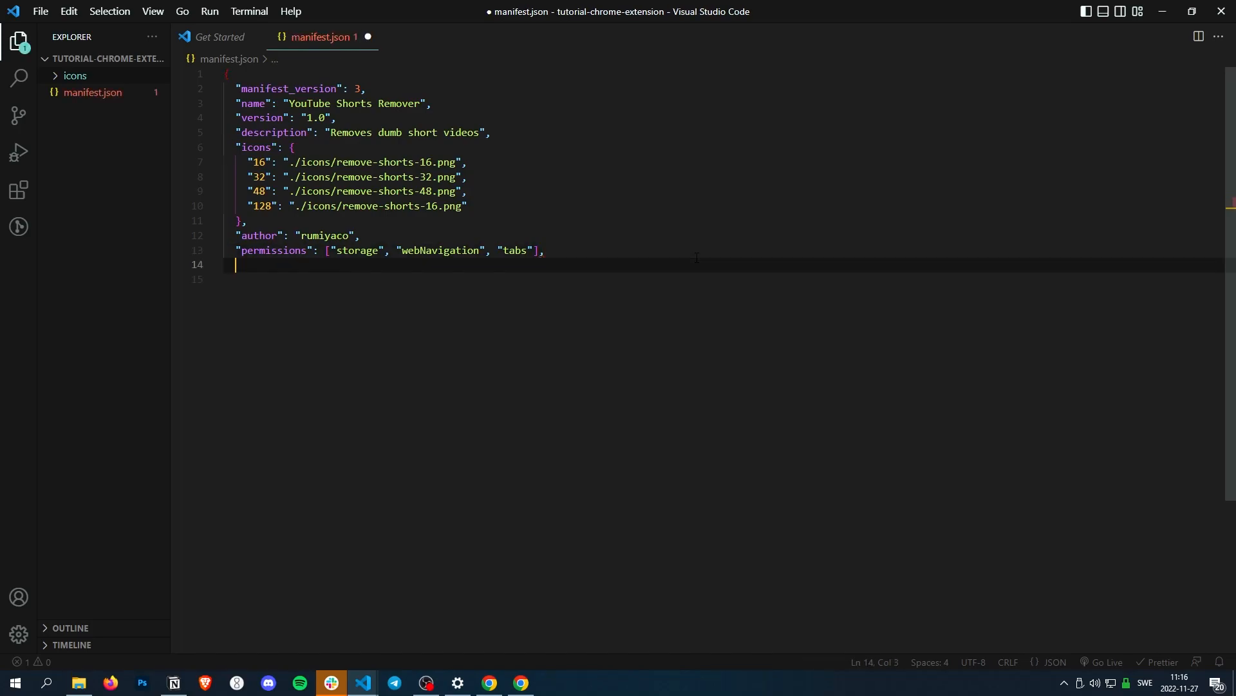
pyautogui.moveTo(450, 453)
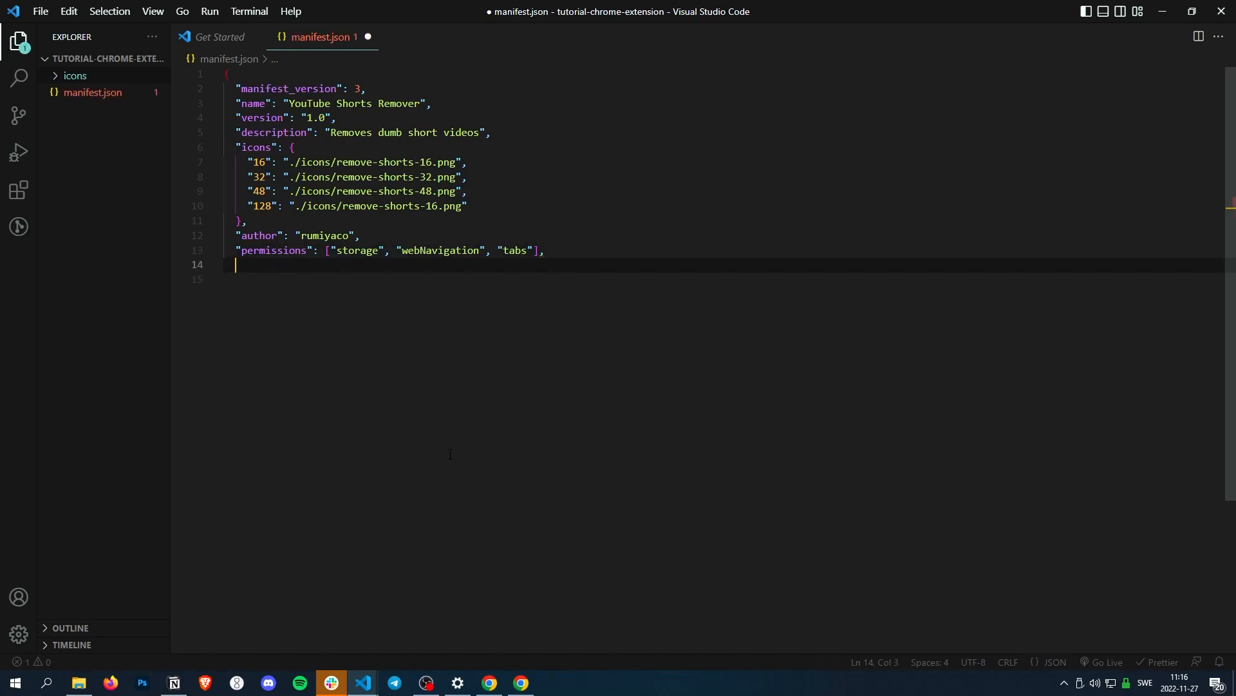
pyautogui.press('ctrl+s')
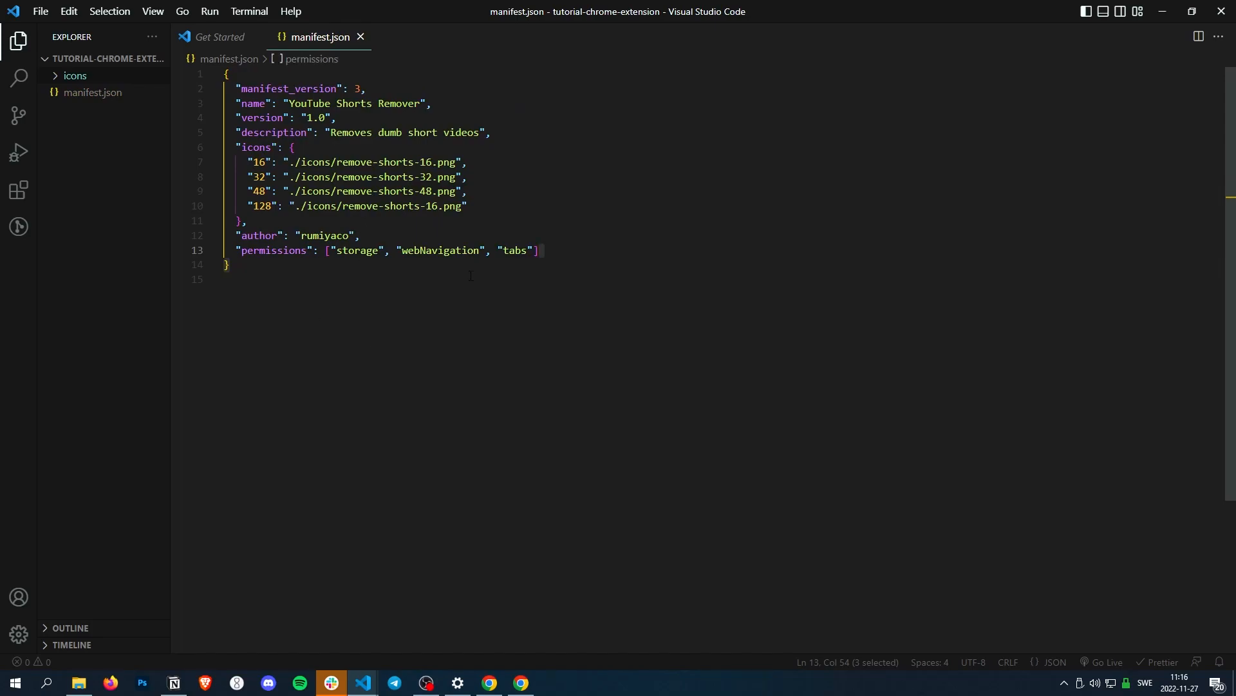
pyautogui.click(540, 250)
pyautogui.write('"content_script":')
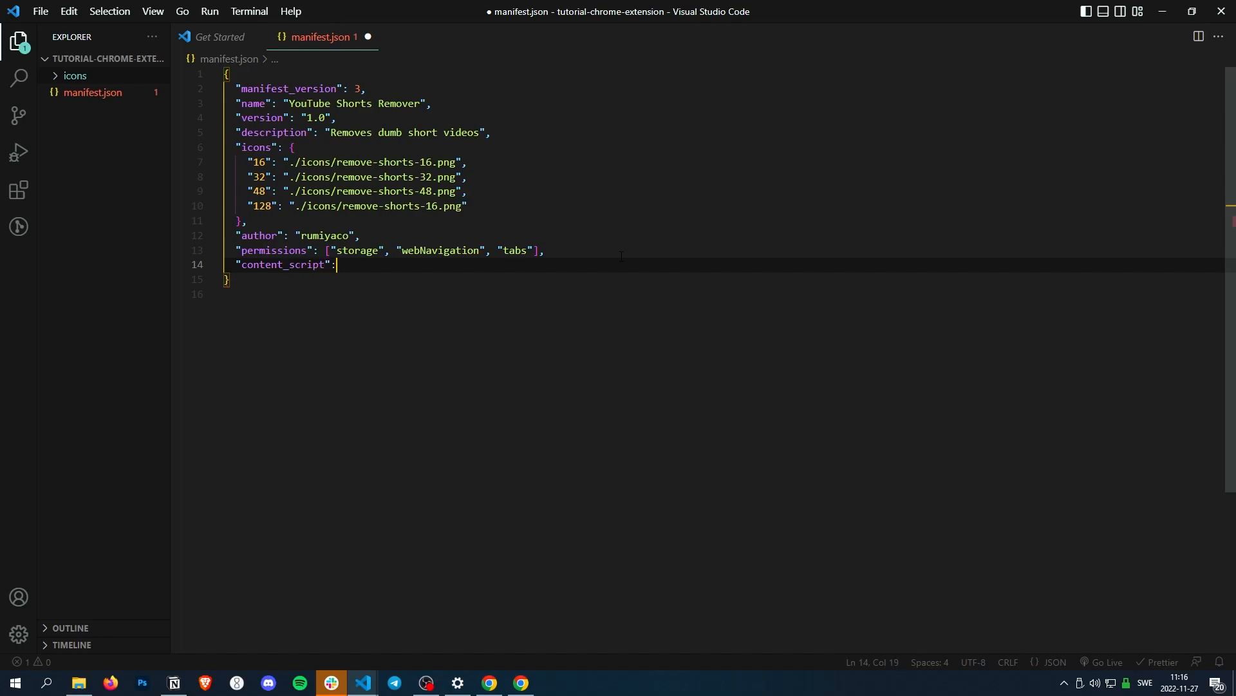
# Make "content_scripts" an array holding one empty object ready for properties.
pyautogui.write('""')
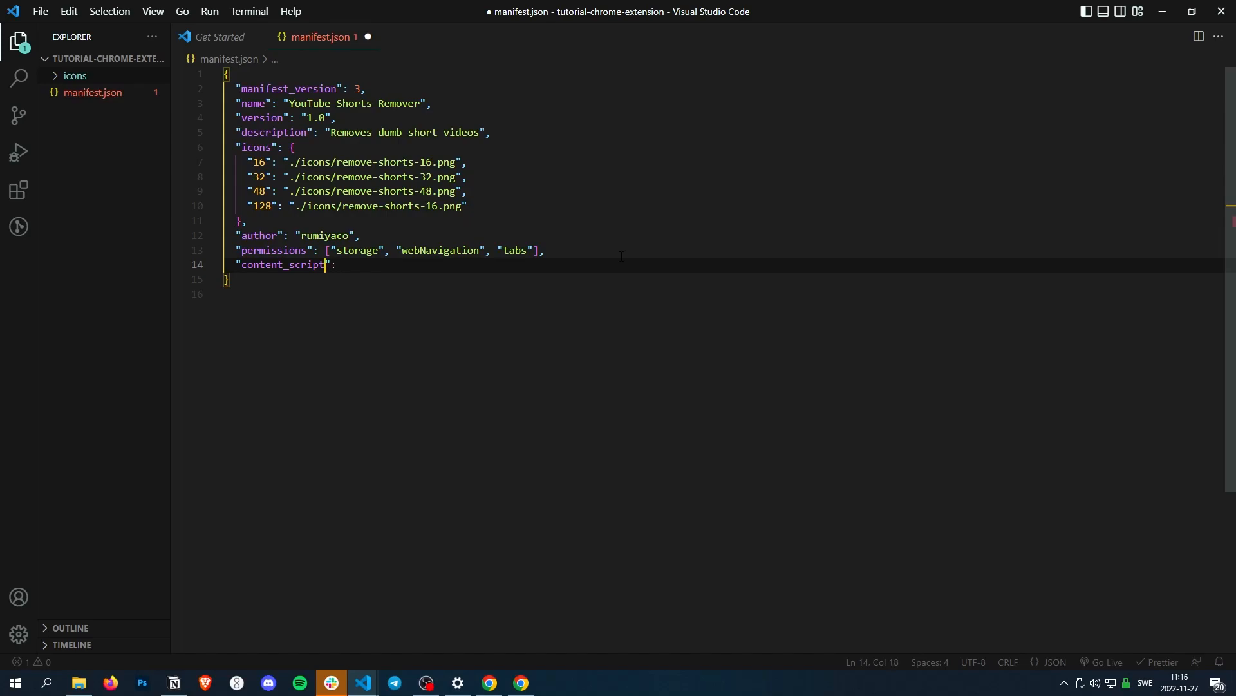
pyautogui.write('s')
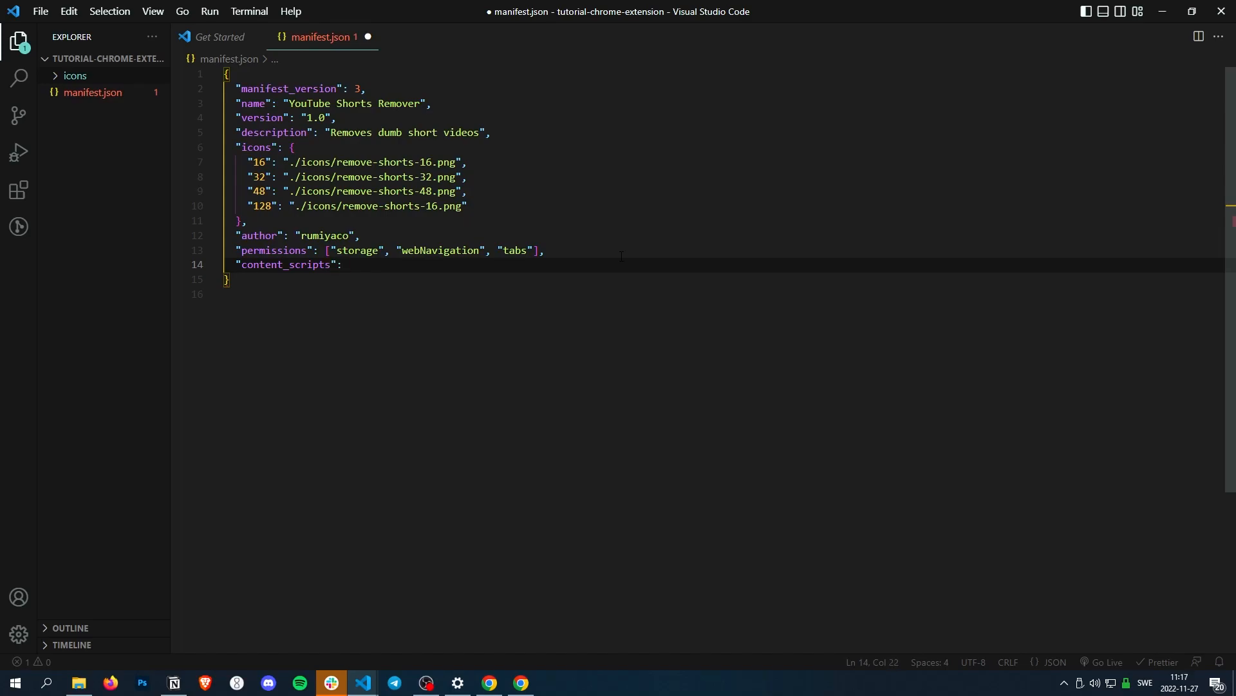
pyautogui.write('[')
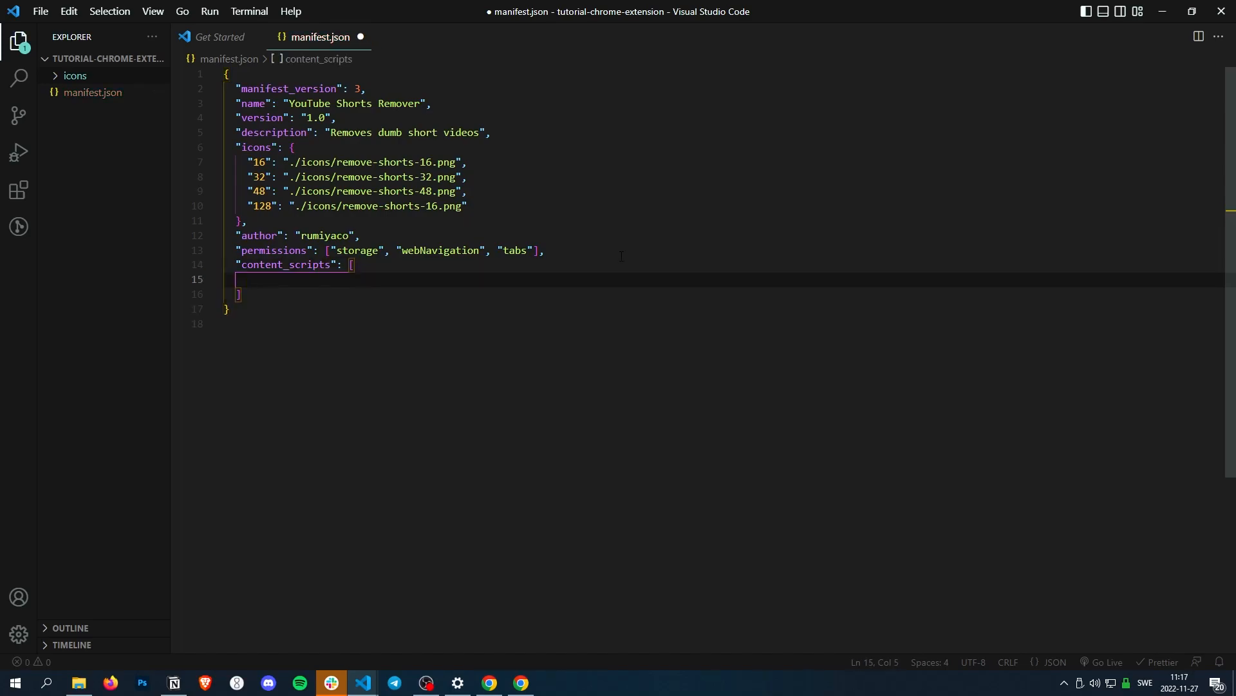
pyautogui.write('{}')
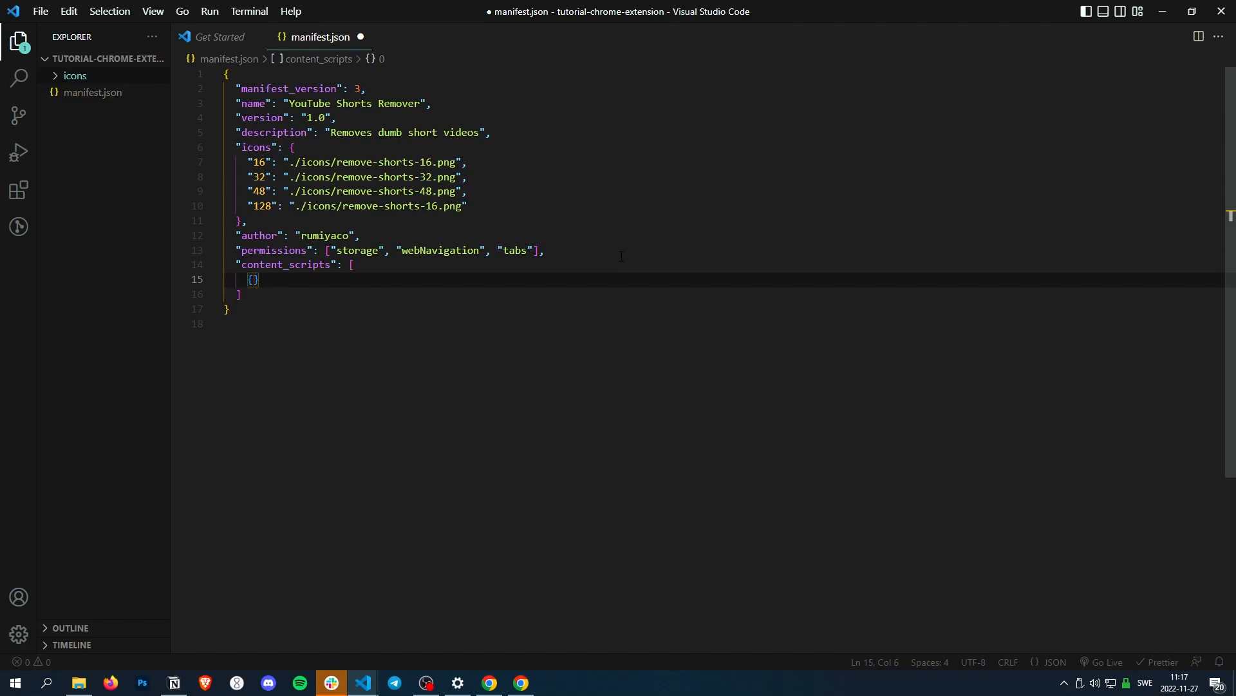
pyautogui.press('Enter')
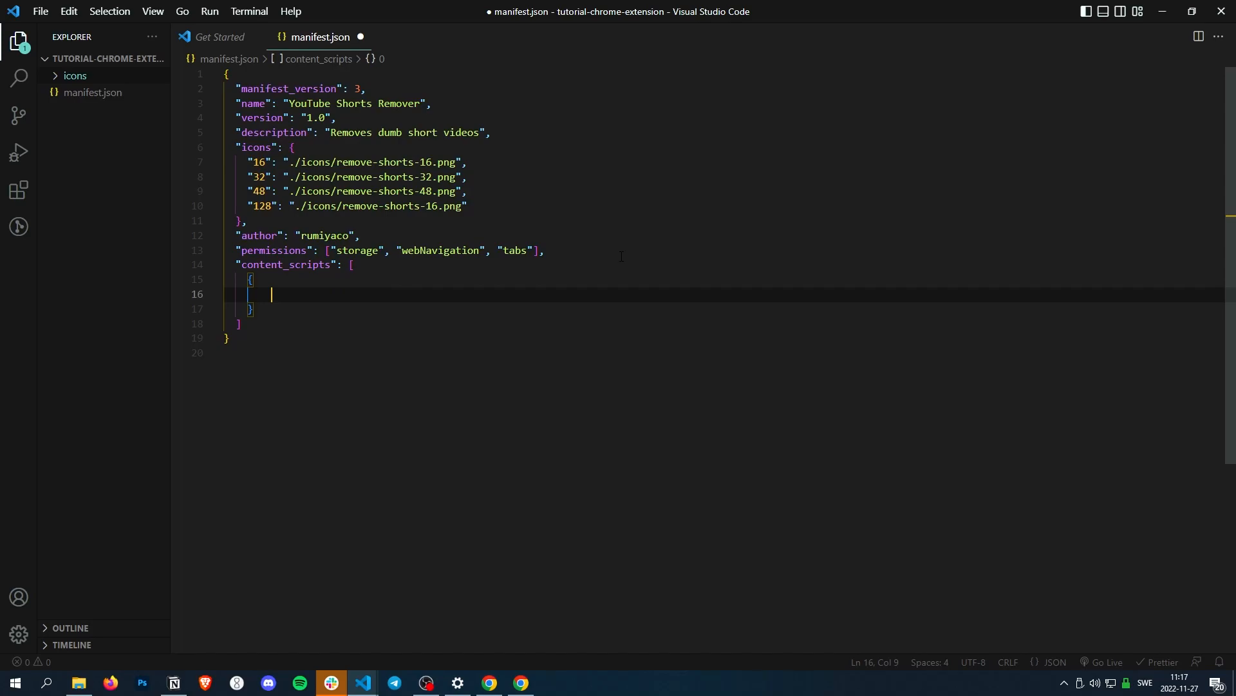
pyautogui.write('"matches"')
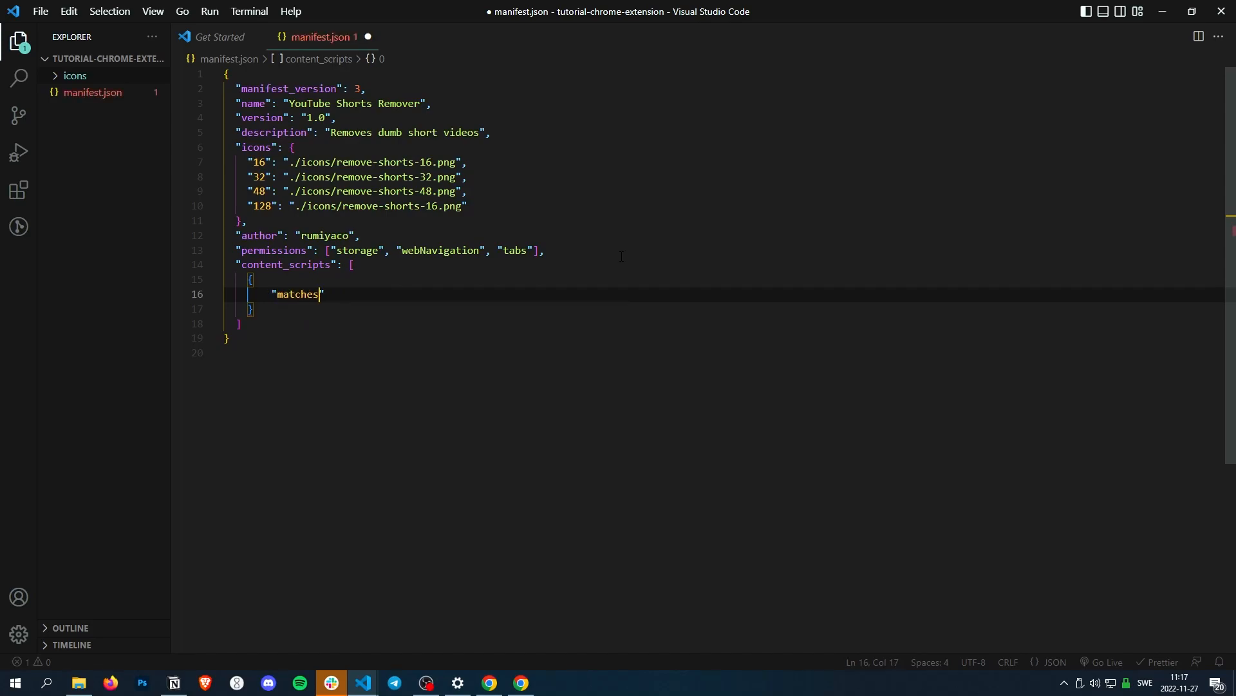
pyautogui.write(': ""')
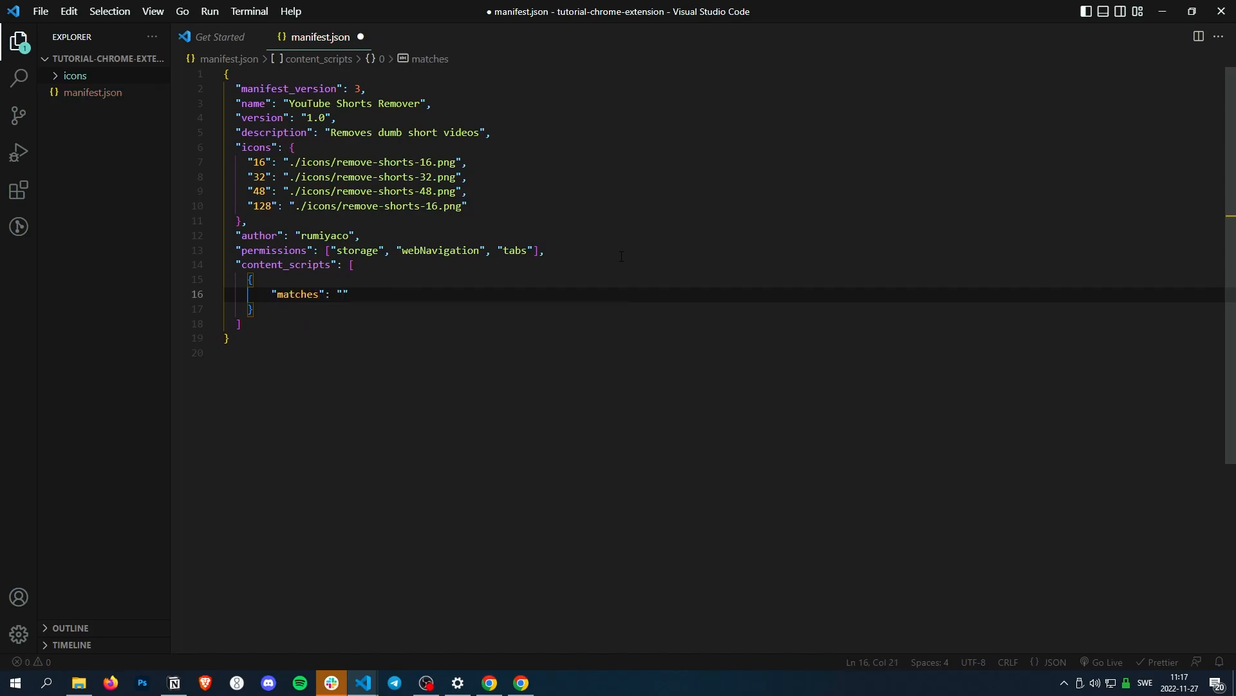
pyautogui.write('[')
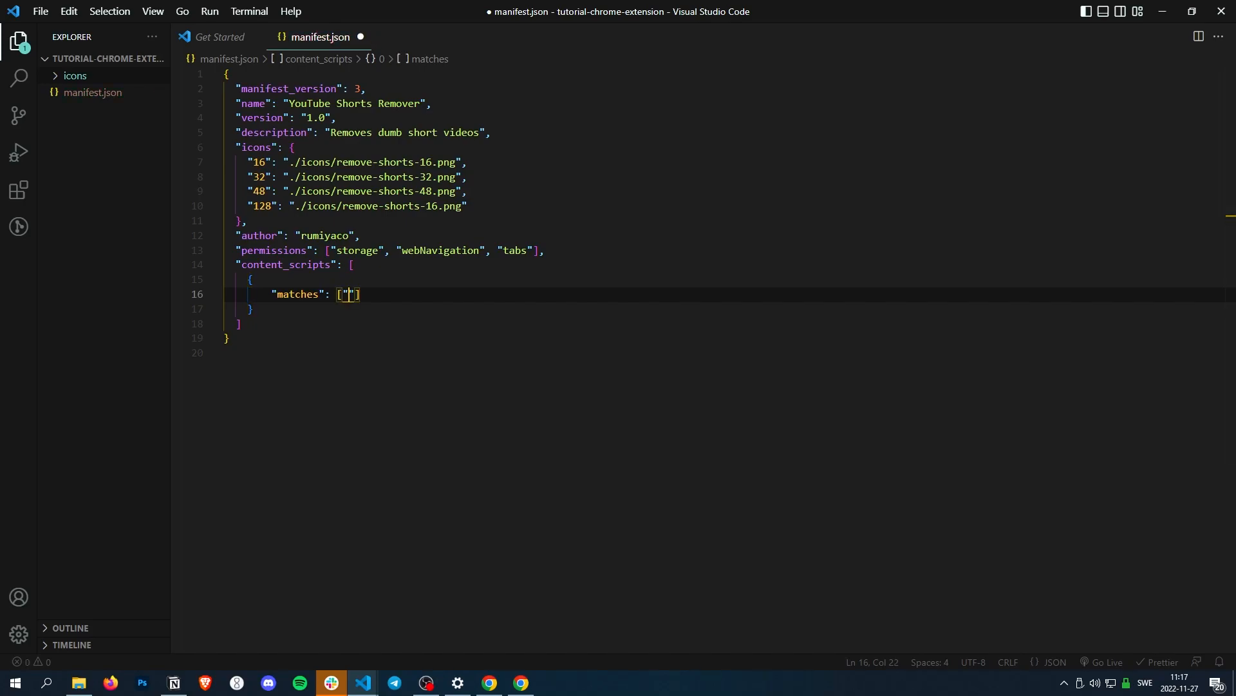
pyautogui.click(351, 293)
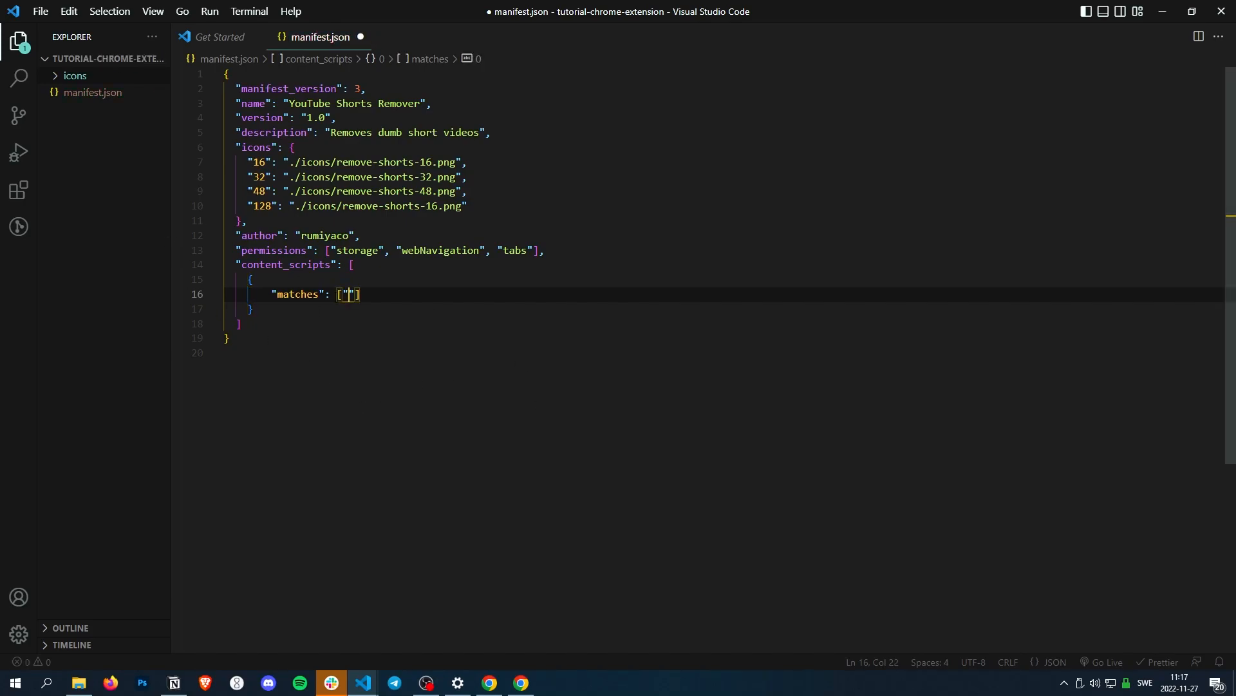
pyautogui.moveTo(180, 435)
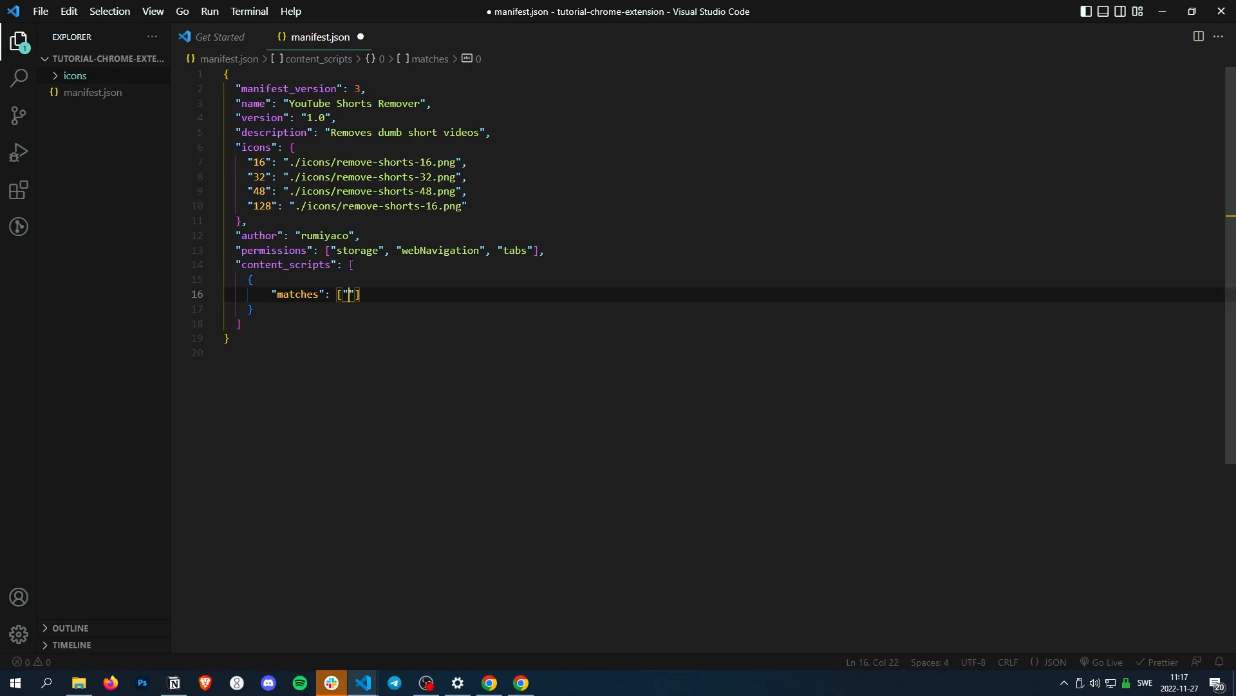
pyautogui.write('https')
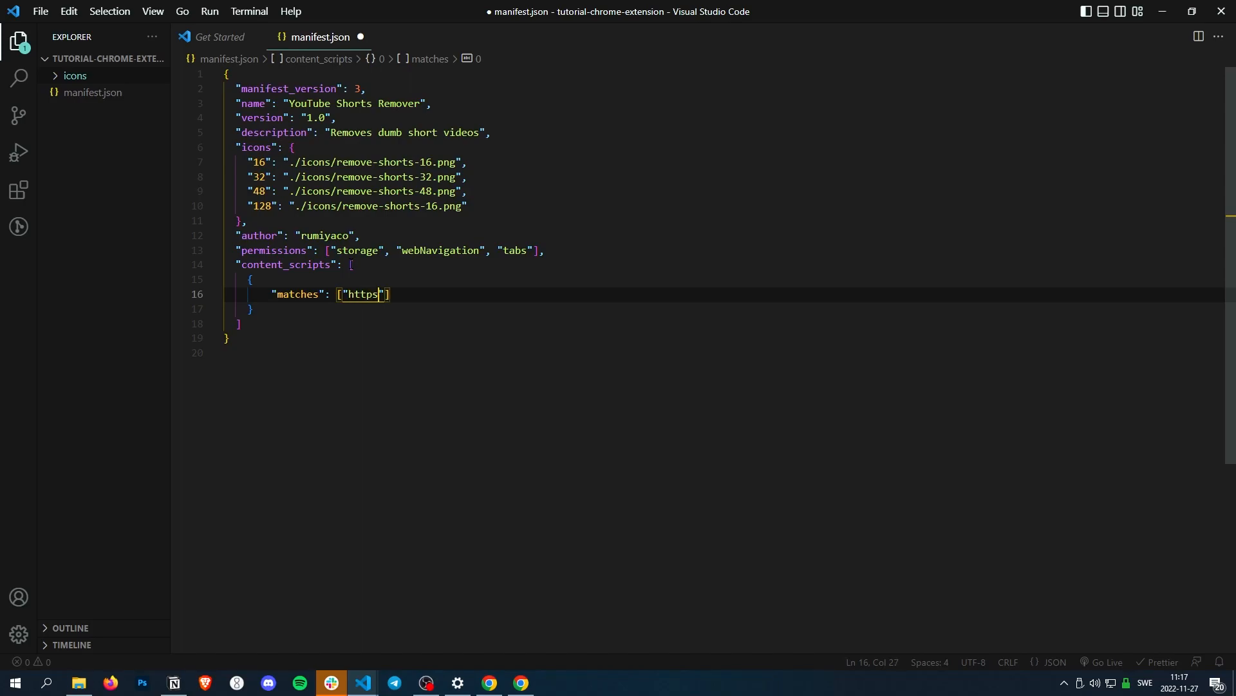
pyautogui.write('://')
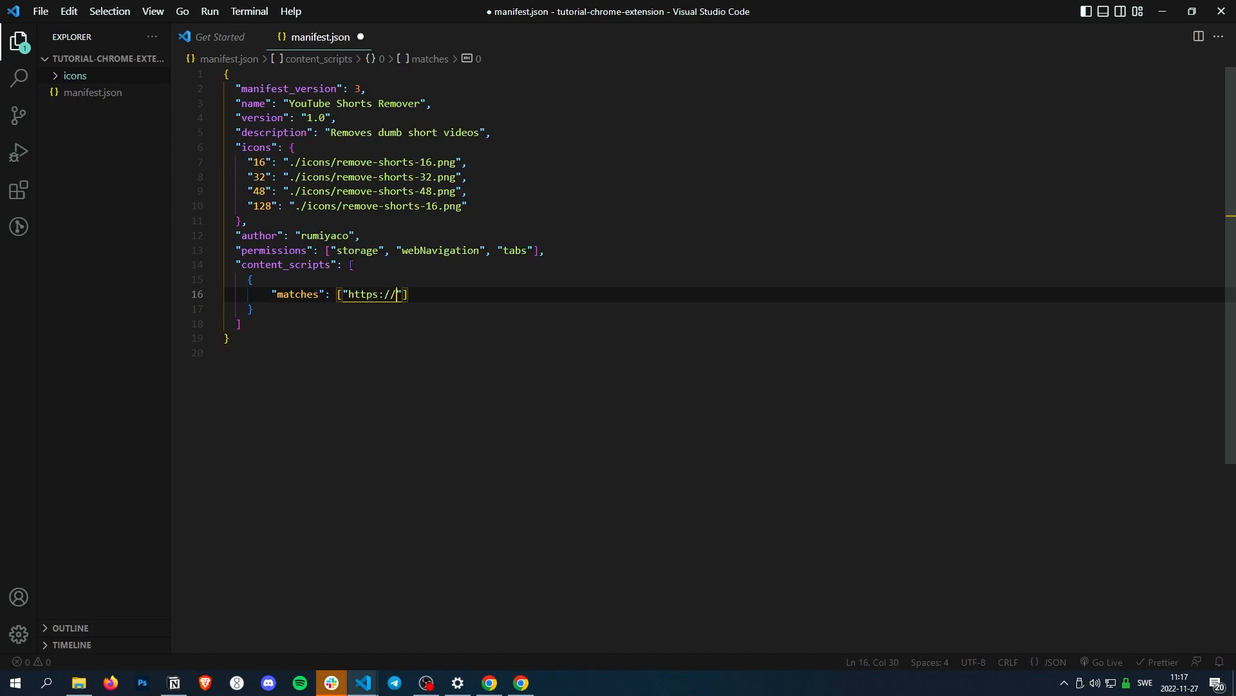
pyautogui.write('g')
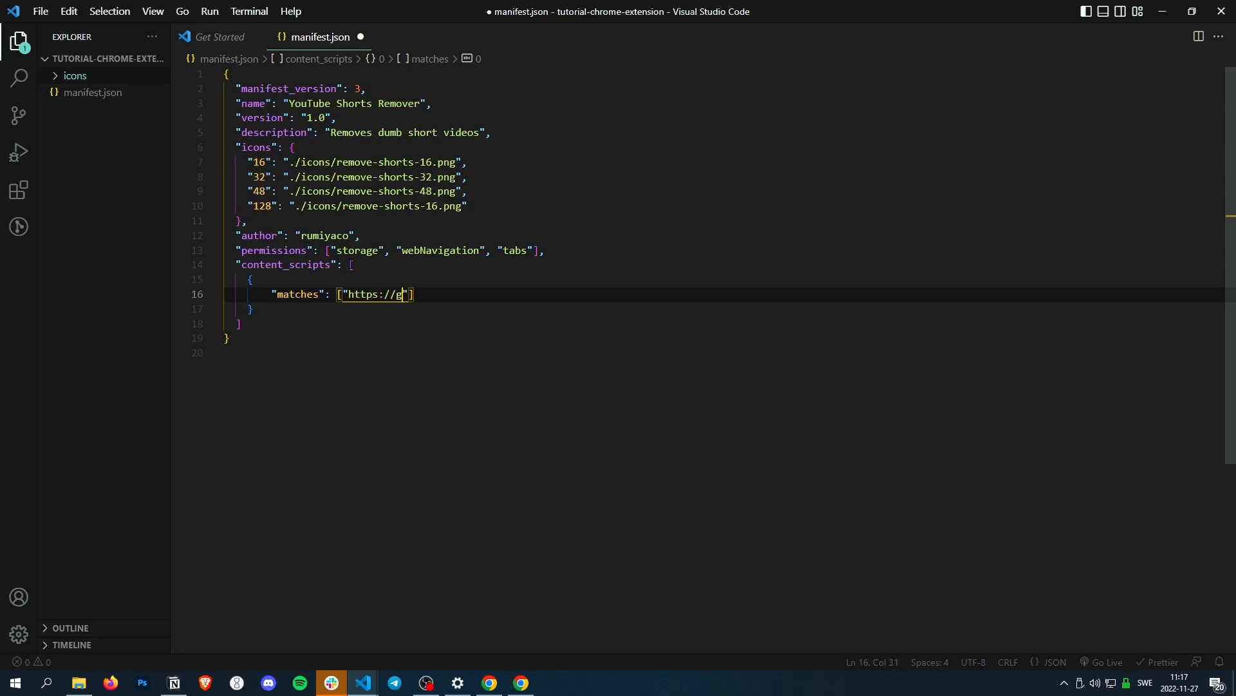
pyautogui.write('www.googl')
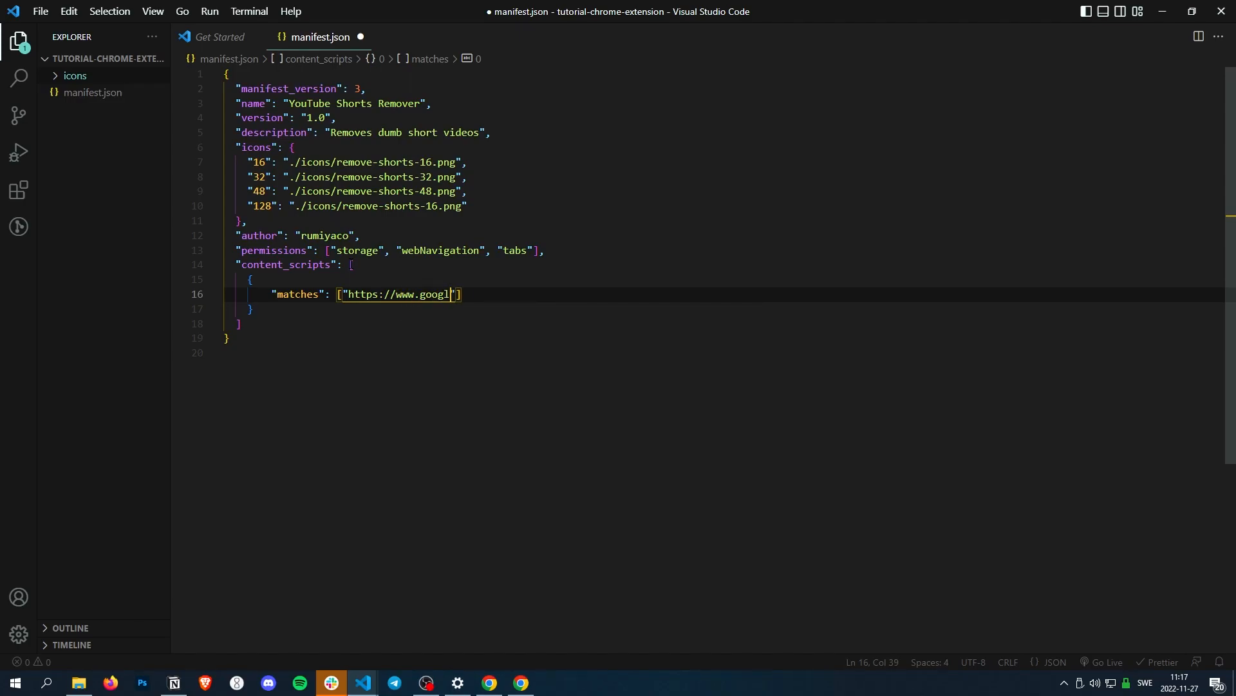
pyautogui.write('e.com/*')
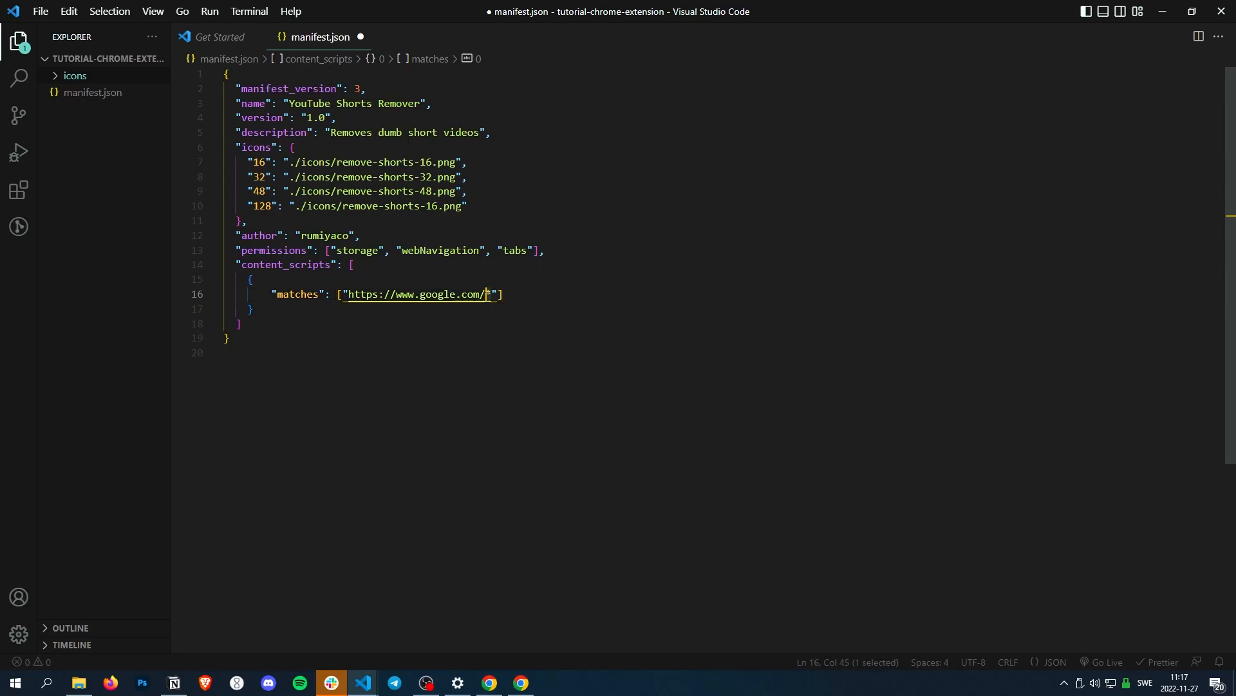
pyautogui.press('alt+tab')
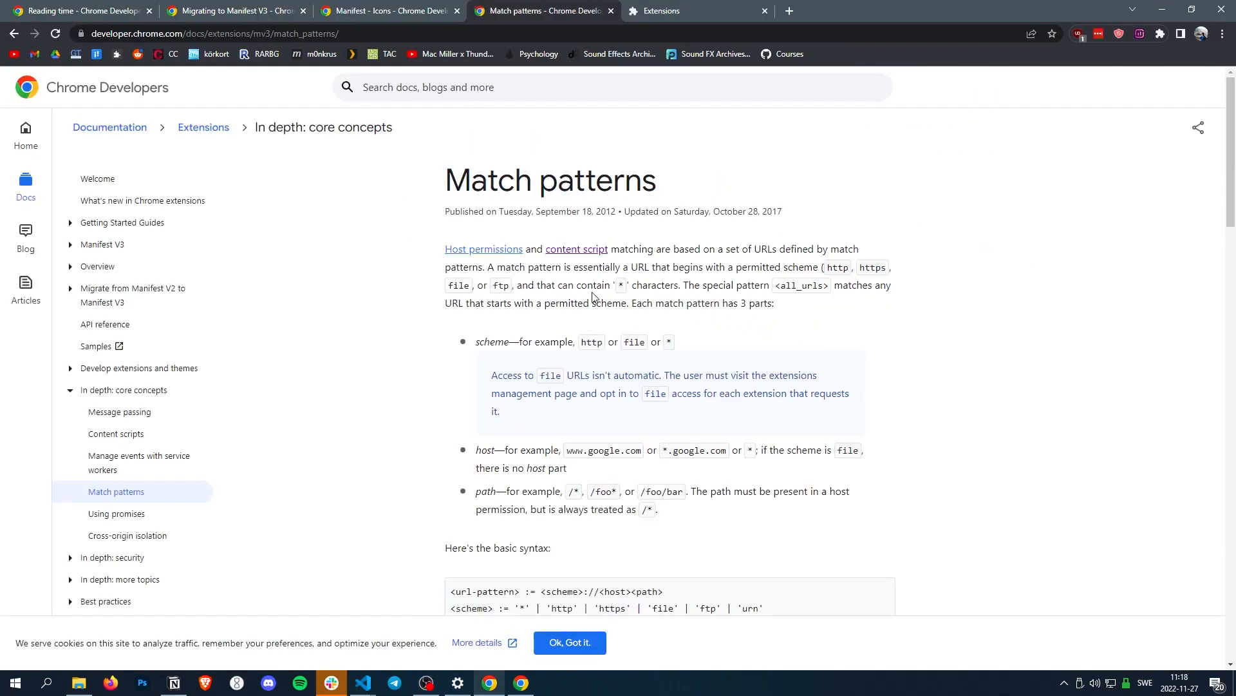
pyautogui.moveTo(519, 189)
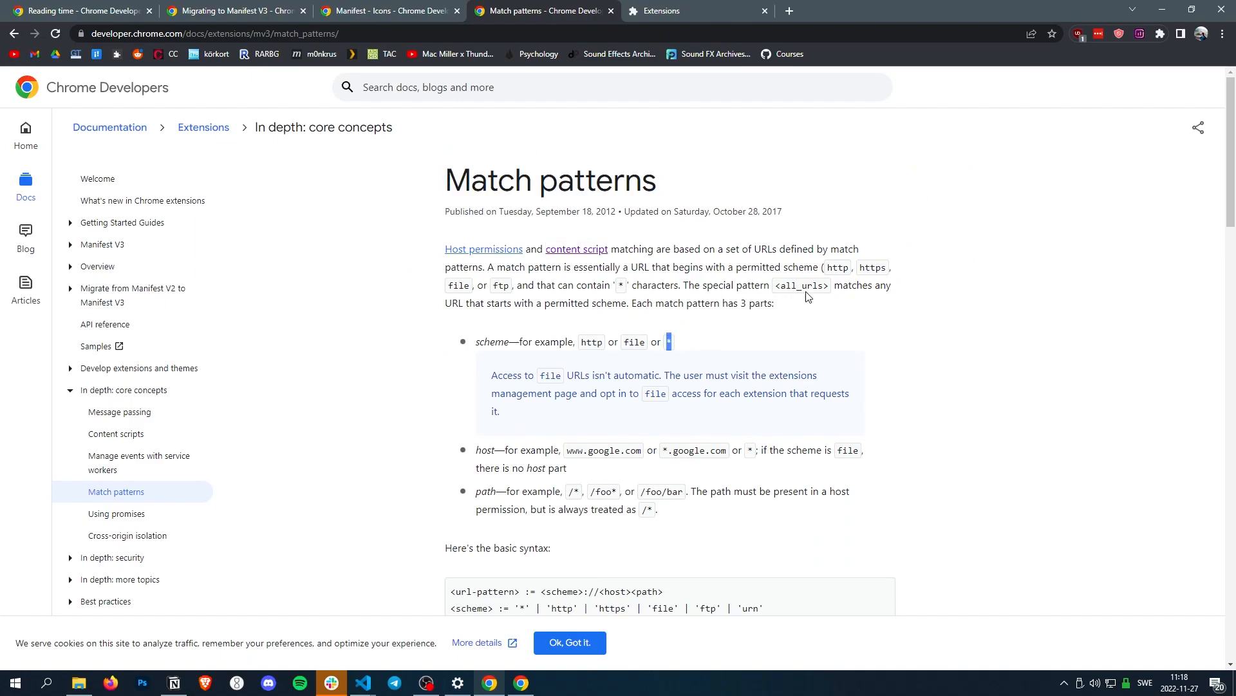
pyautogui.scroll(-3)
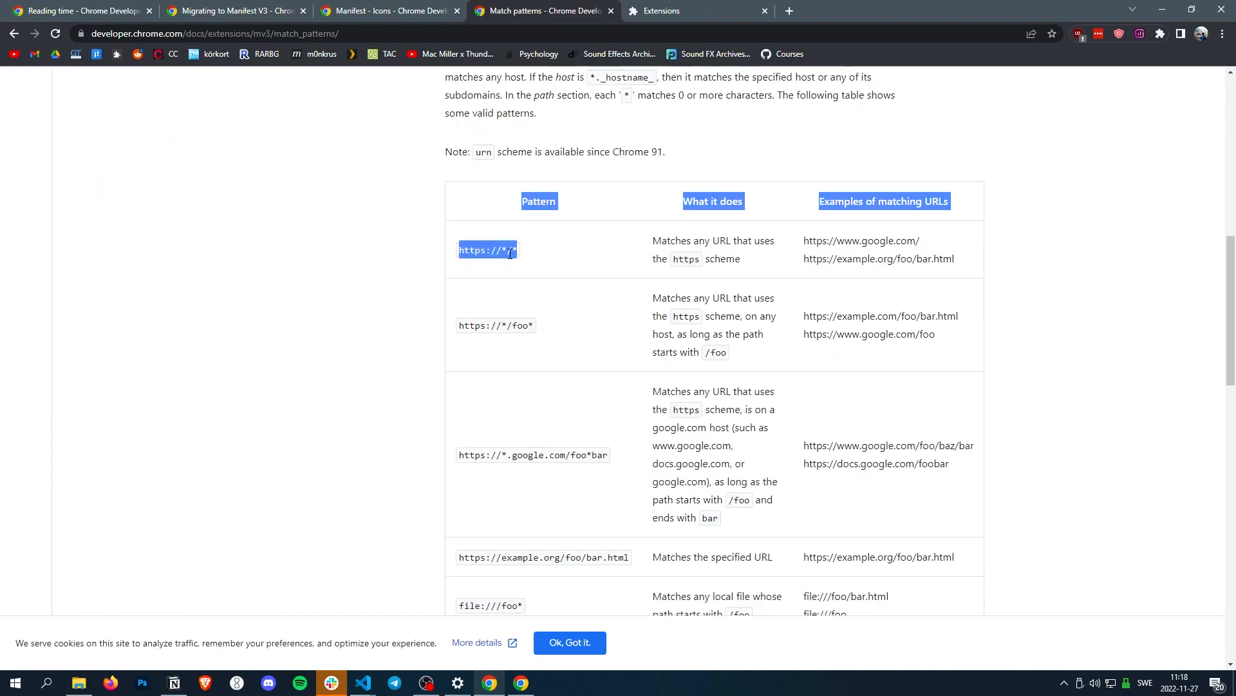
pyautogui.click(497, 263)
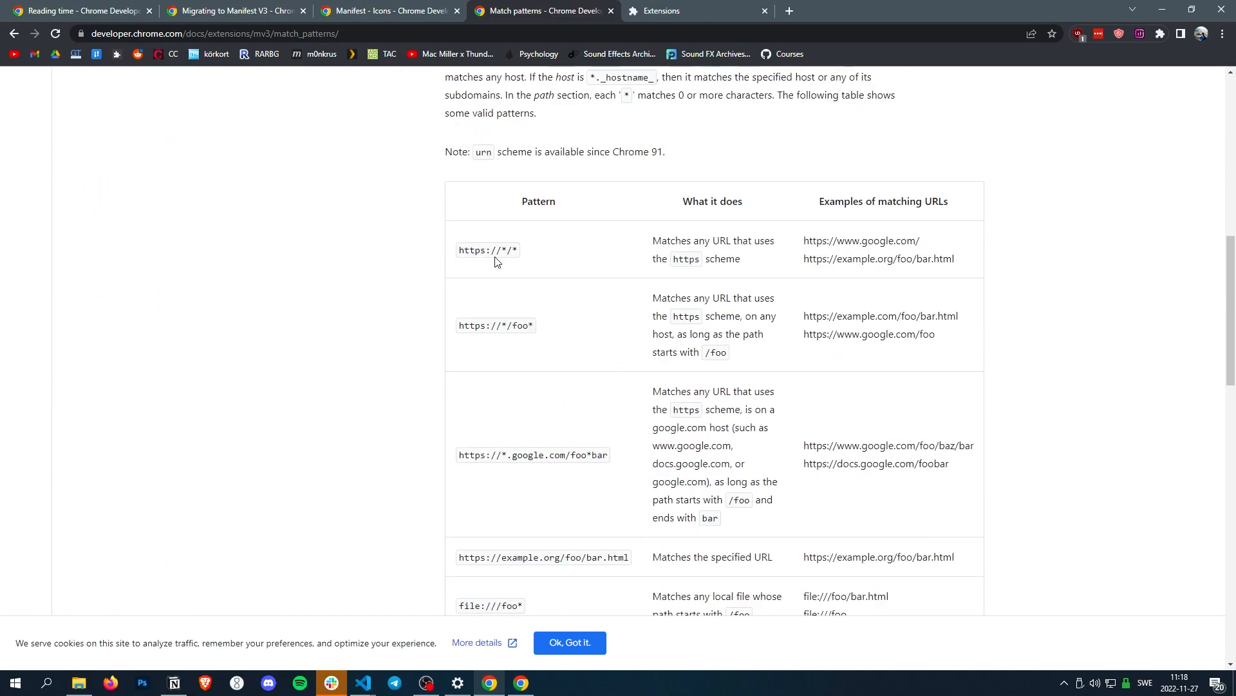
pyautogui.doubleClick(514, 250)
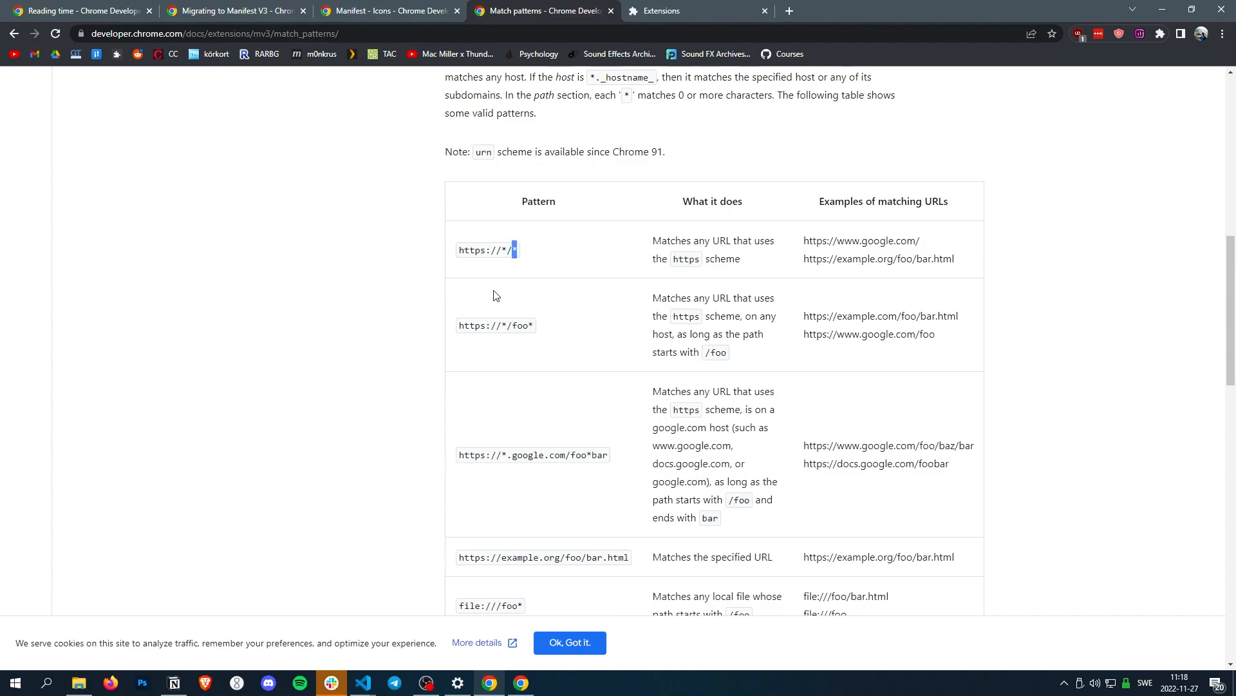
pyautogui.click(362, 682)
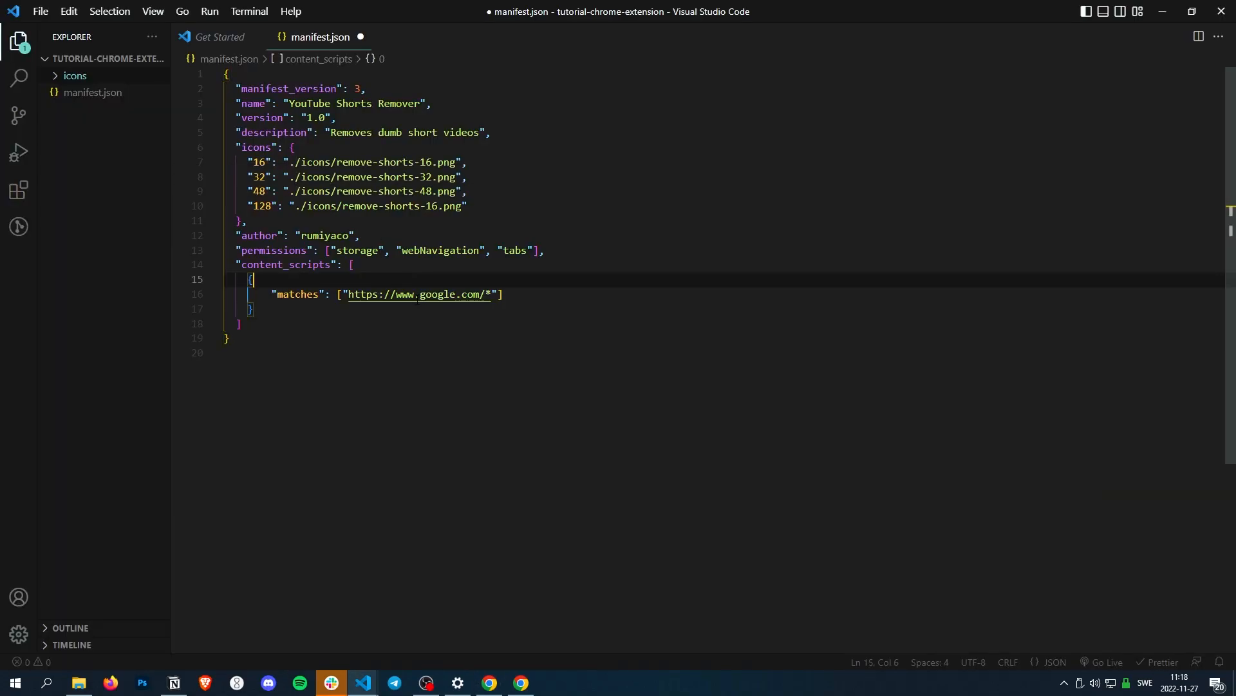
pyautogui.moveTo(418, 293)
pyautogui.write('"')
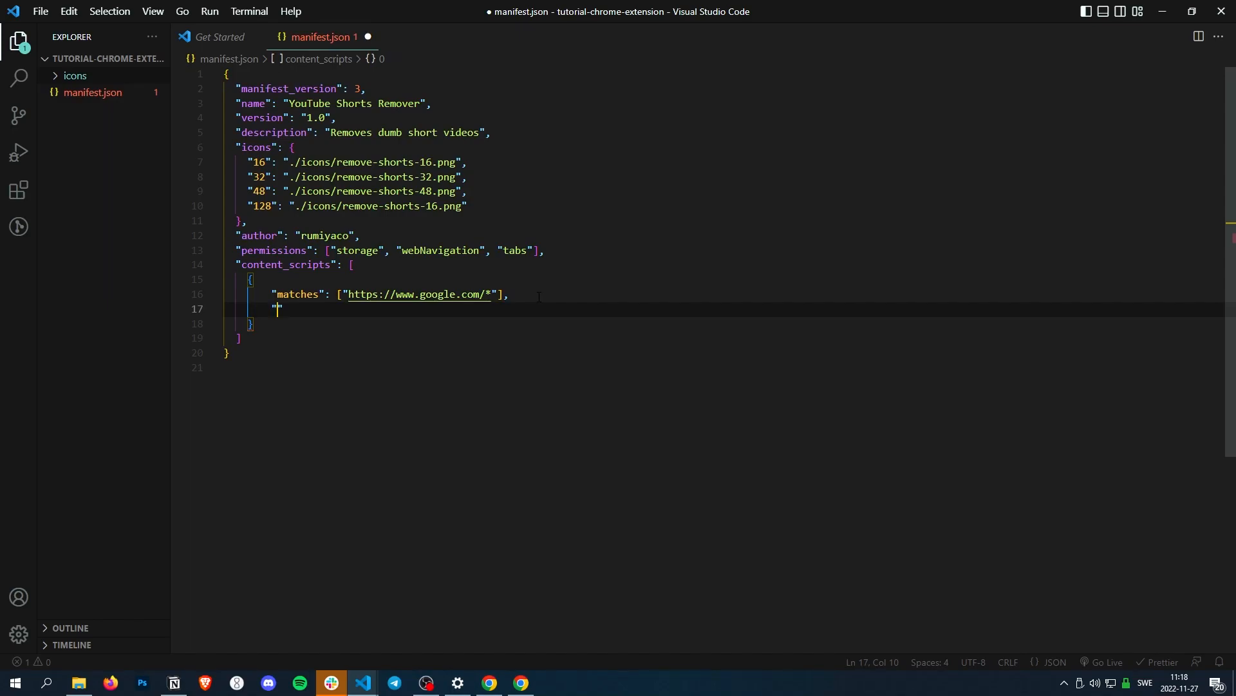
# Add "js": ["content.js"] after the matches entry and save manifest.json.
pyautogui.write('j')
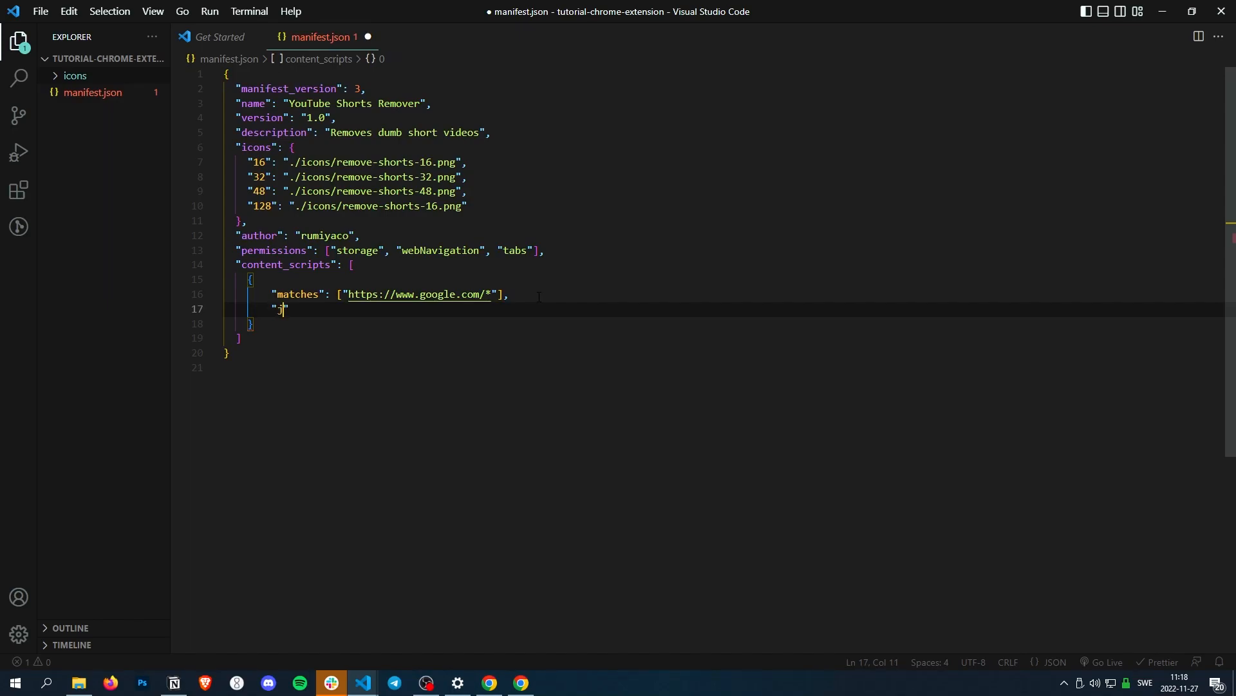
pyautogui.write('js')
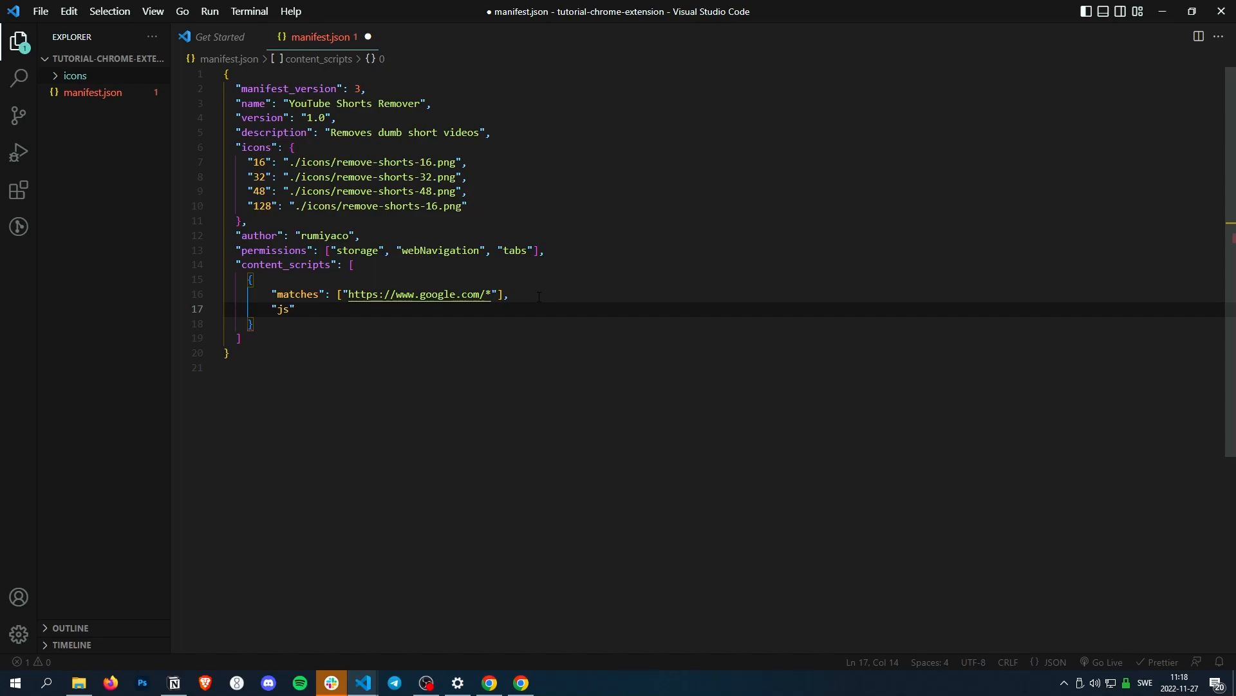
pyautogui.write('["conte')
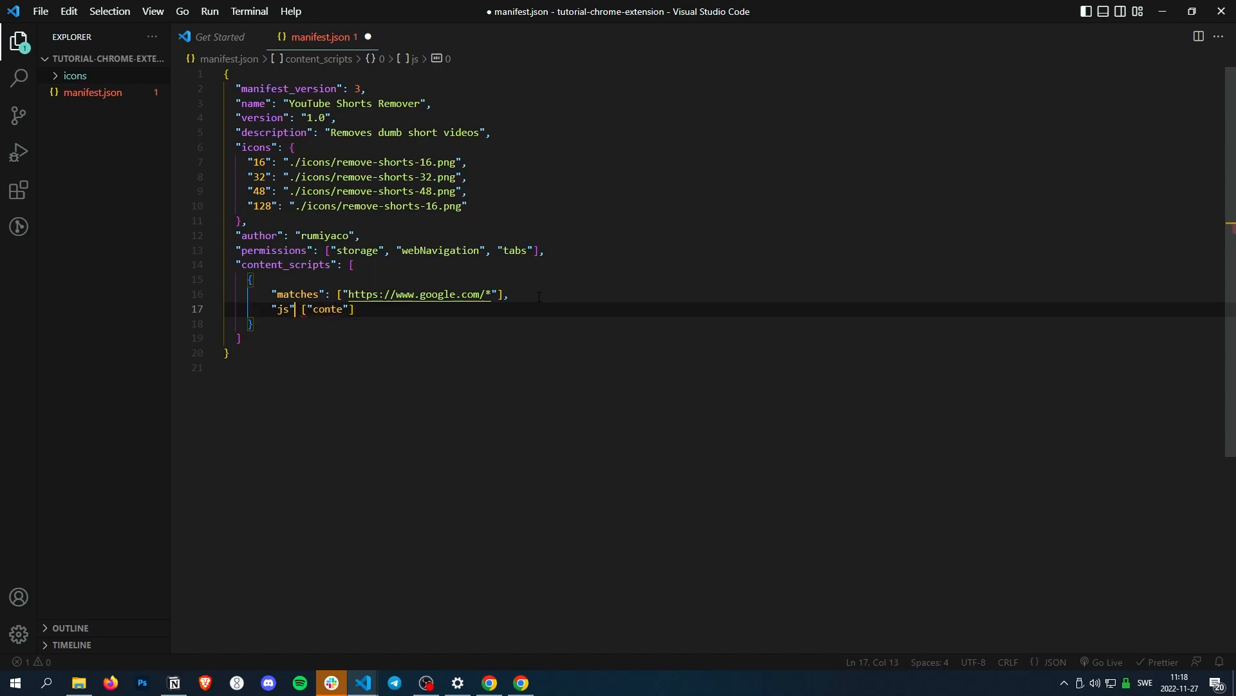
pyautogui.write(':')
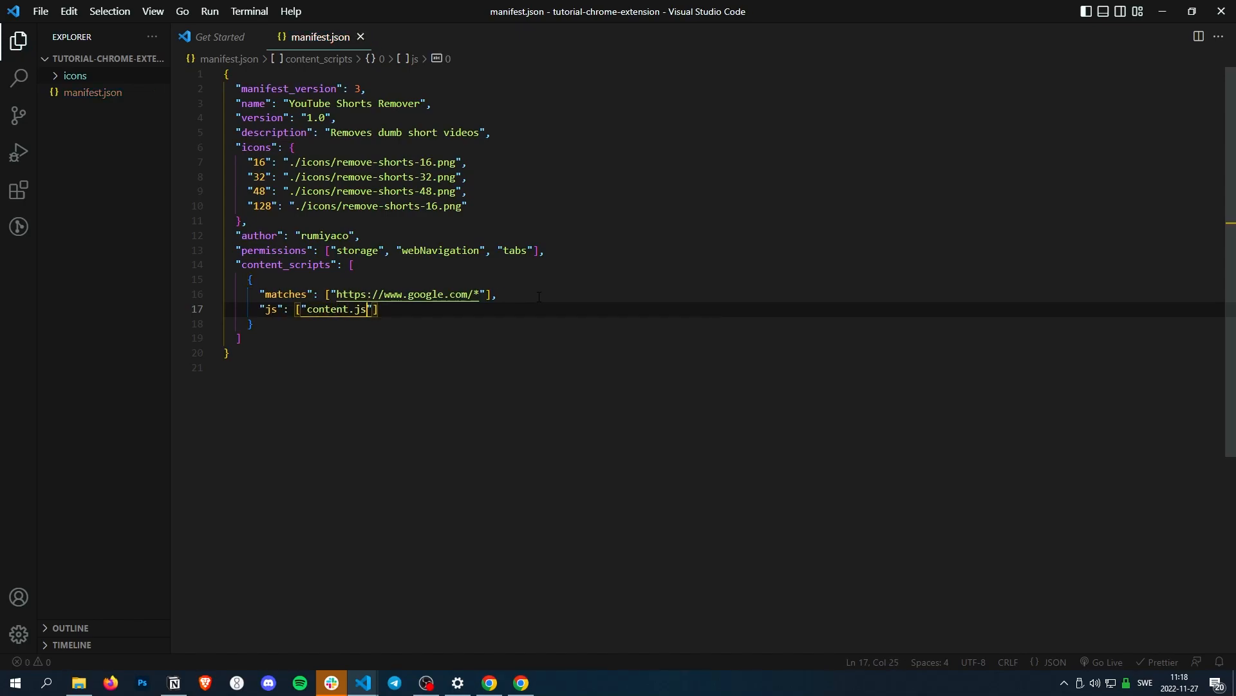
# Create content.js containing console.log('We are on google.com!') and save it.
pyautogui.rightClick(107, 58)
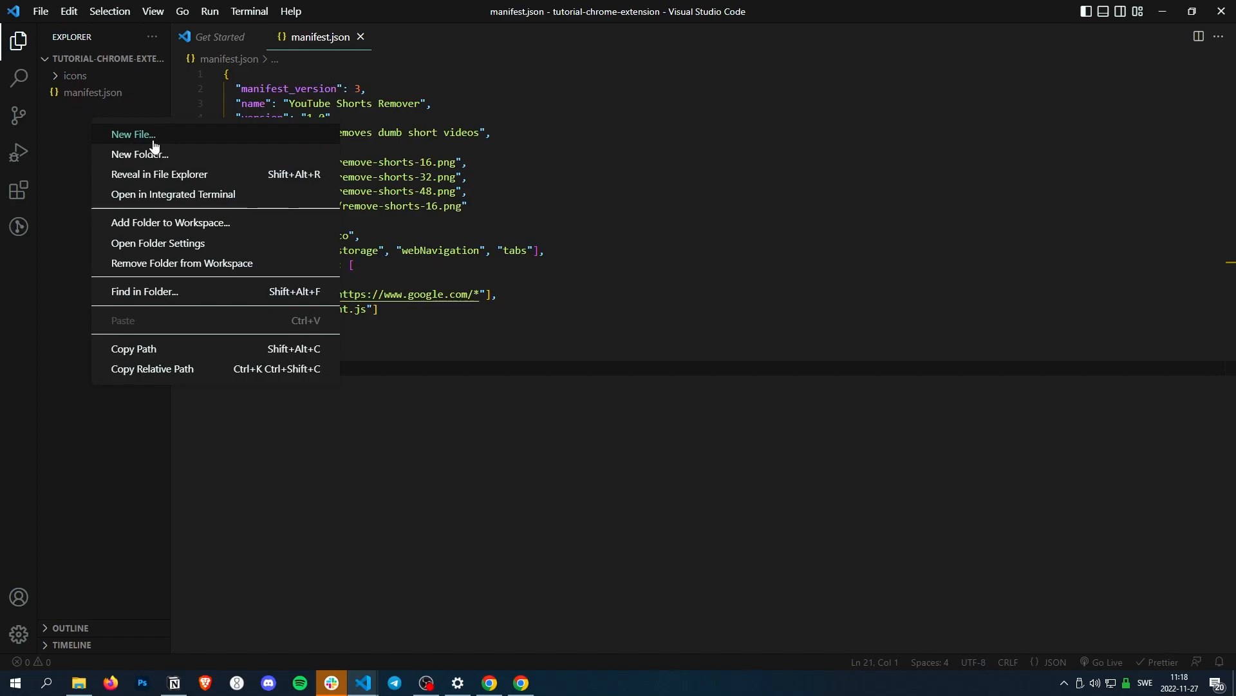
pyautogui.click(133, 134)
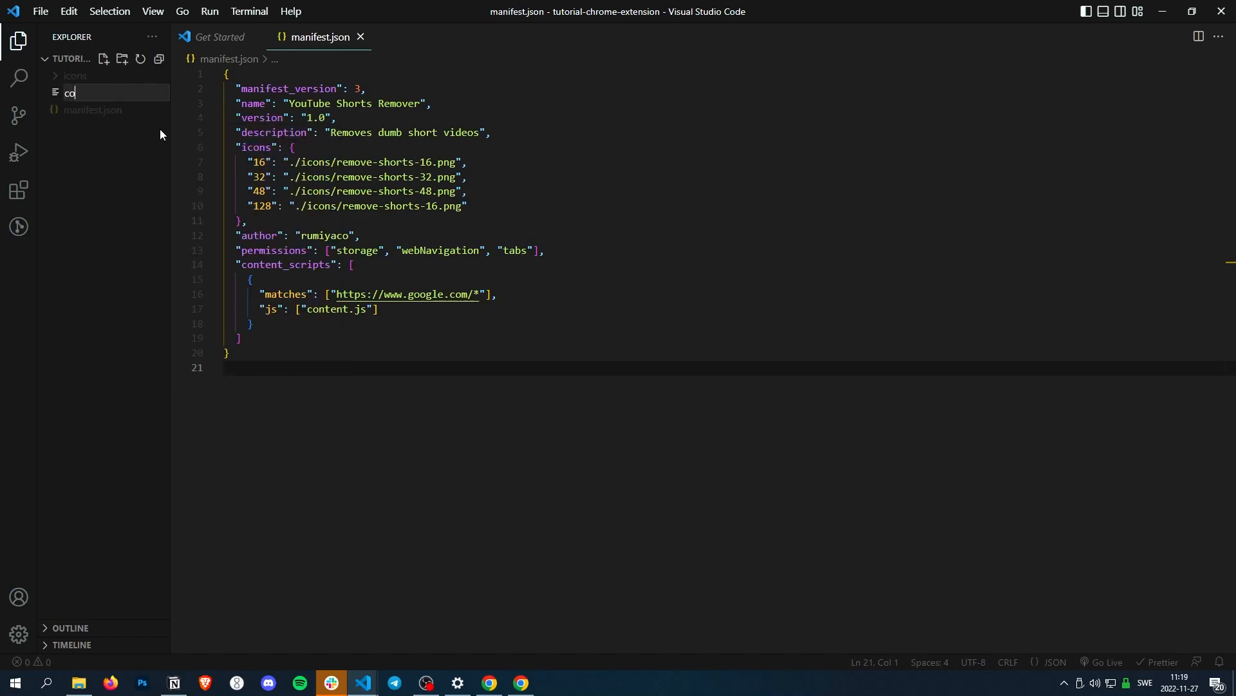
pyautogui.press('Enter')
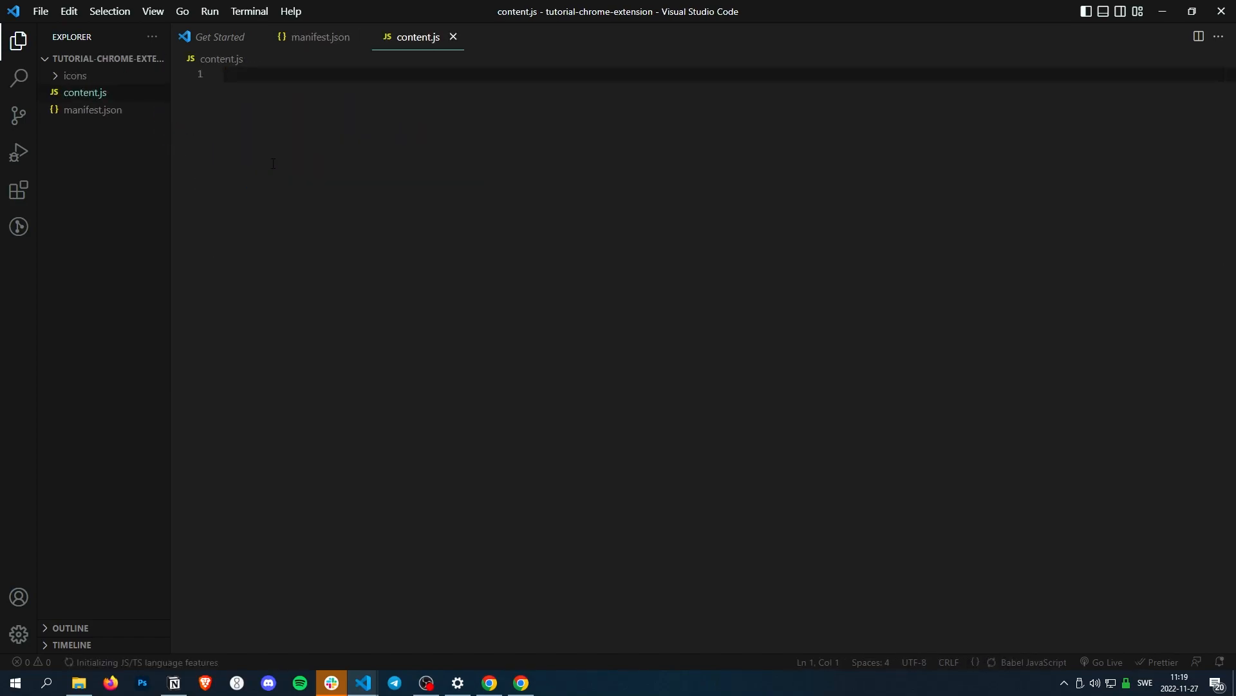
pyautogui.write("console.log('')")
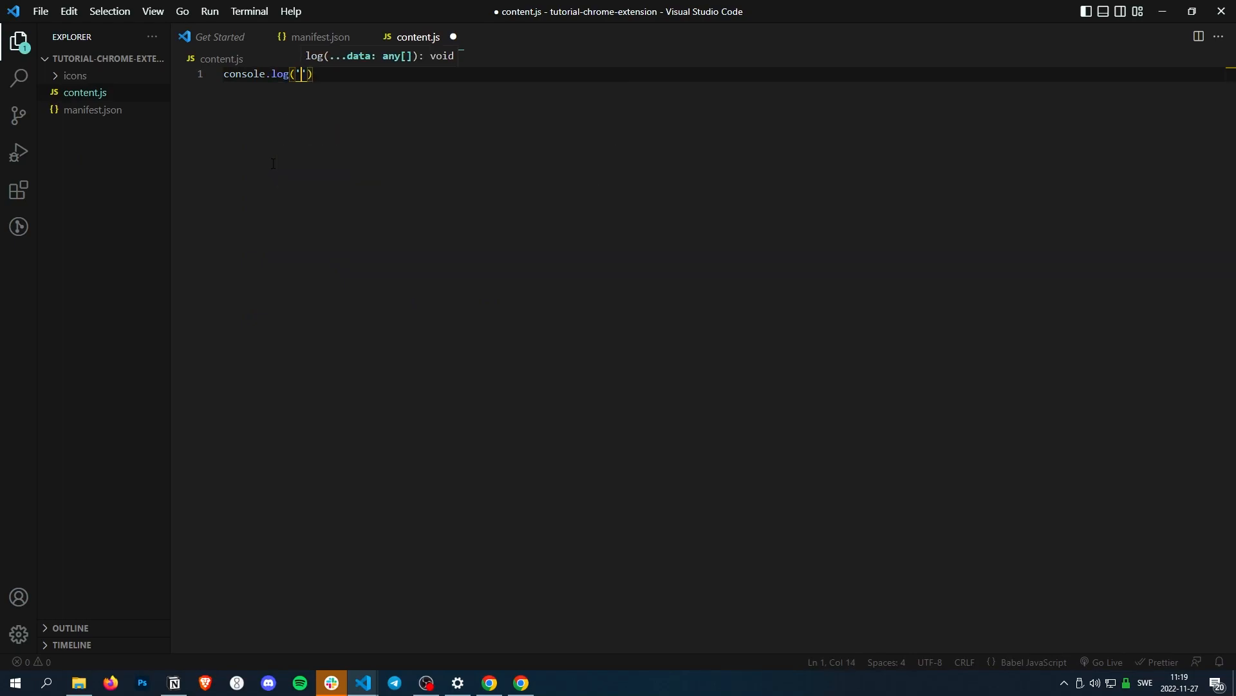
pyautogui.write('We are on')
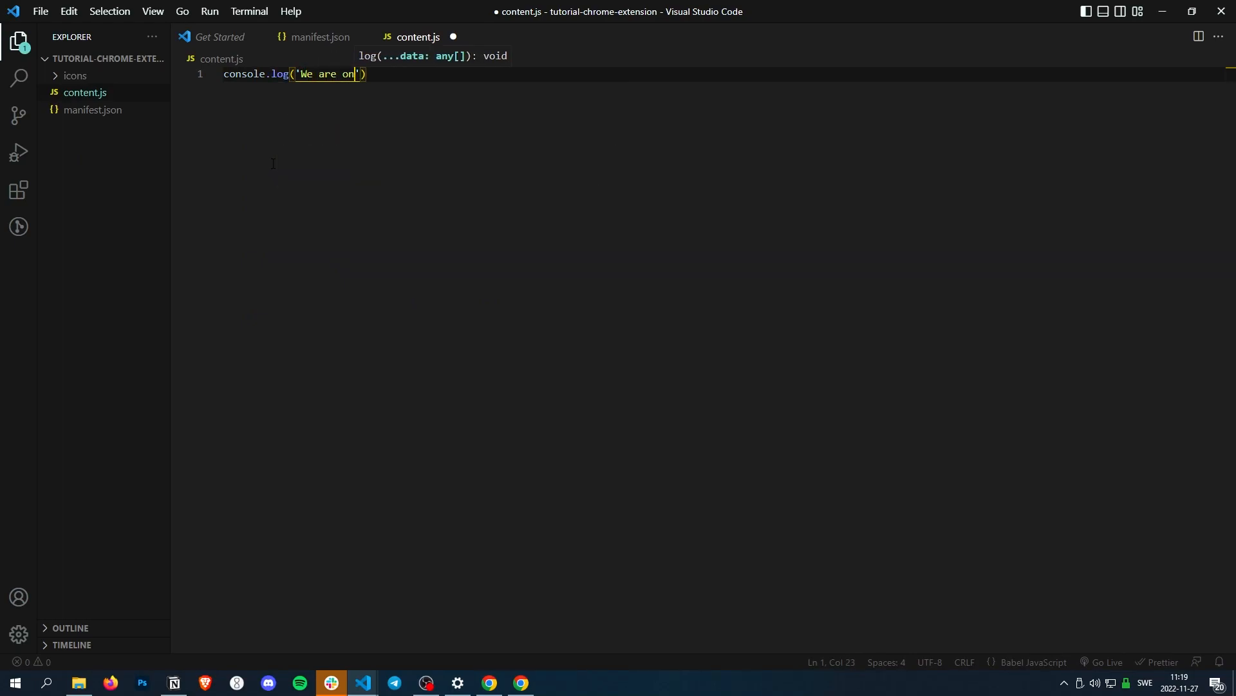
pyautogui.write('google.com!')
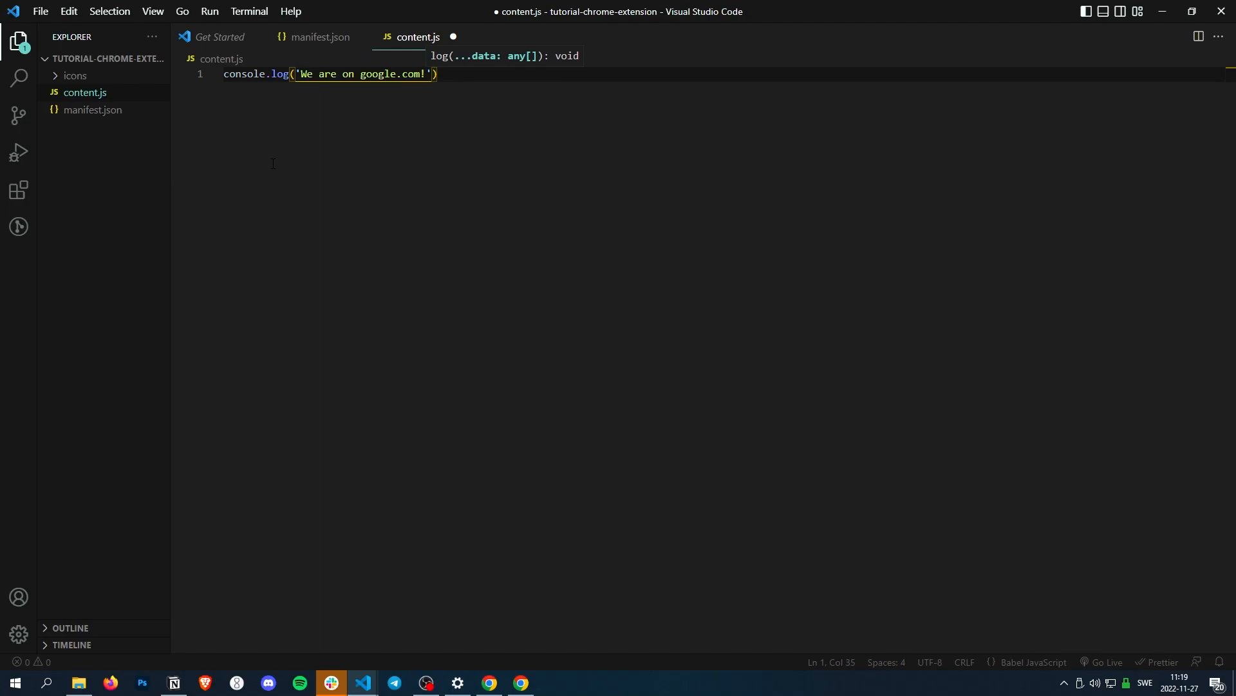
pyautogui.press('alt+tab')
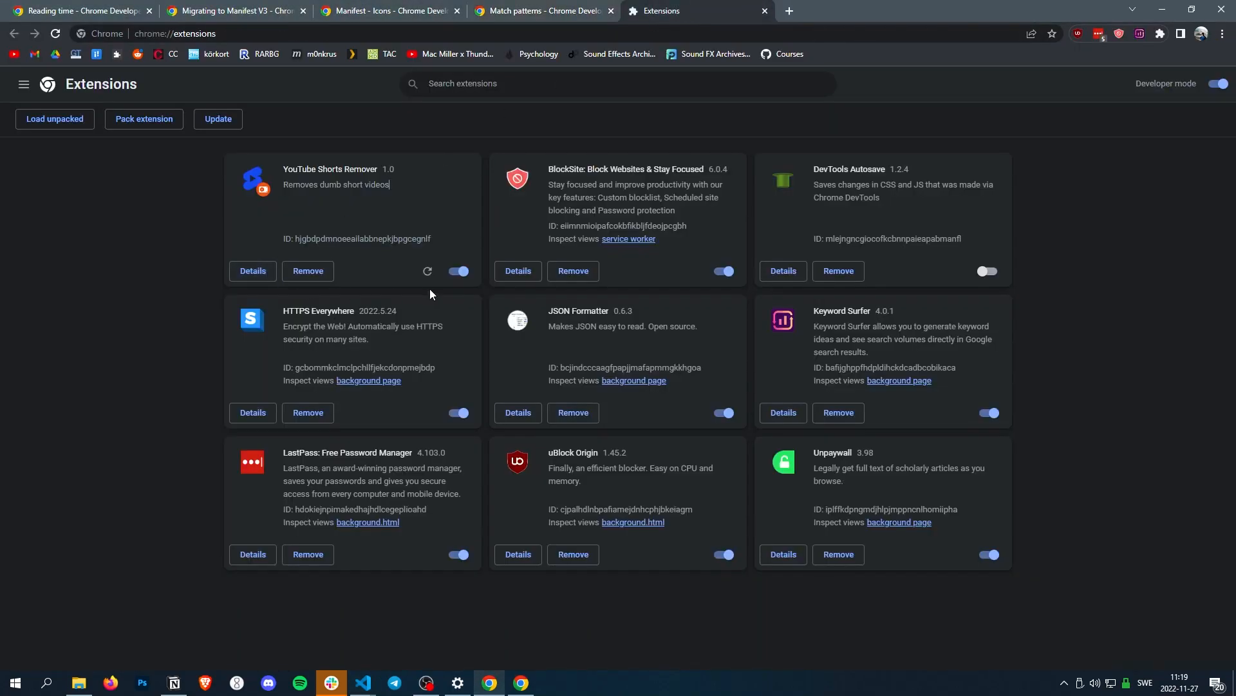
# Reload the extension and check the google.com console for the content.js message.
pyautogui.click(1064, 10)
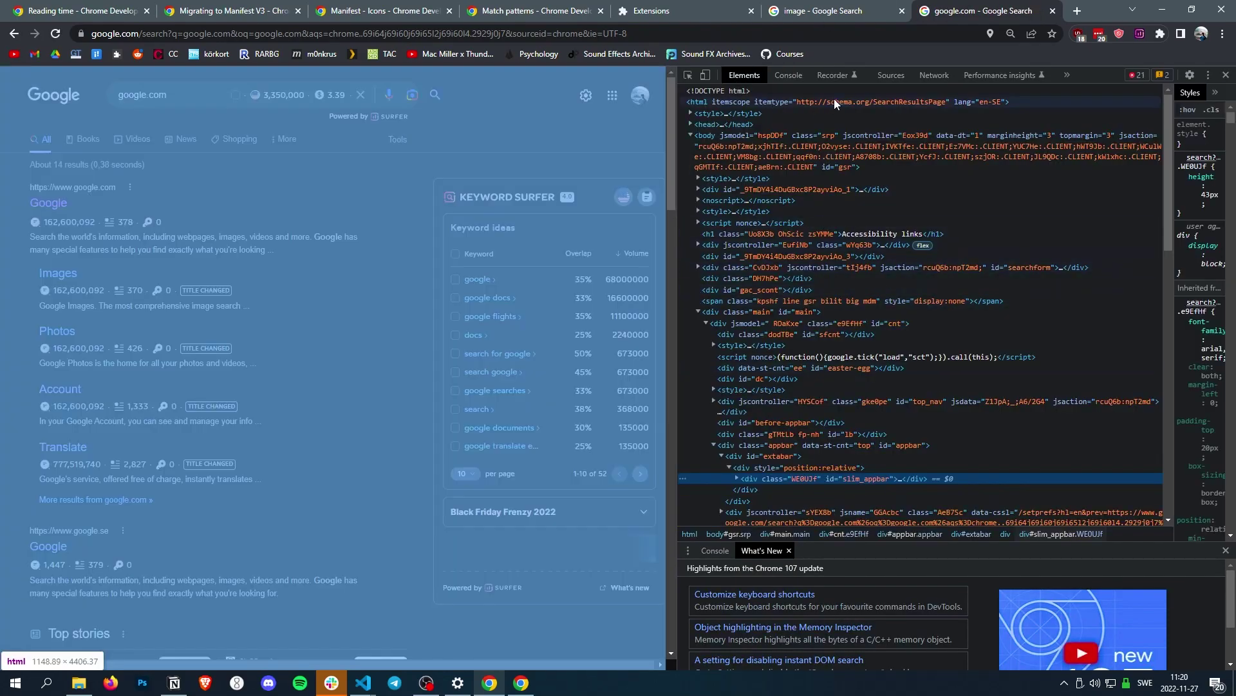
pyautogui.click(786, 74)
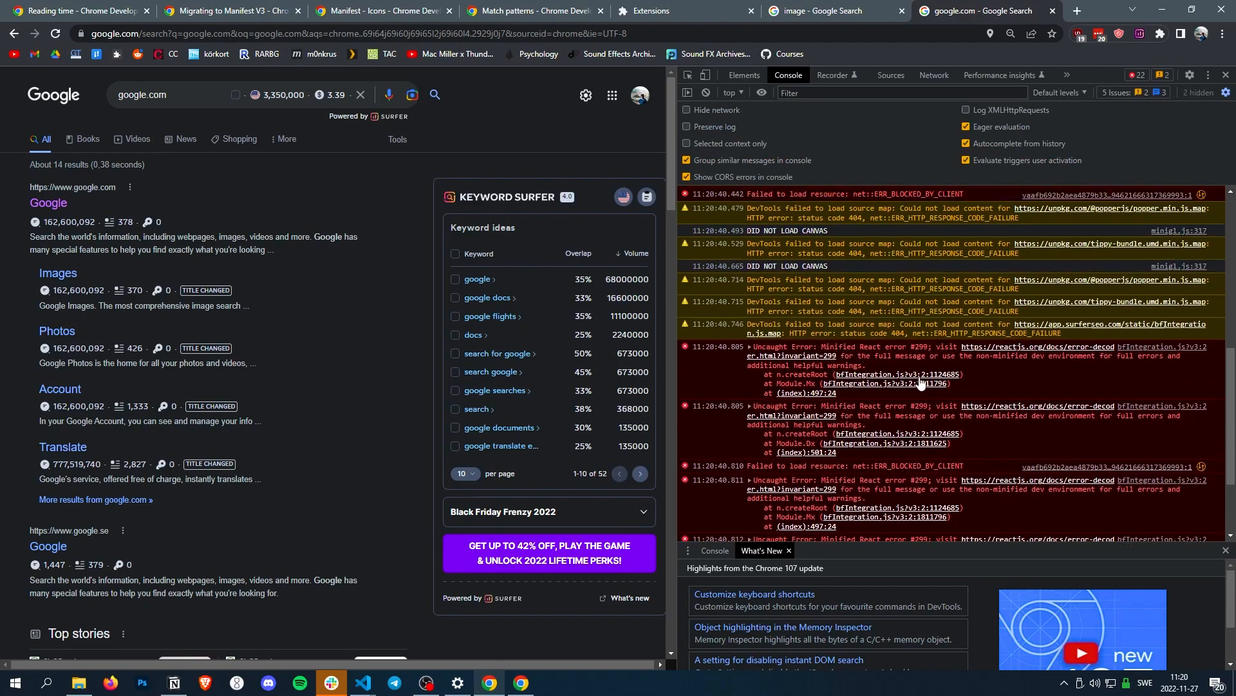
pyautogui.scroll(3)
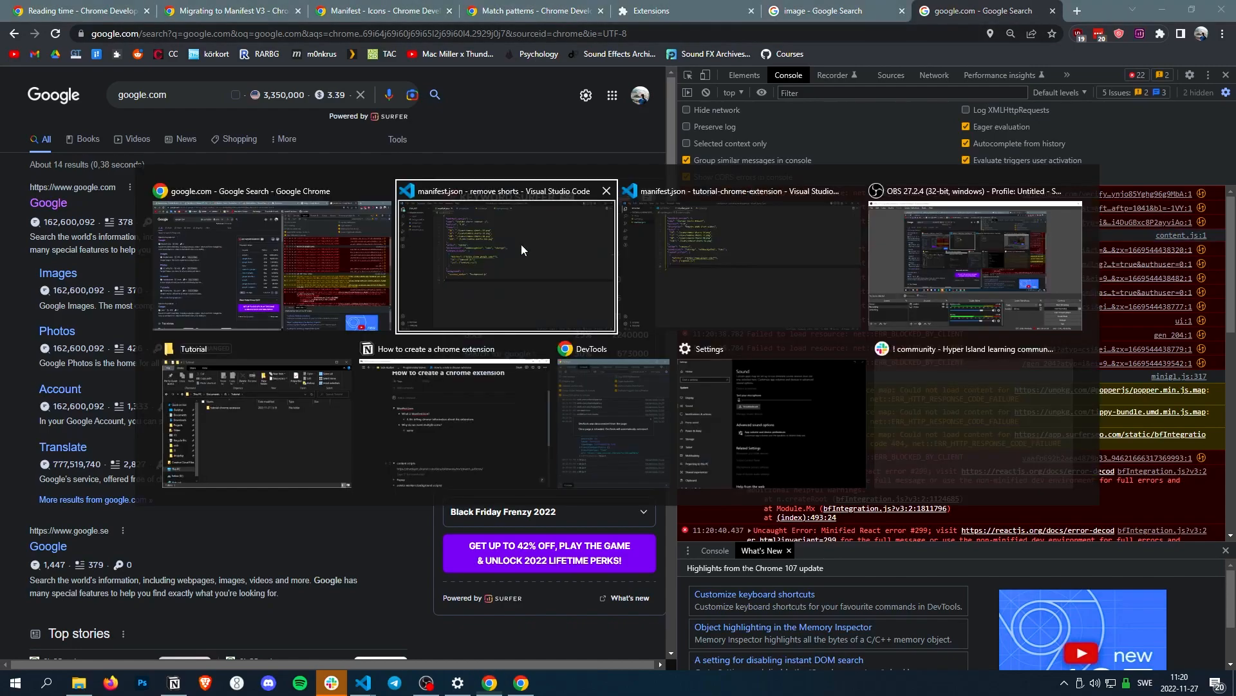
pyautogui.moveTo(778, 263)
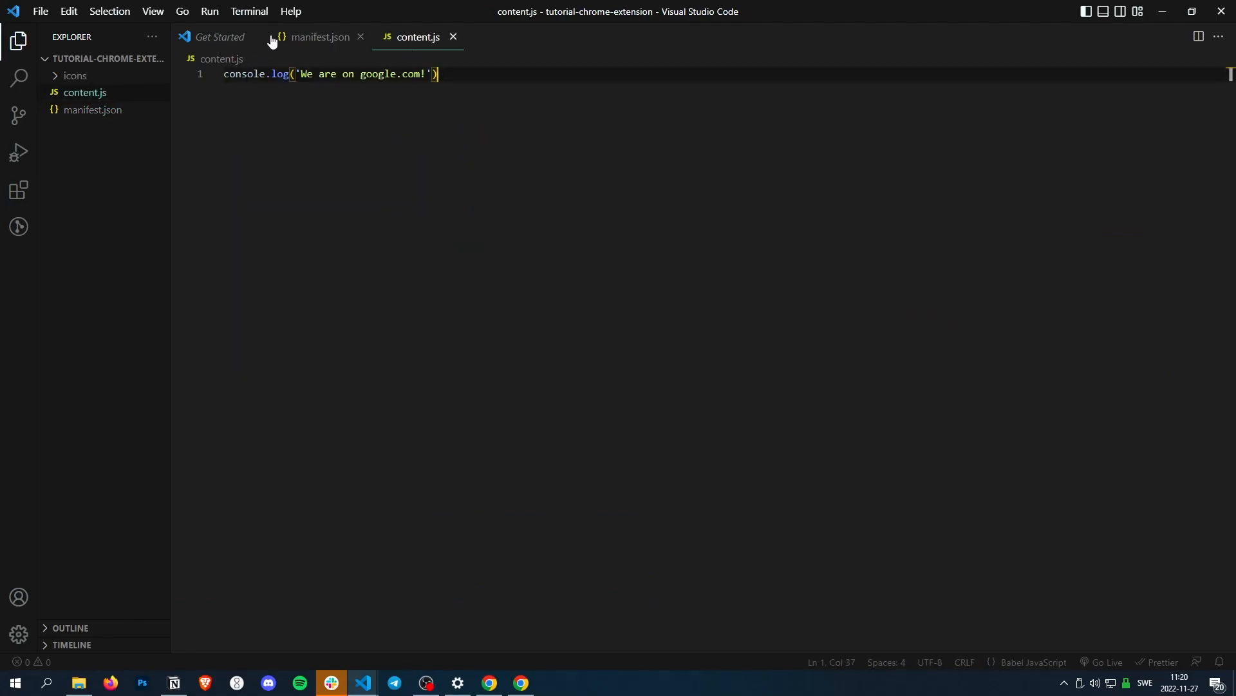
# Add "css": ["content.css"] to the manifest and create the content.css file.
pyautogui.click(319, 37)
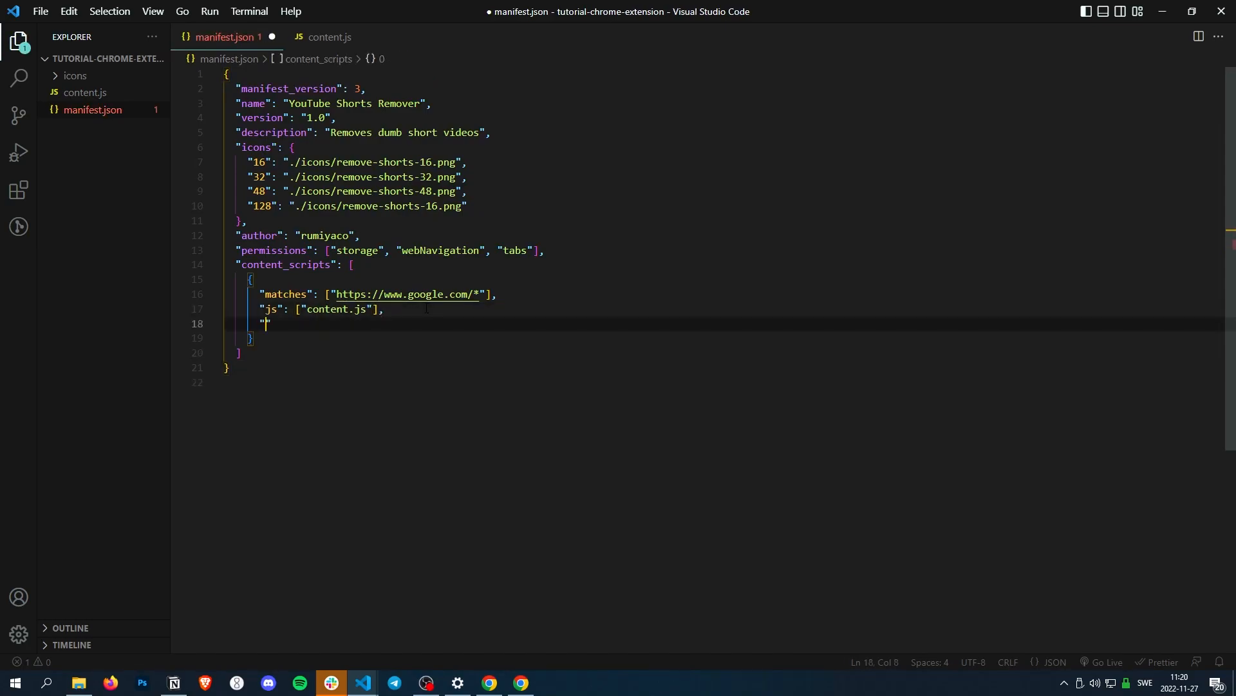
pyautogui.write('css')
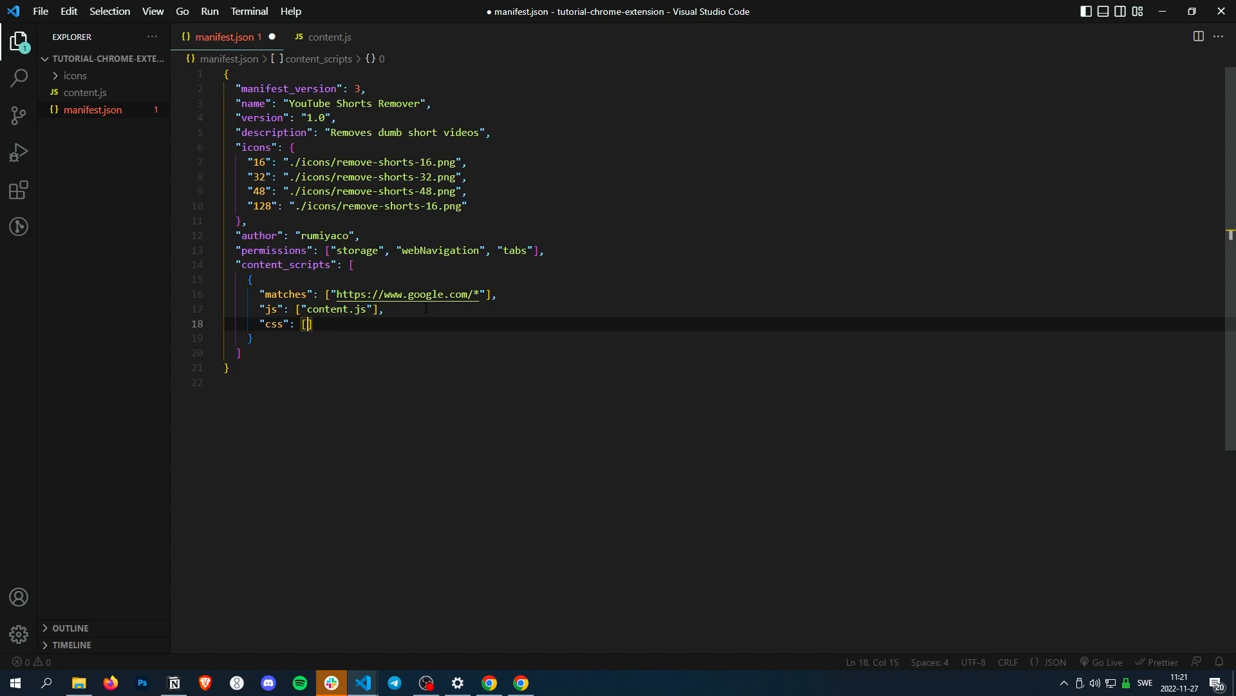
pyautogui.write('content.css"')
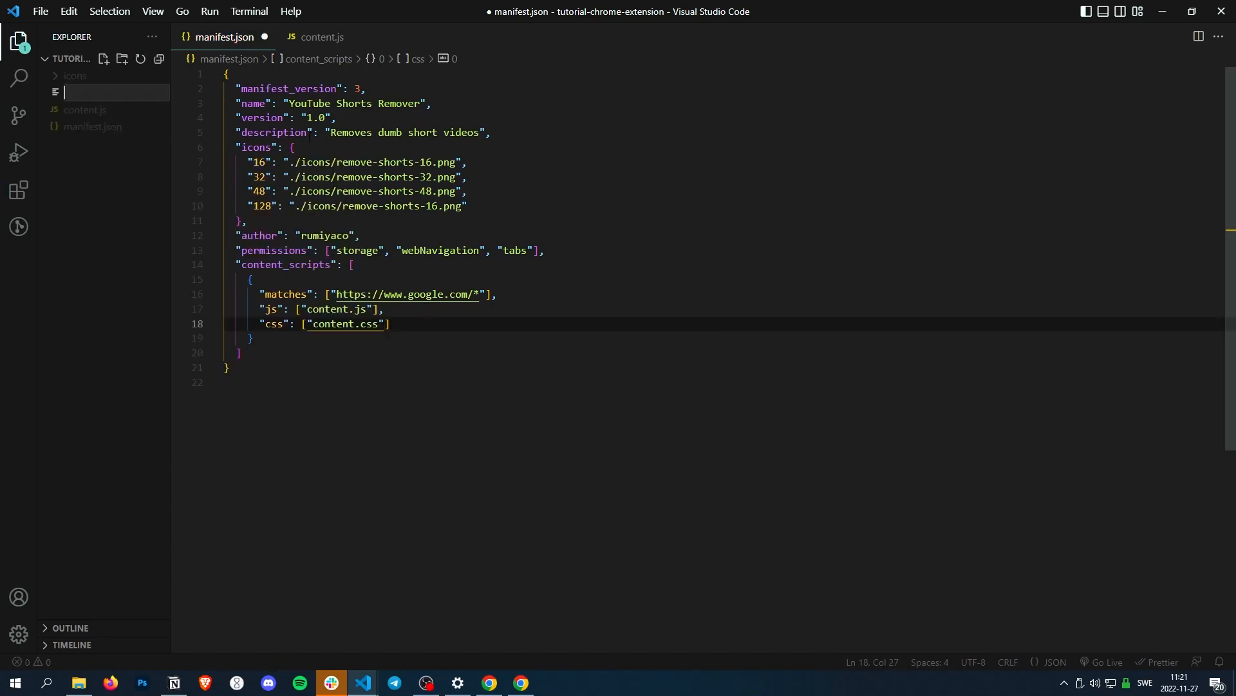
pyautogui.write('content.cs')
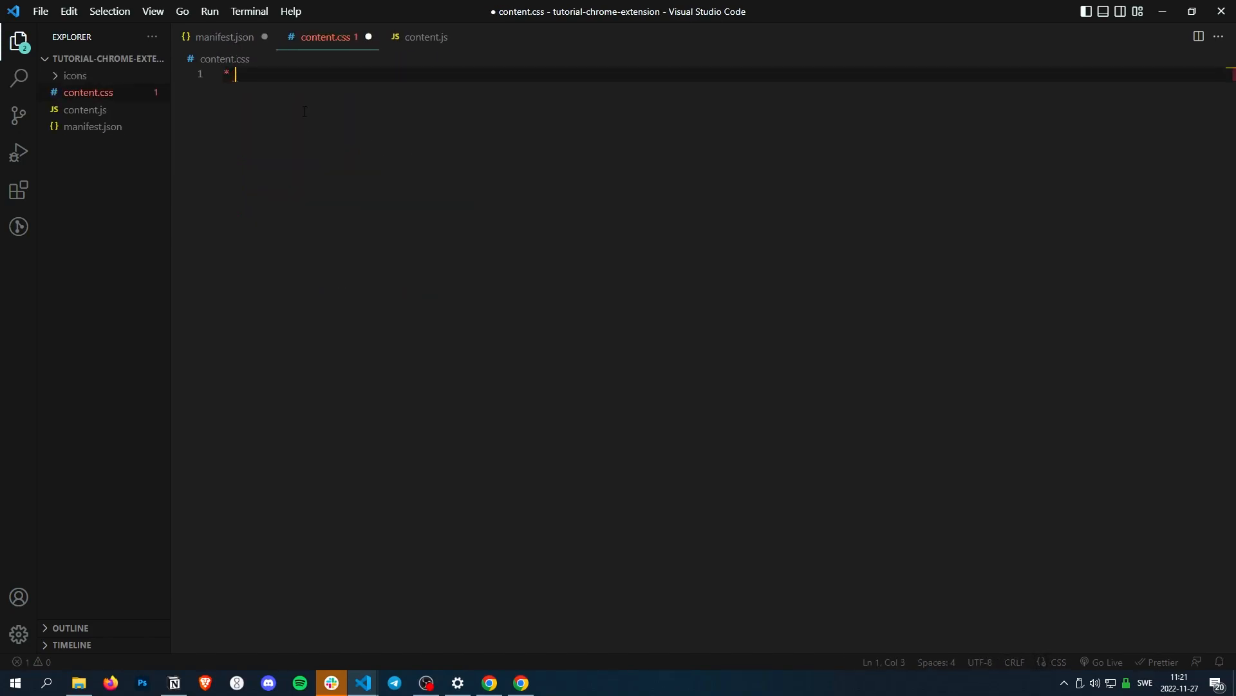
# Write a universal rule setting background-color: red in content.css.
pyautogui.write('{')
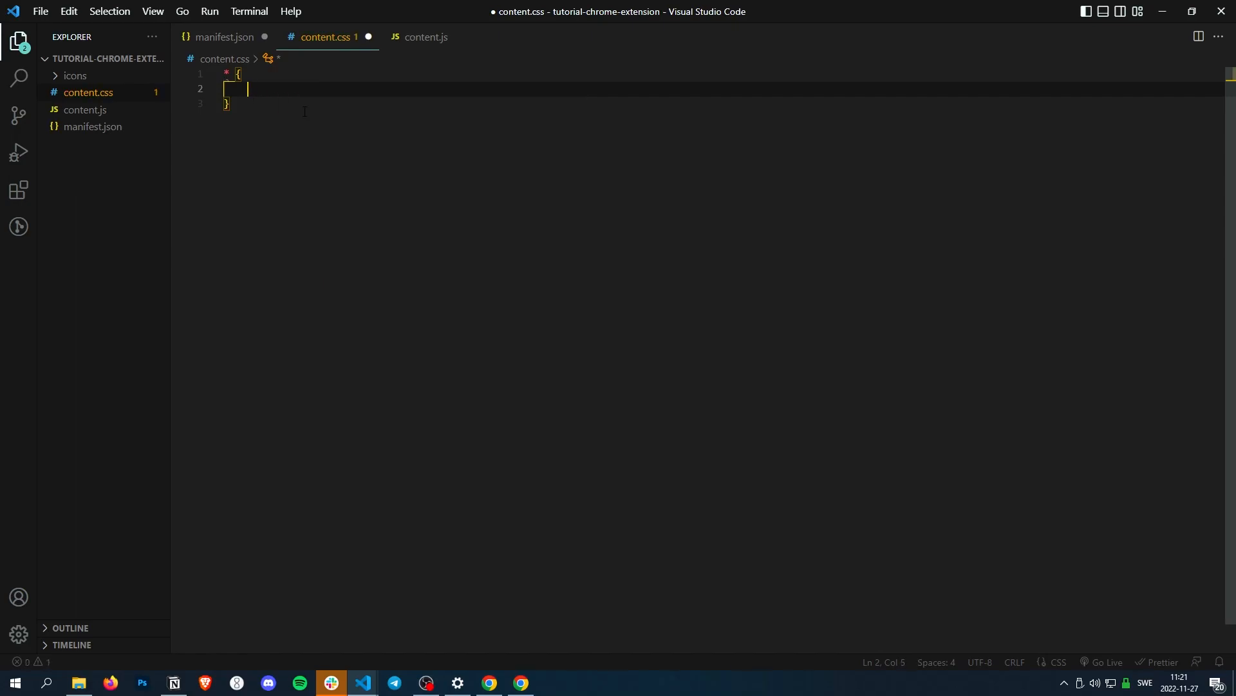
pyautogui.write('background-color: red')
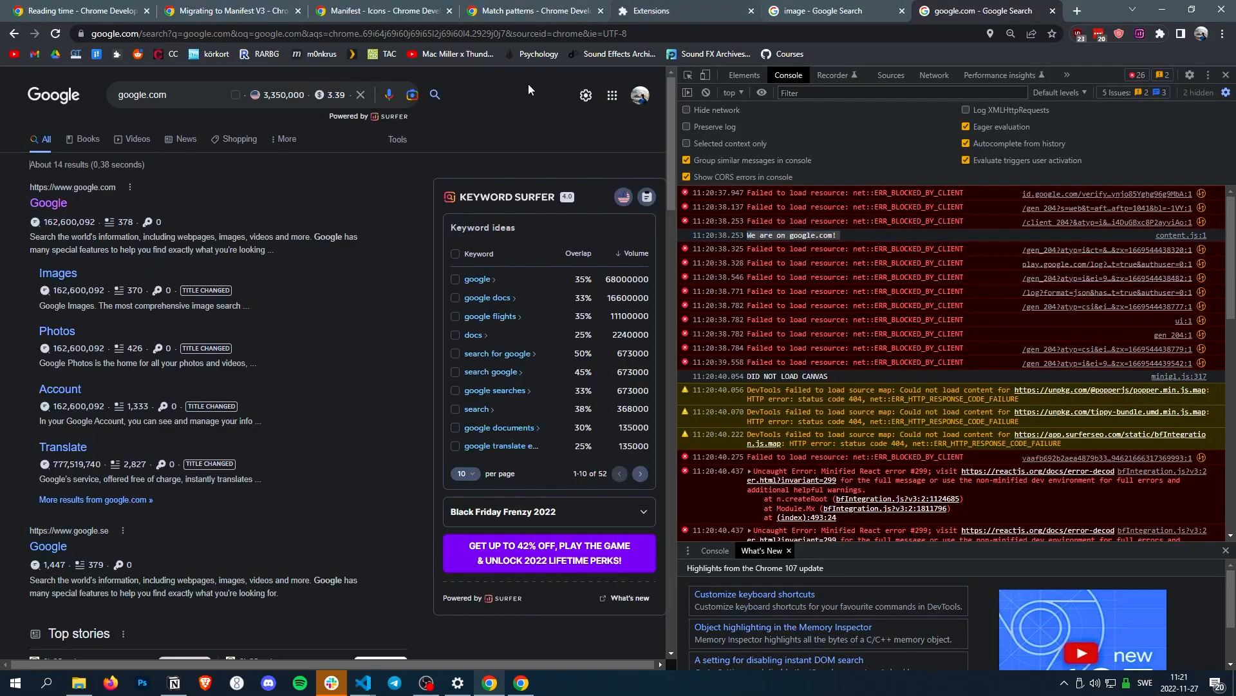
# Reload the extension and visit google.com in a new tab to see the red background.
pyautogui.click(683, 11)
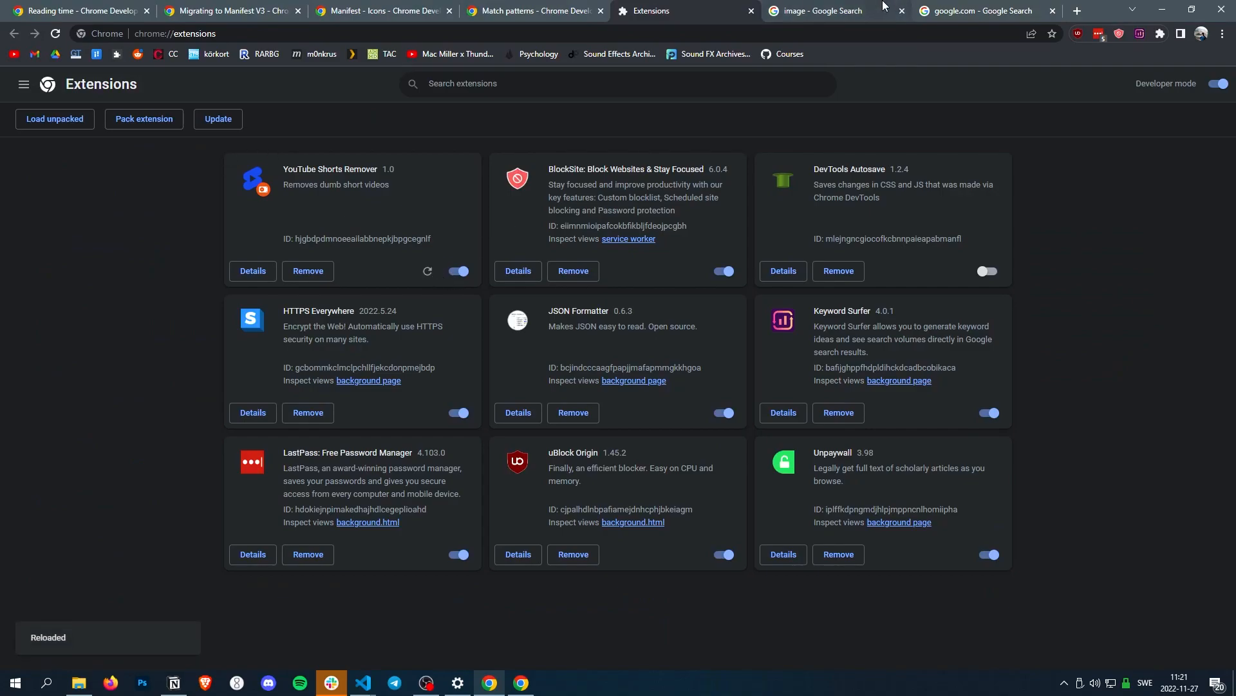
pyautogui.click(1074, 11)
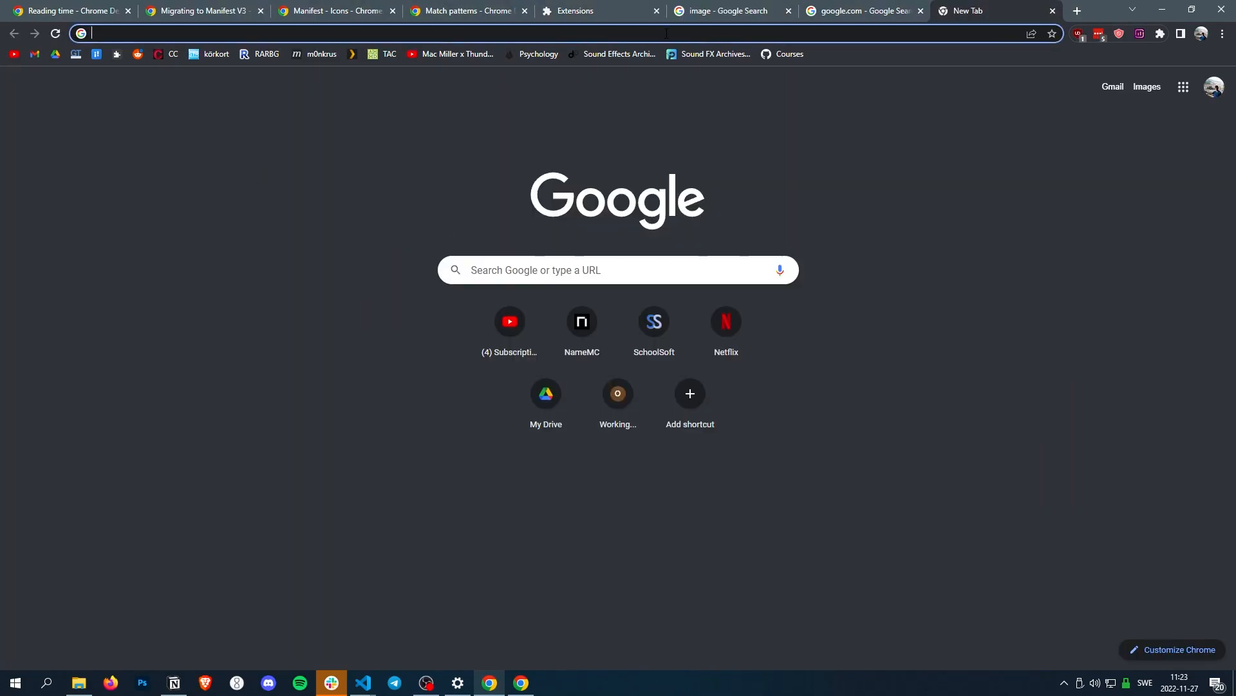
pyautogui.write('google.com')
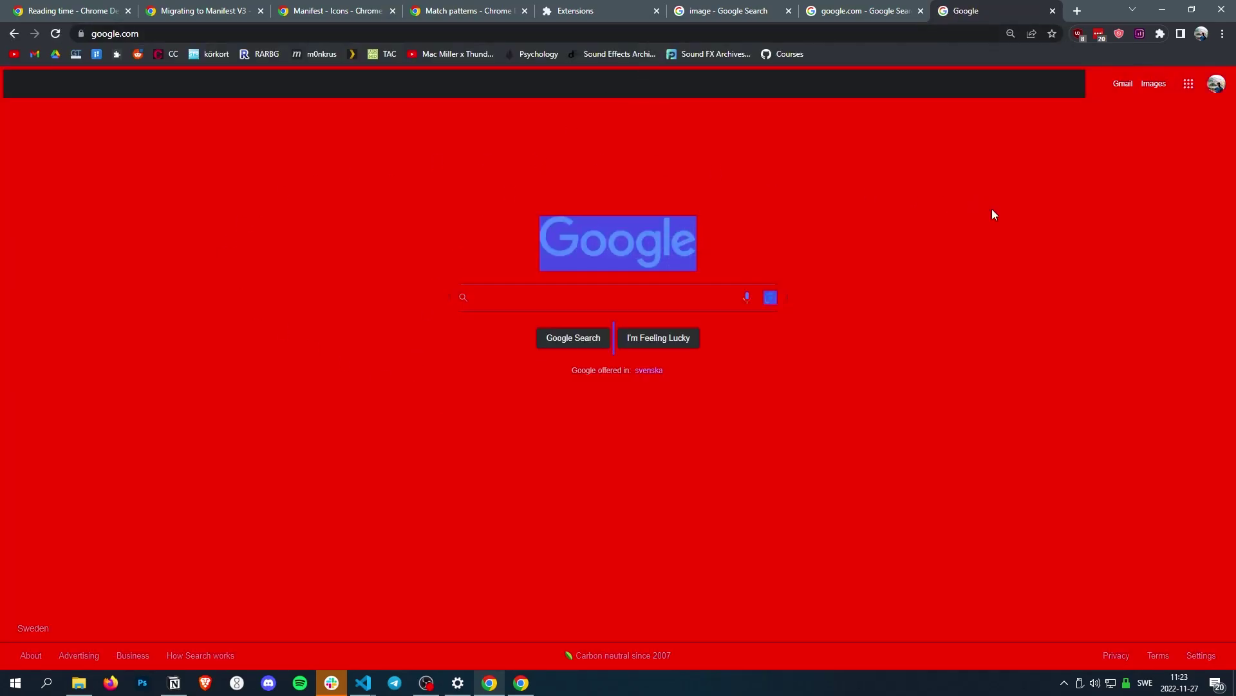
pyautogui.moveTo(363, 366)
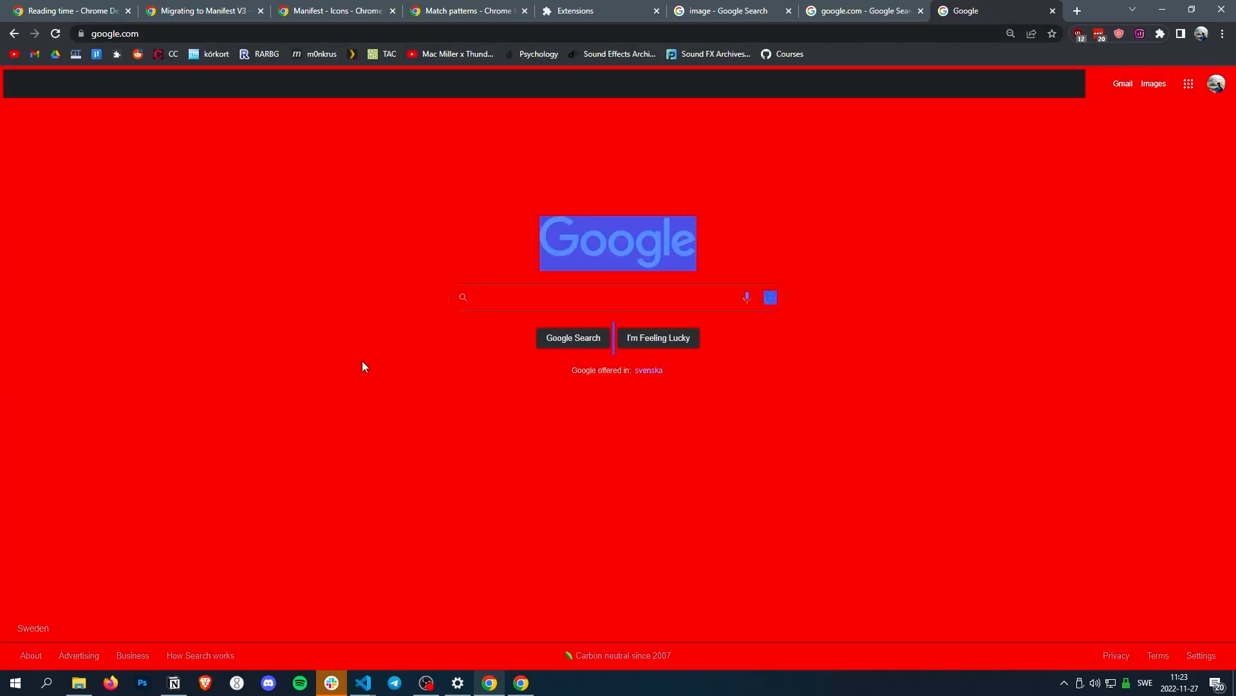
pyautogui.click(599, 297)
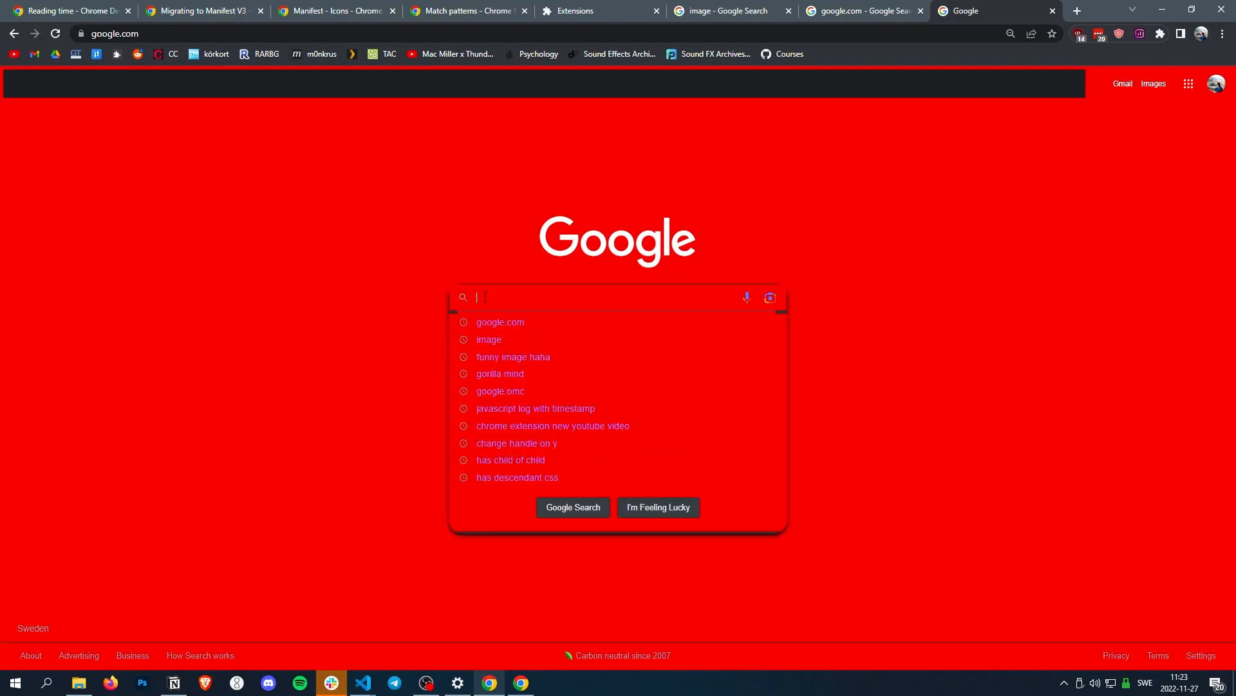
# Flip between the editor and the red google.com page, ending back on content.js.
pyautogui.click(362, 683)
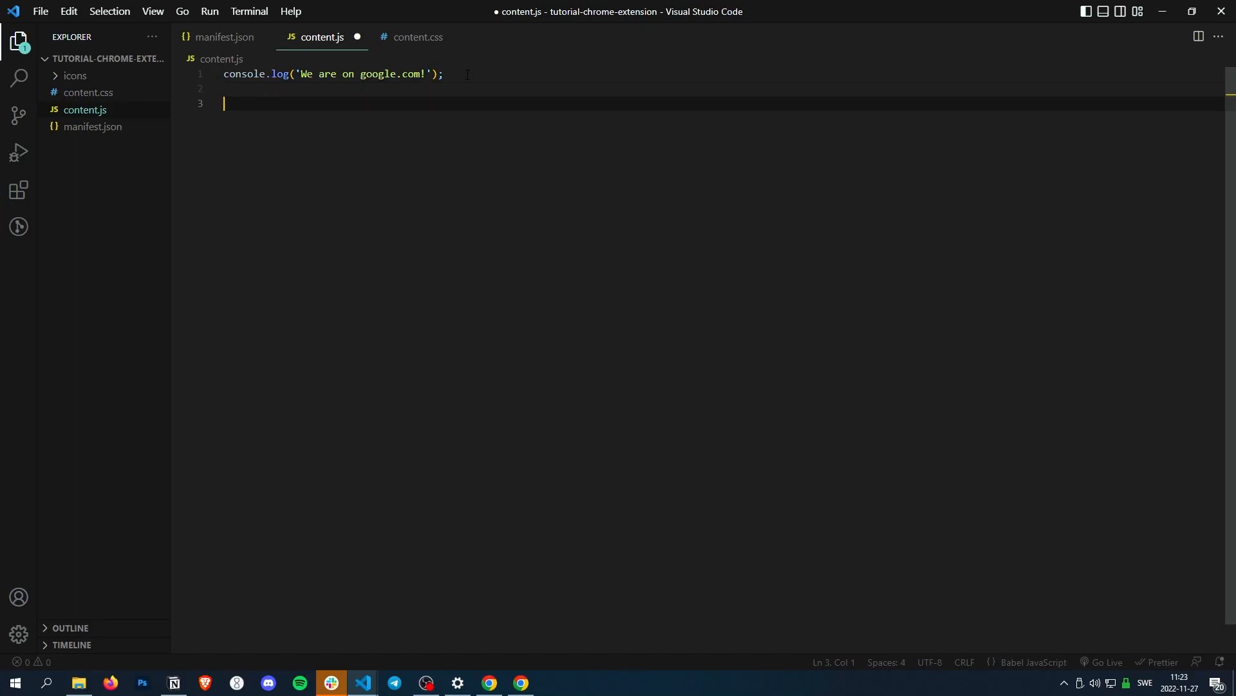
pyautogui.click(488, 683)
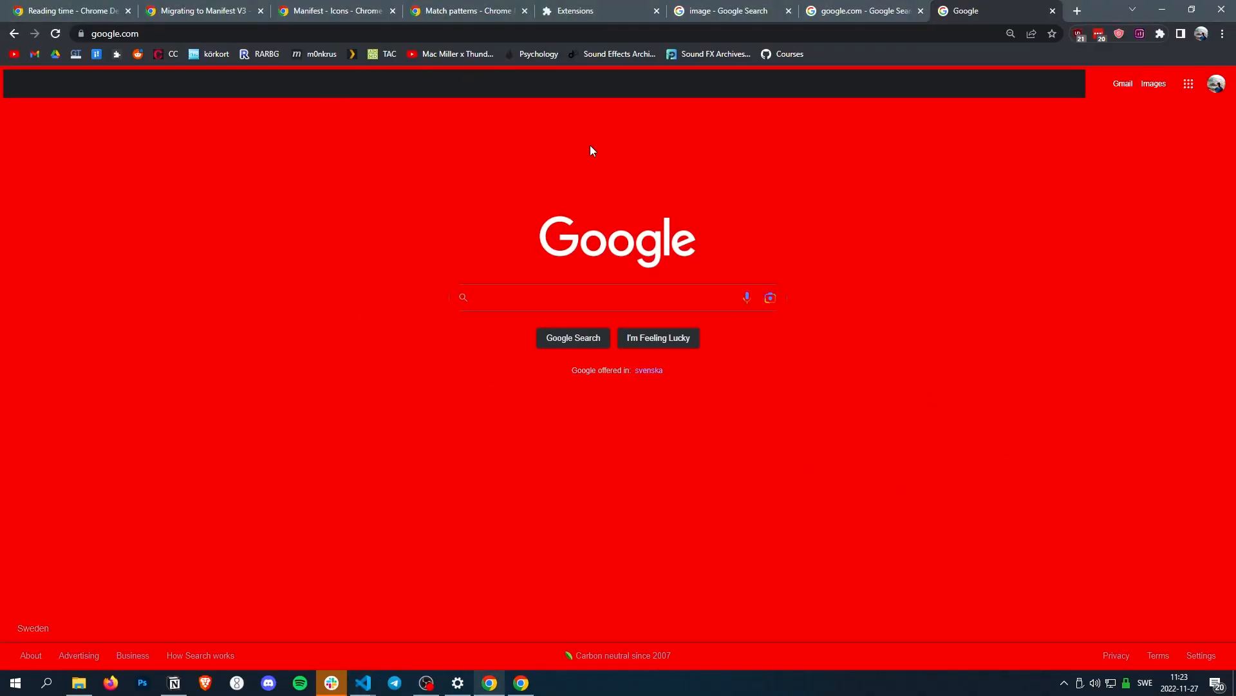
pyautogui.click(362, 688)
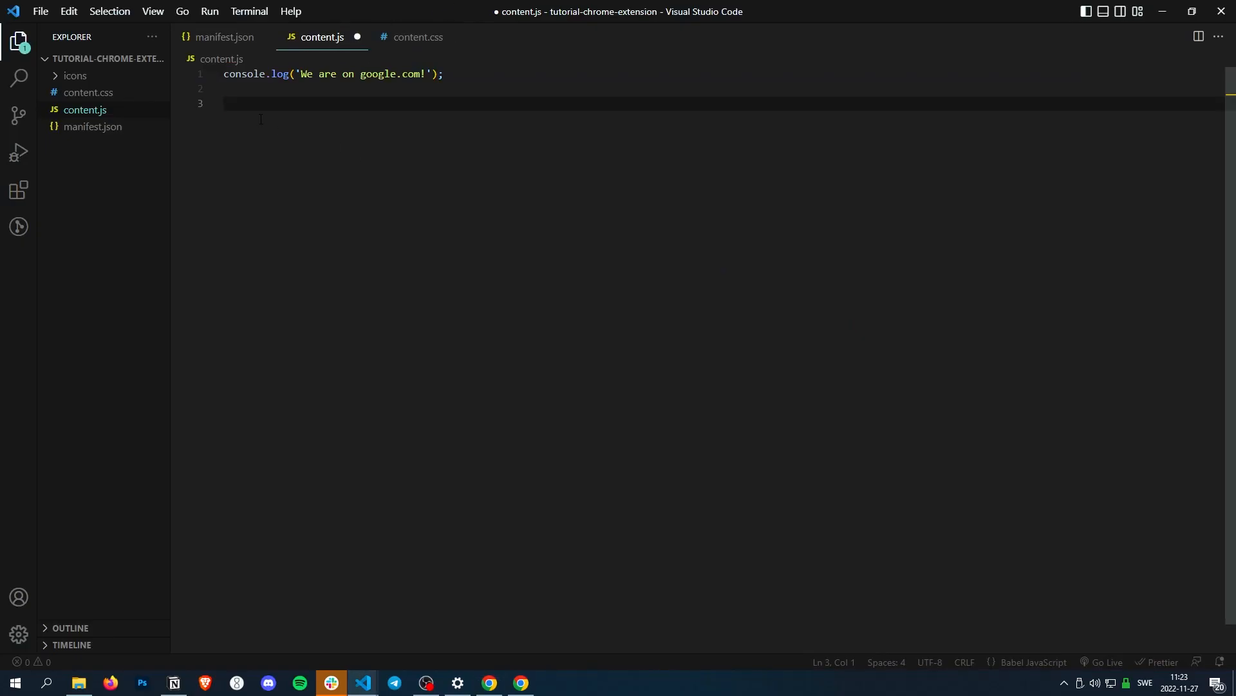
# Write const images = document.querySelectorAll(img) in content.js.
pyautogui.write('const i')
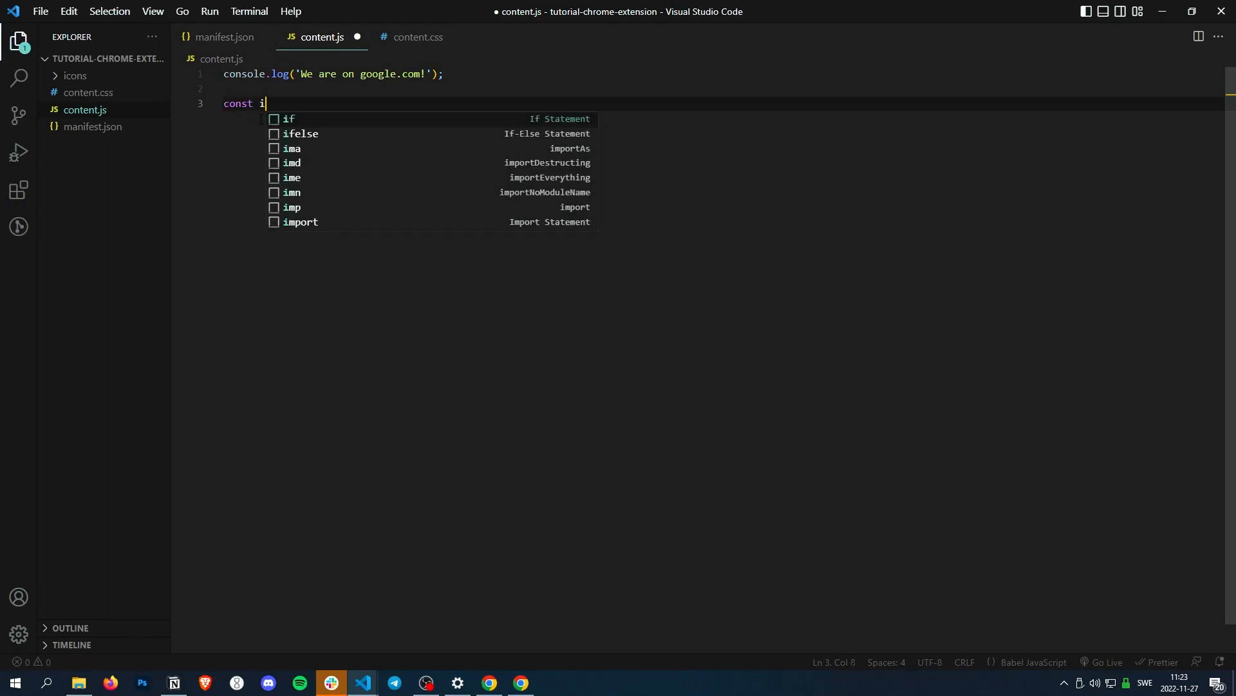
pyautogui.write('mages =')
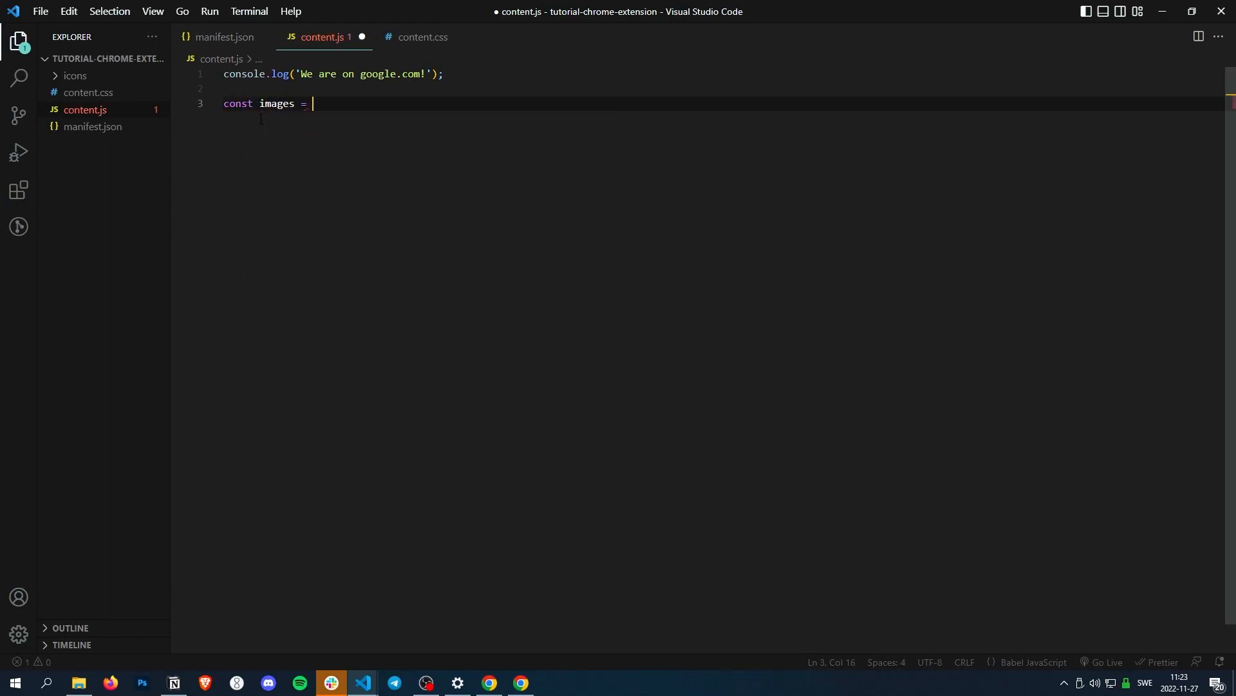
pyautogui.write('document.get')
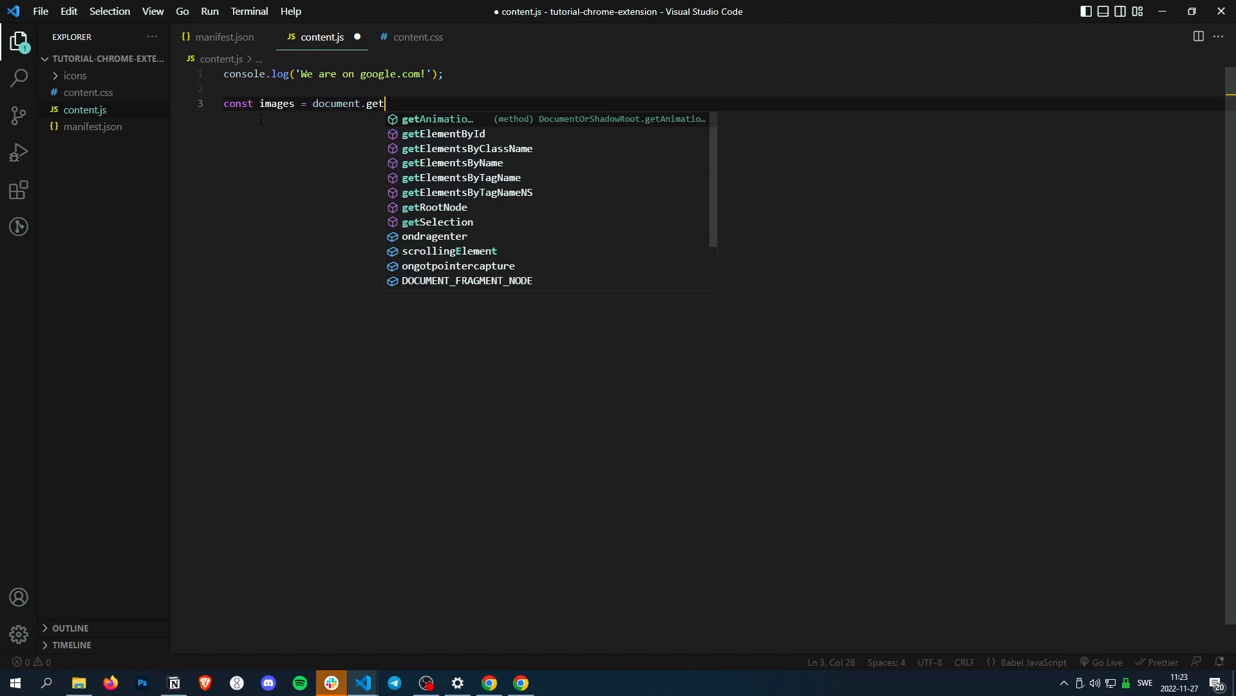
pyautogui.write('qyu')
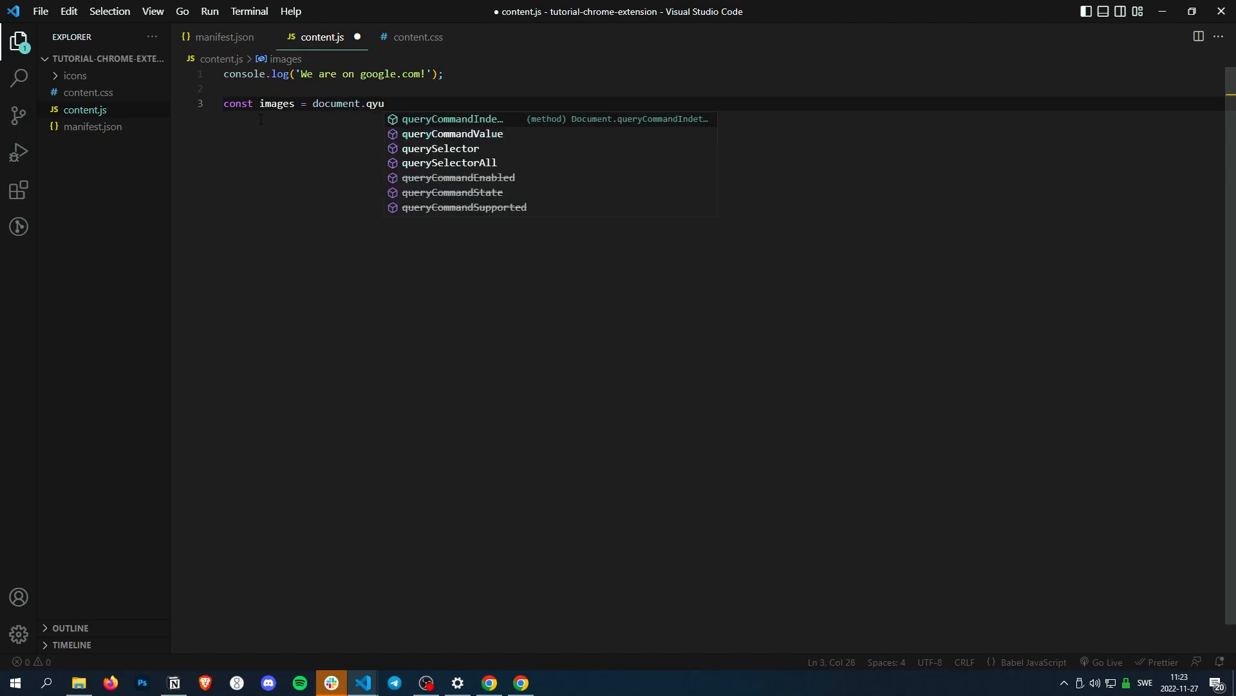
pyautogui.write('querySelectorAll(img);')
pyautogui.write('fore')
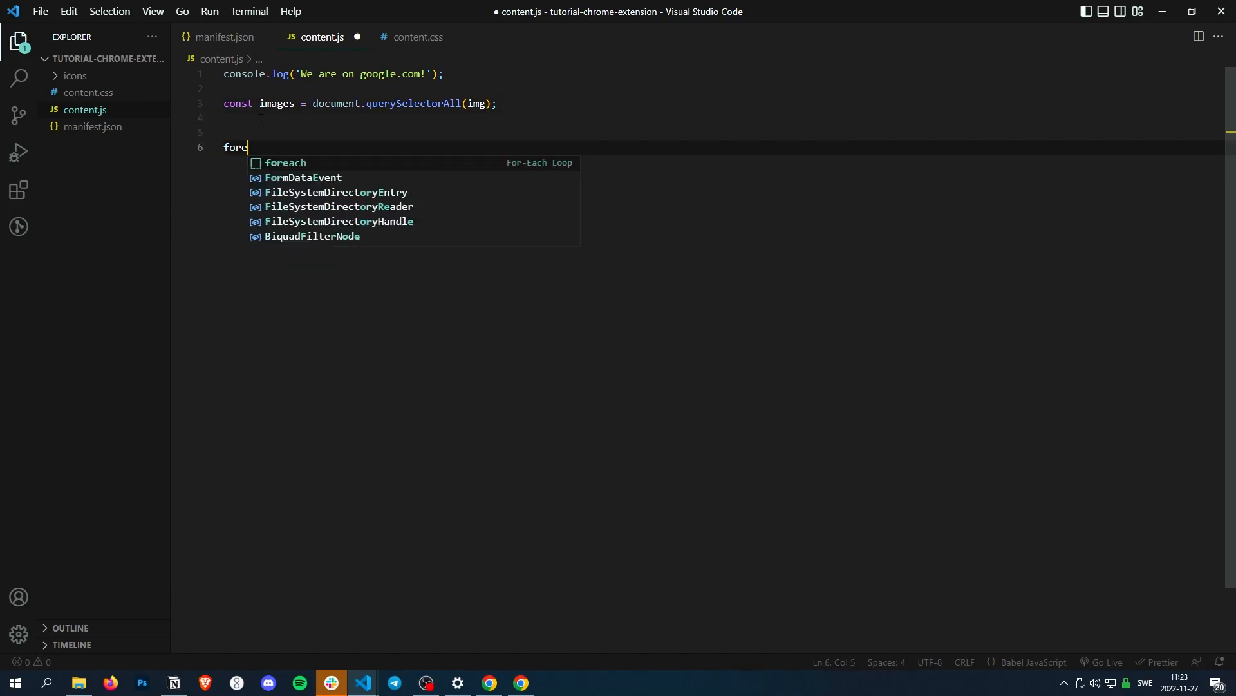
# Start the images.forEach loop and bring up the meme image window for its URL.
pyautogui.click(285, 163)
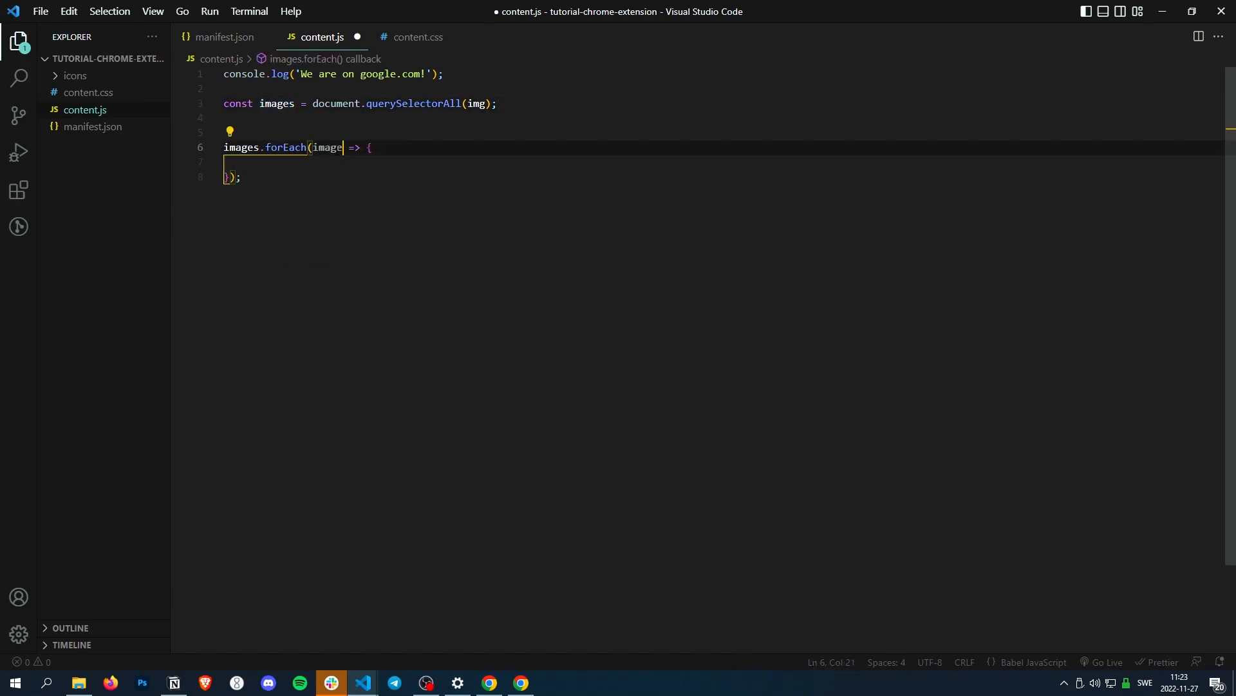
pyautogui.write('image.src =')
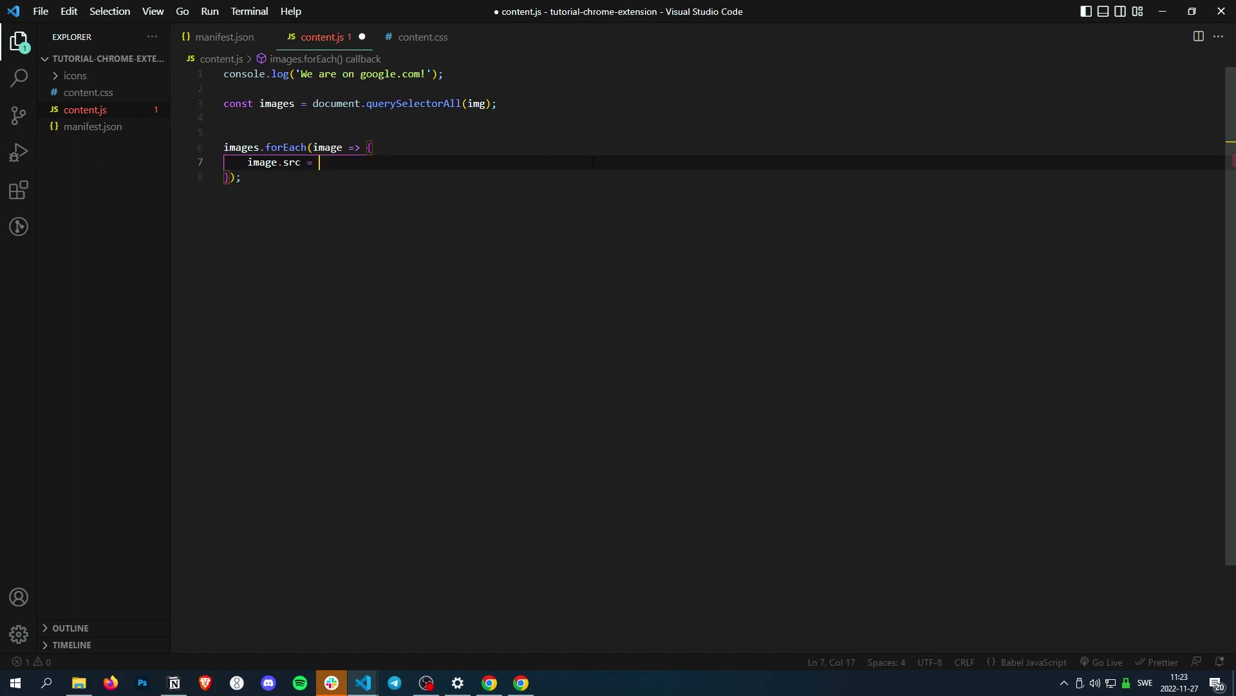
pyautogui.press('alt+tab')
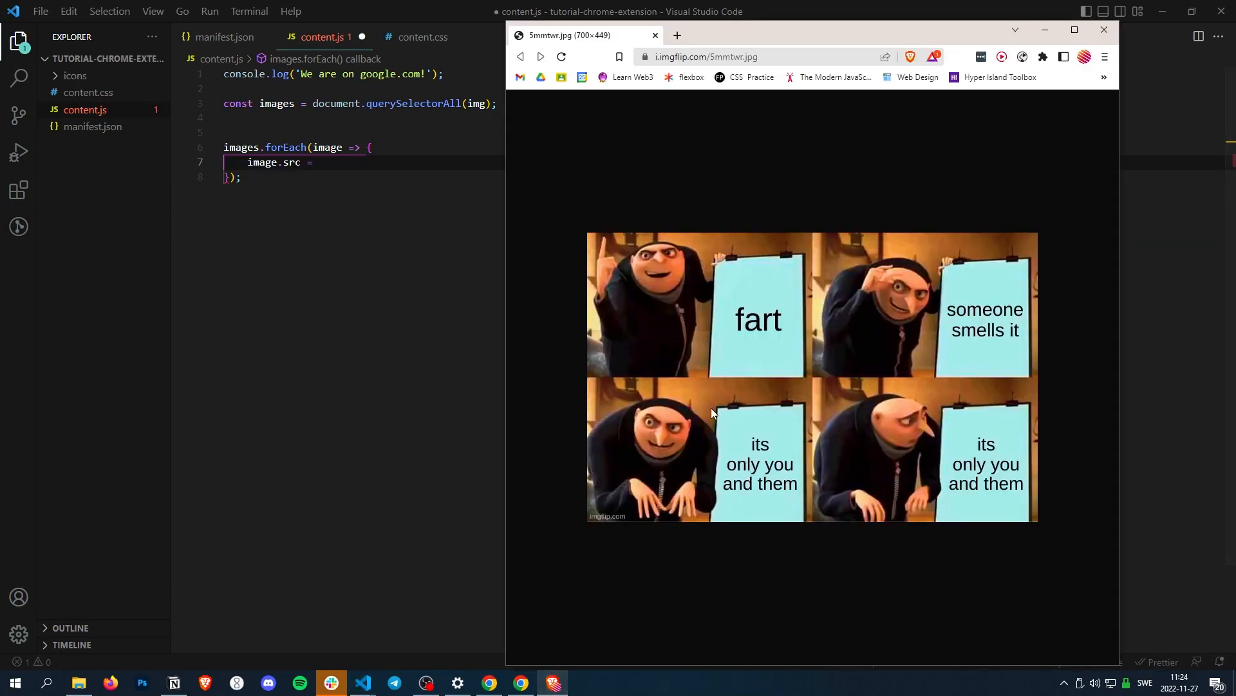
pyautogui.click(706, 57)
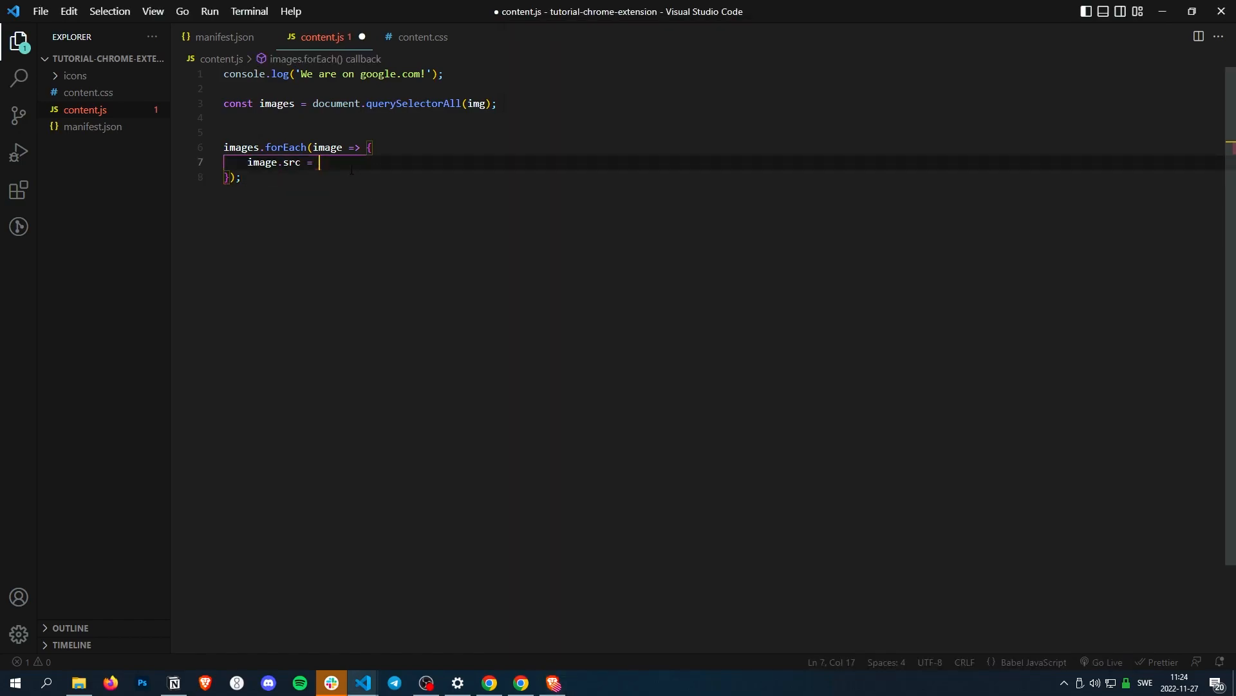
pyautogui.write("'https://i.imgflip.com/5mmtwr.jpg';")
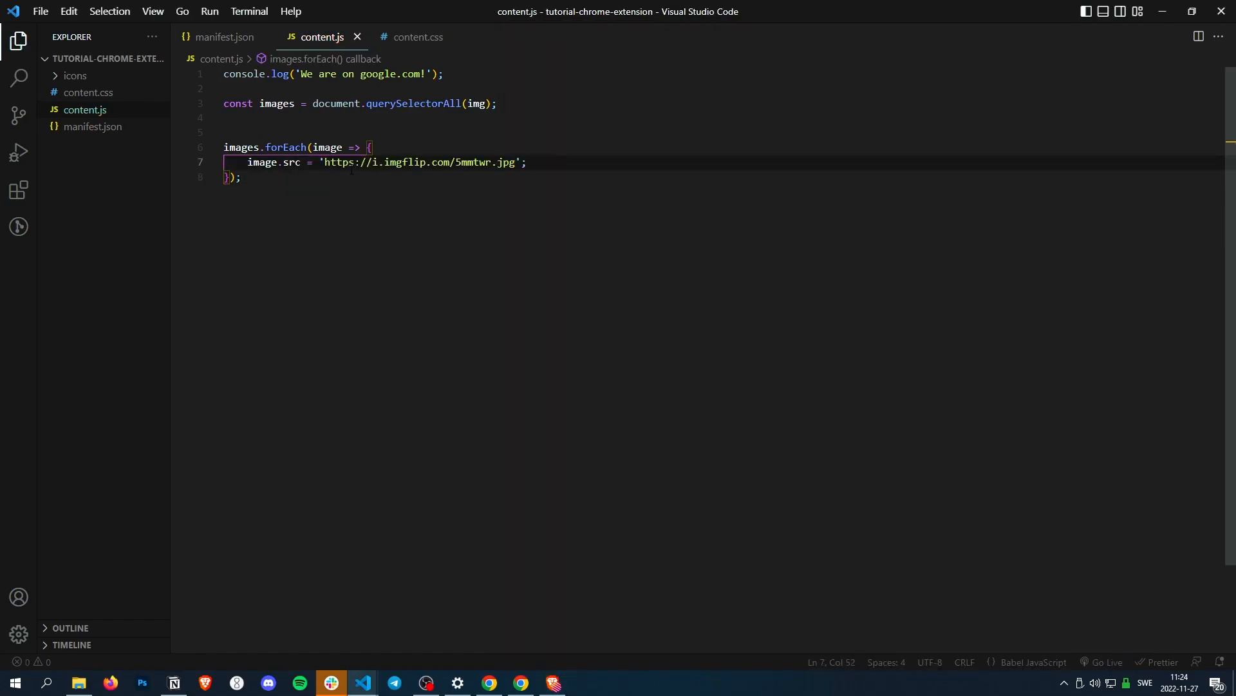
pyautogui.click(242, 178)
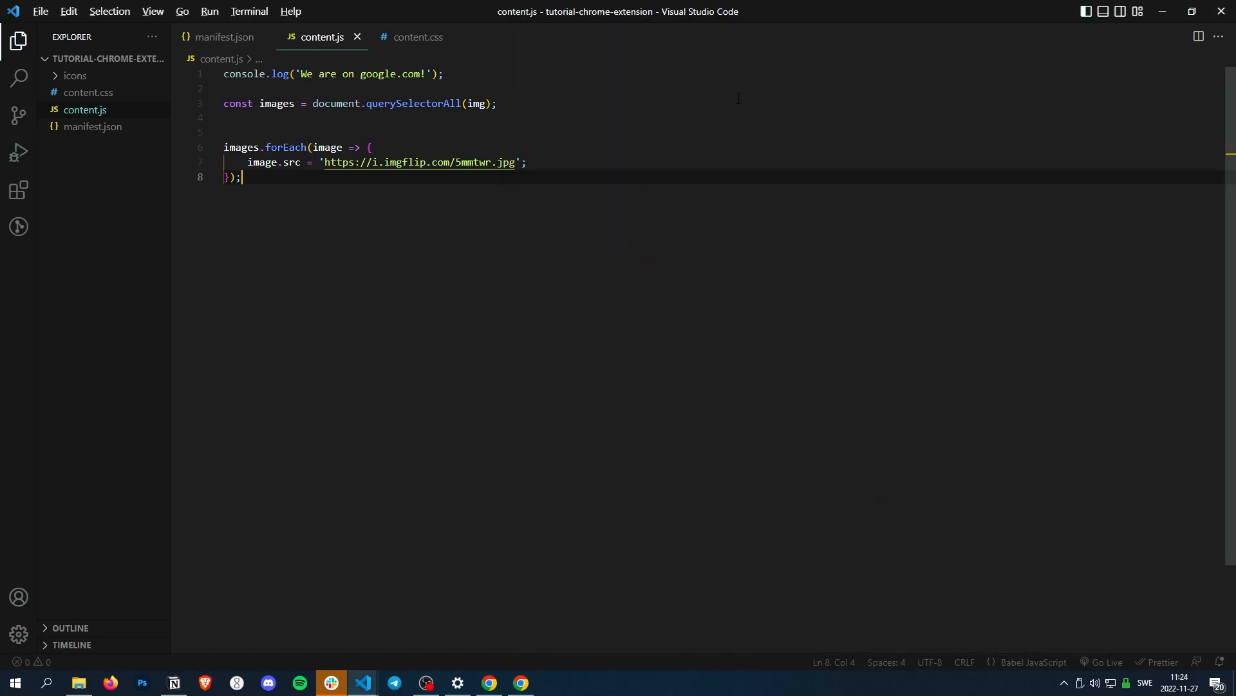
# Reload the extension and view Google image results for funny, still unchanged.
pyautogui.click(488, 683)
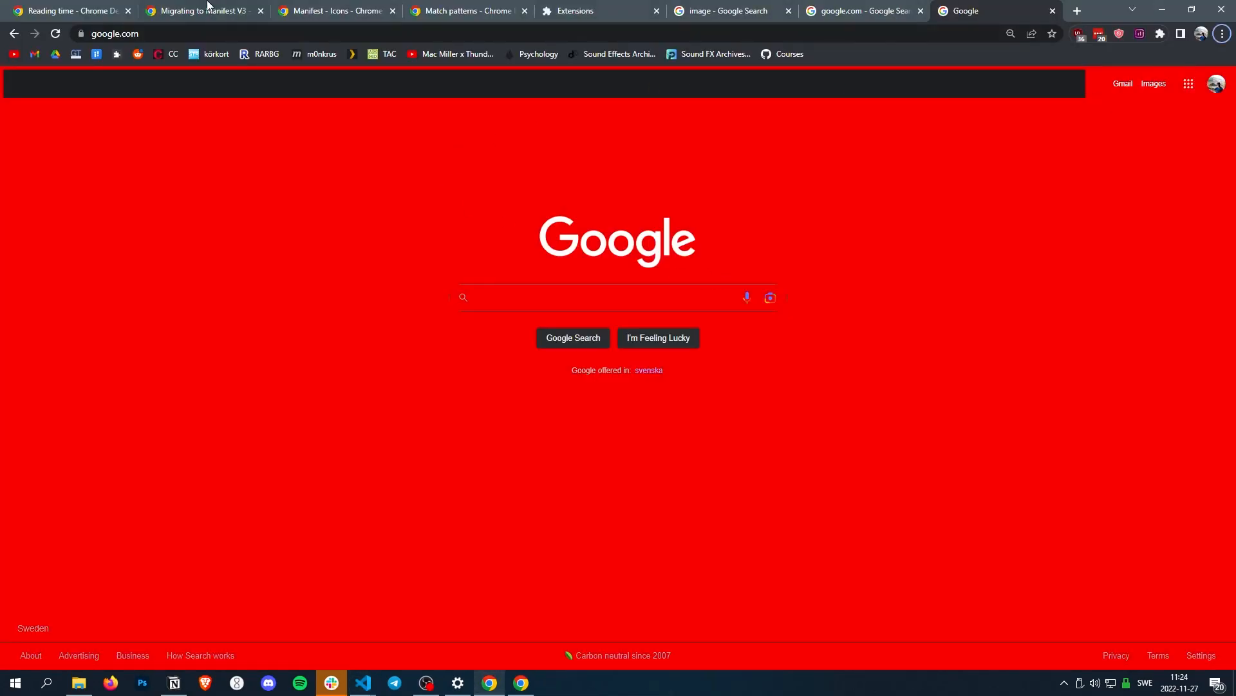
pyautogui.click(595, 10)
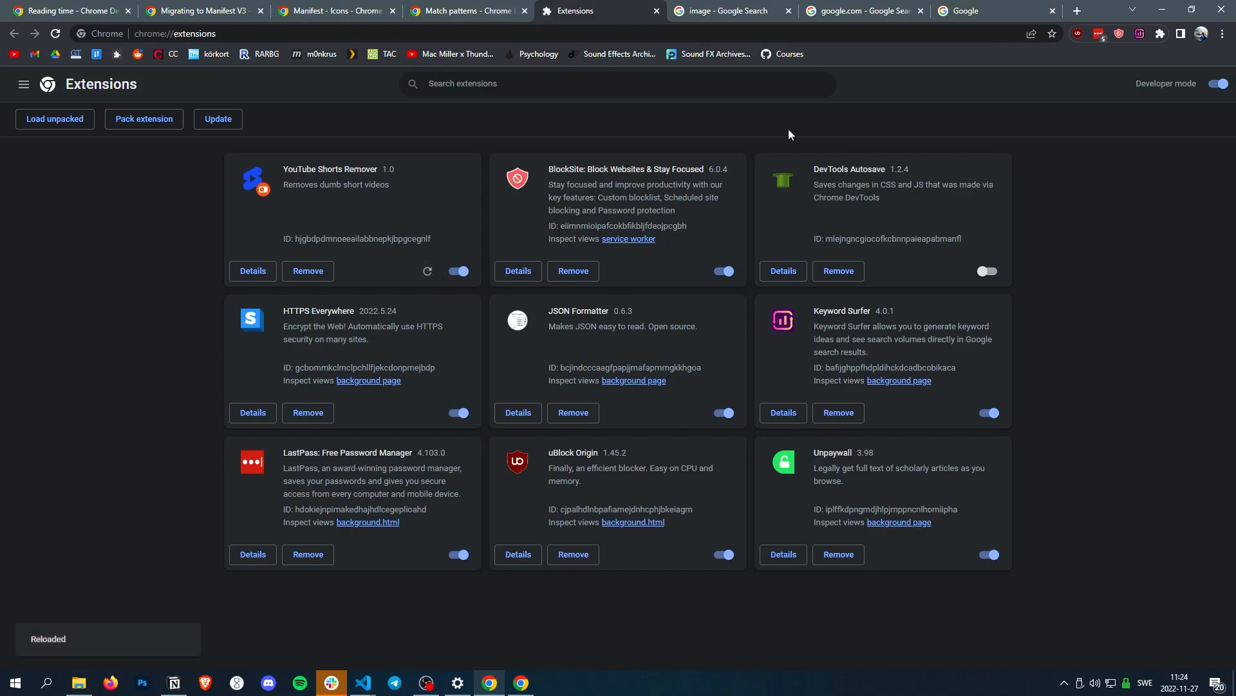
pyautogui.click(995, 11)
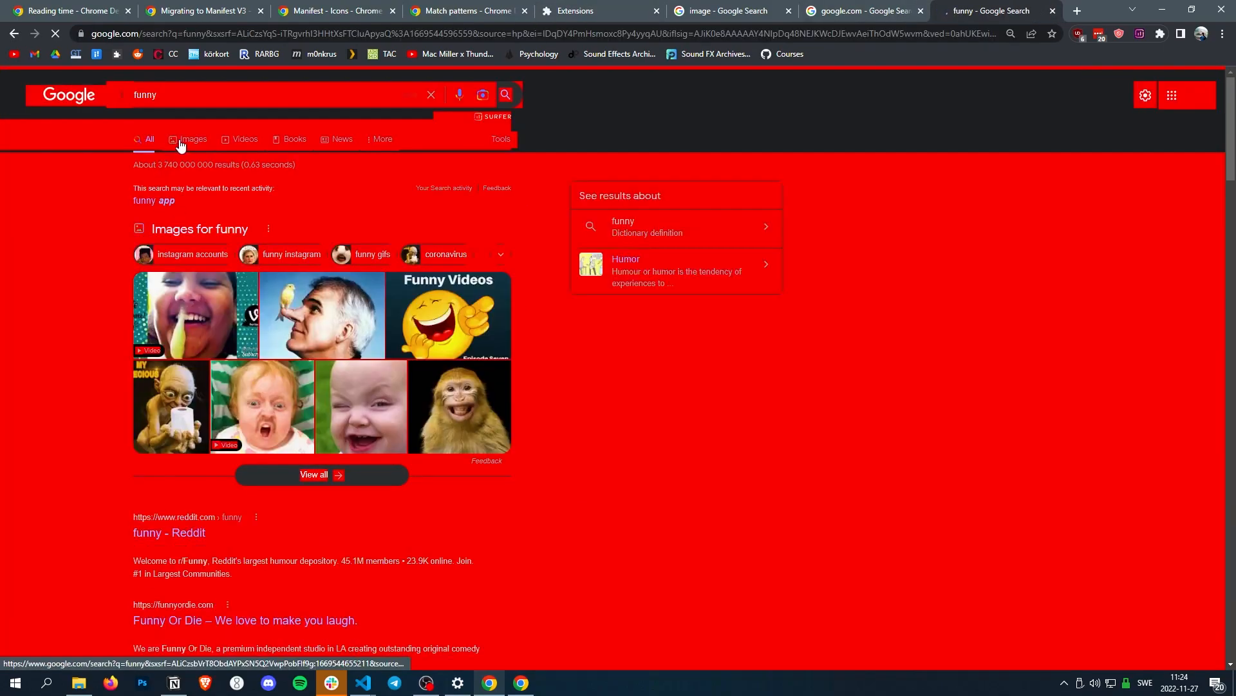
pyautogui.click(192, 140)
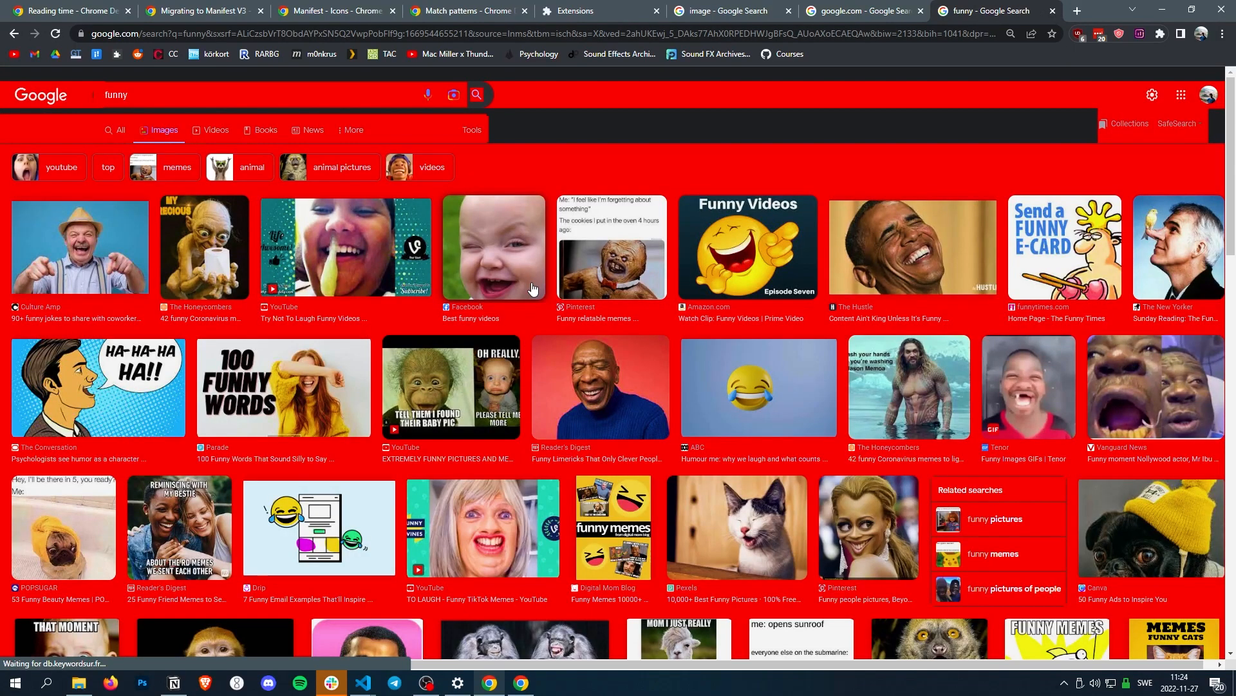
# Check the content script settings in manifest.json, then return to content.js.
pyautogui.click(361, 688)
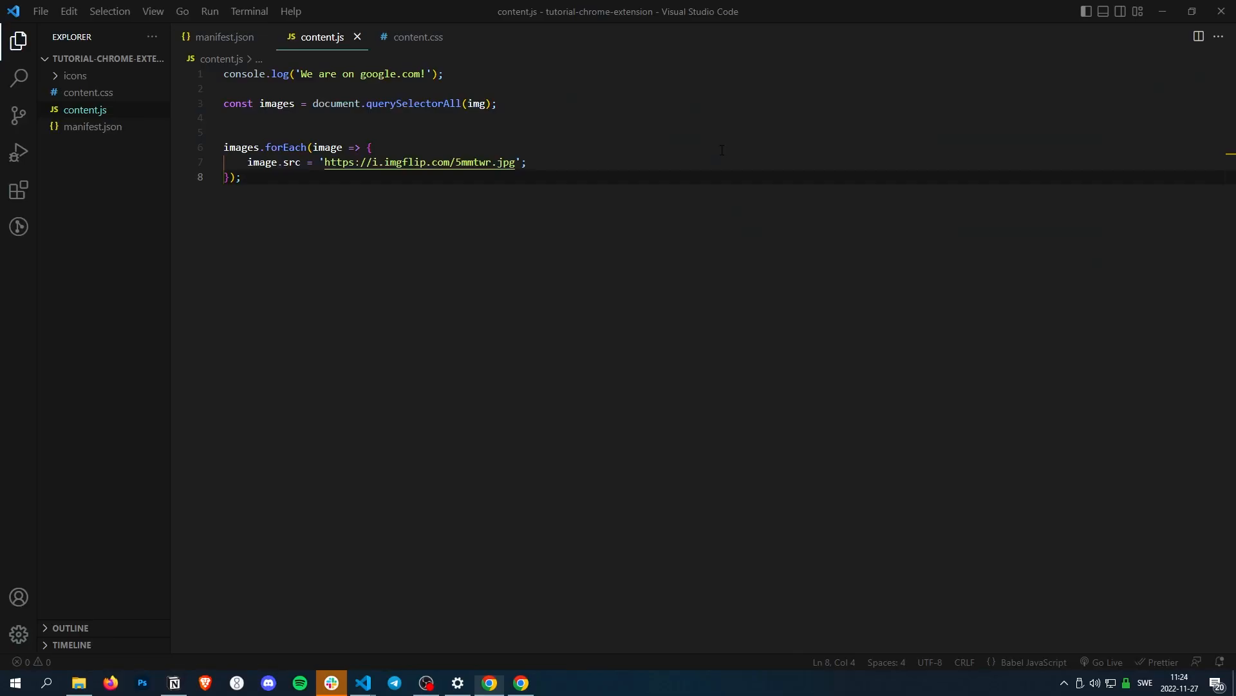
pyautogui.click(223, 38)
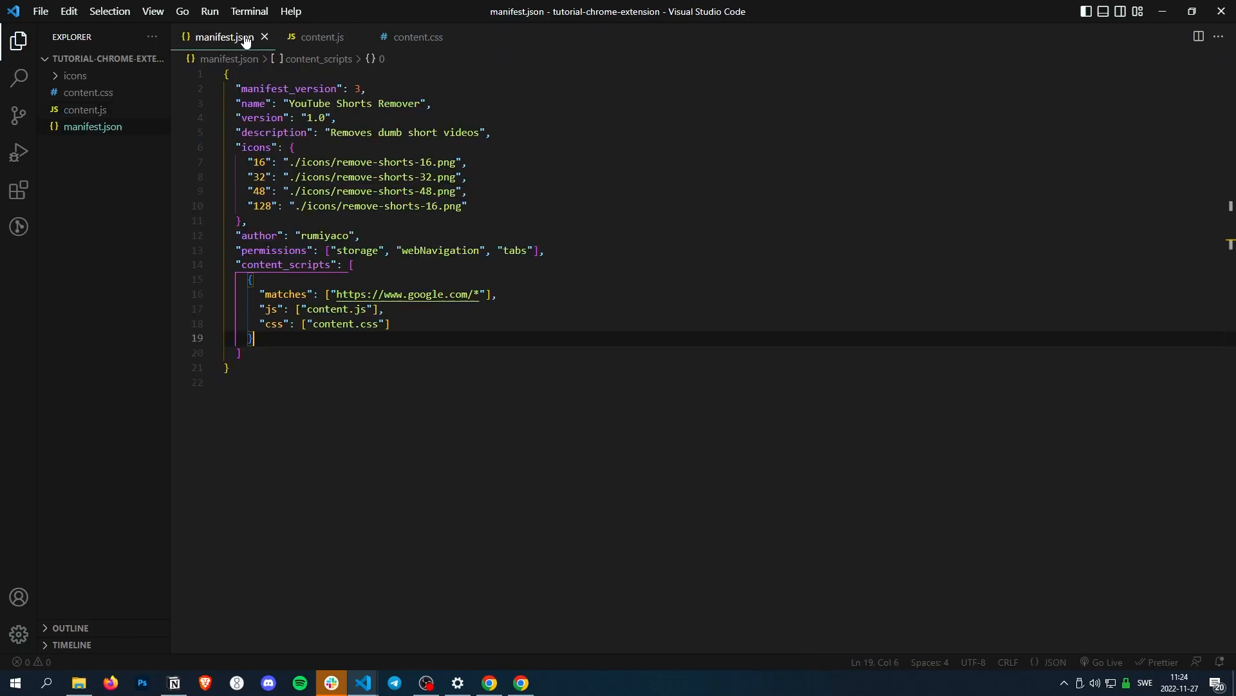
pyautogui.click(322, 37)
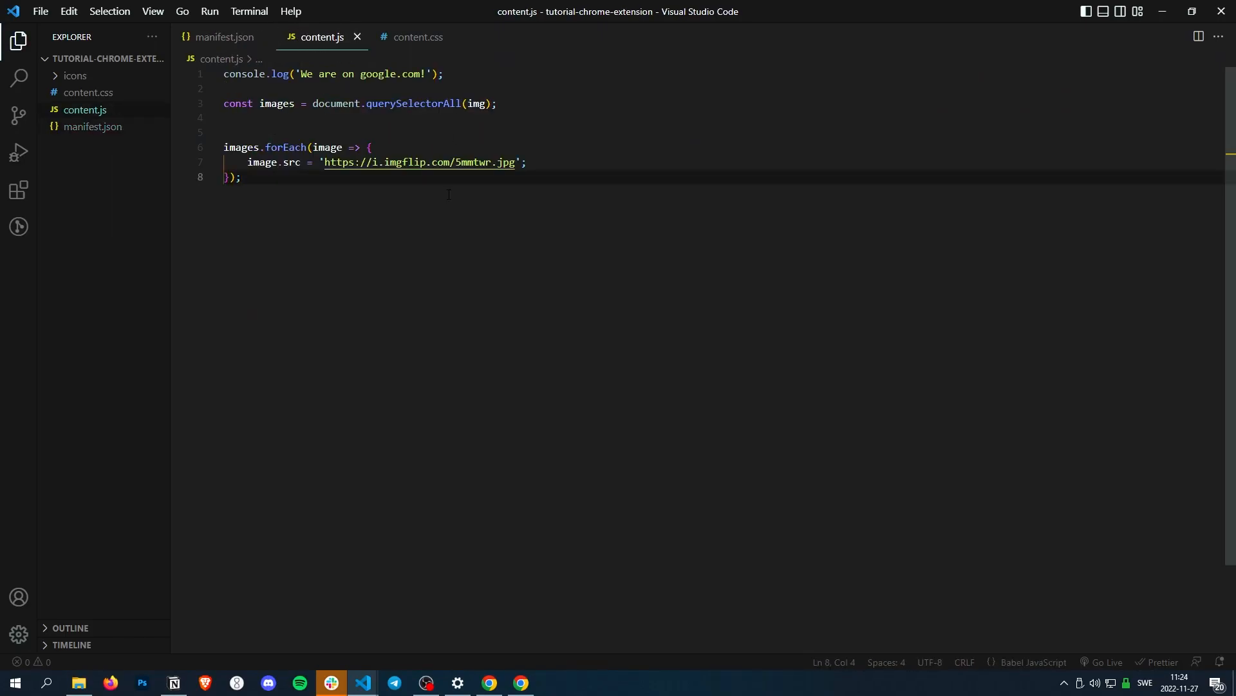
# View the extension's error report 'img is not defined' at content.js line 3, then return to the editor.
pyautogui.click(489, 682)
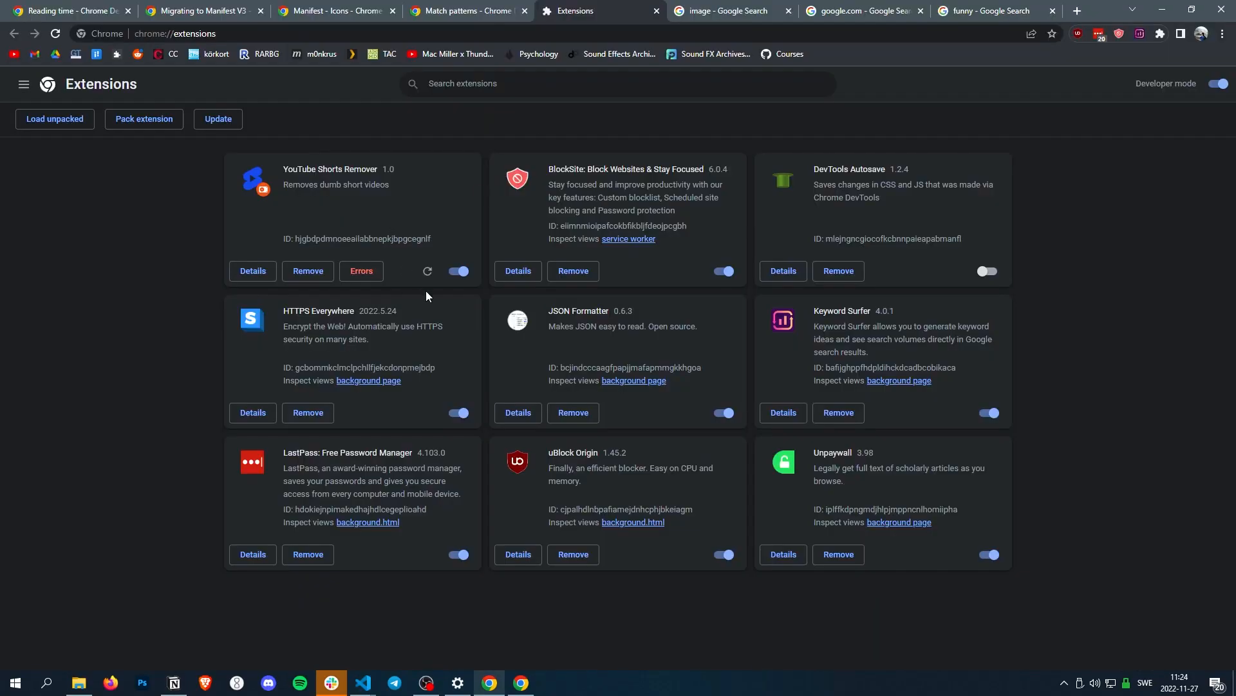
pyautogui.click(361, 270)
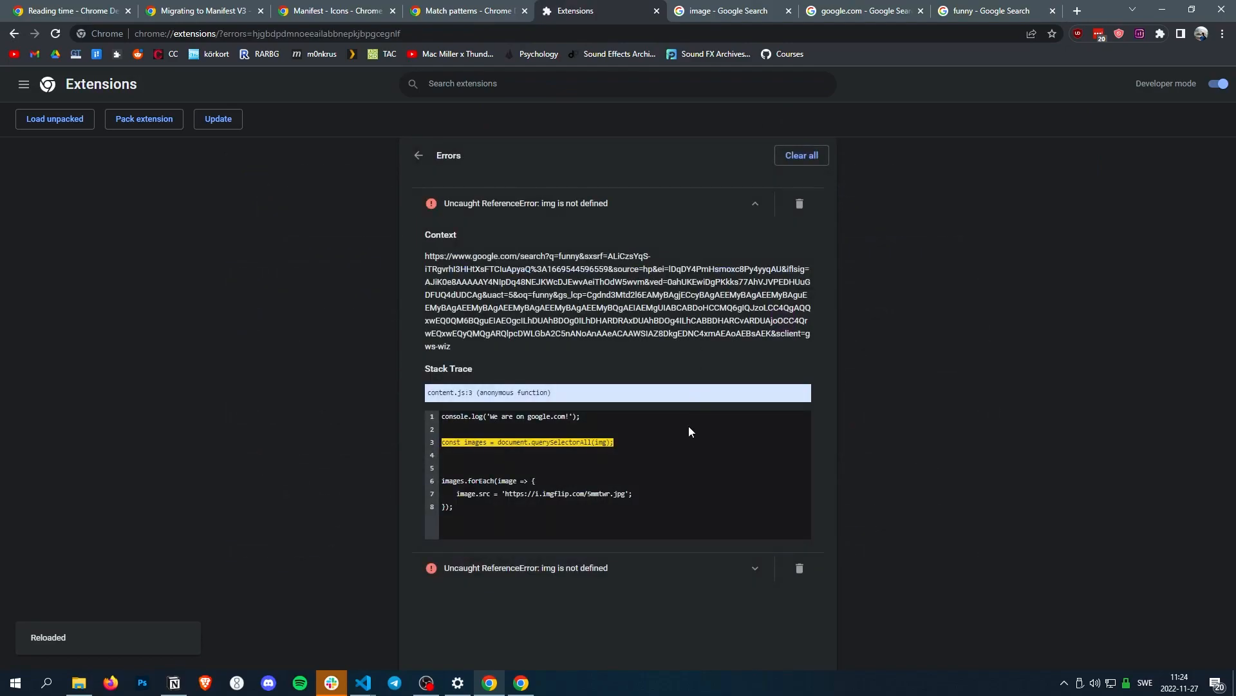
pyautogui.moveTo(649, 489)
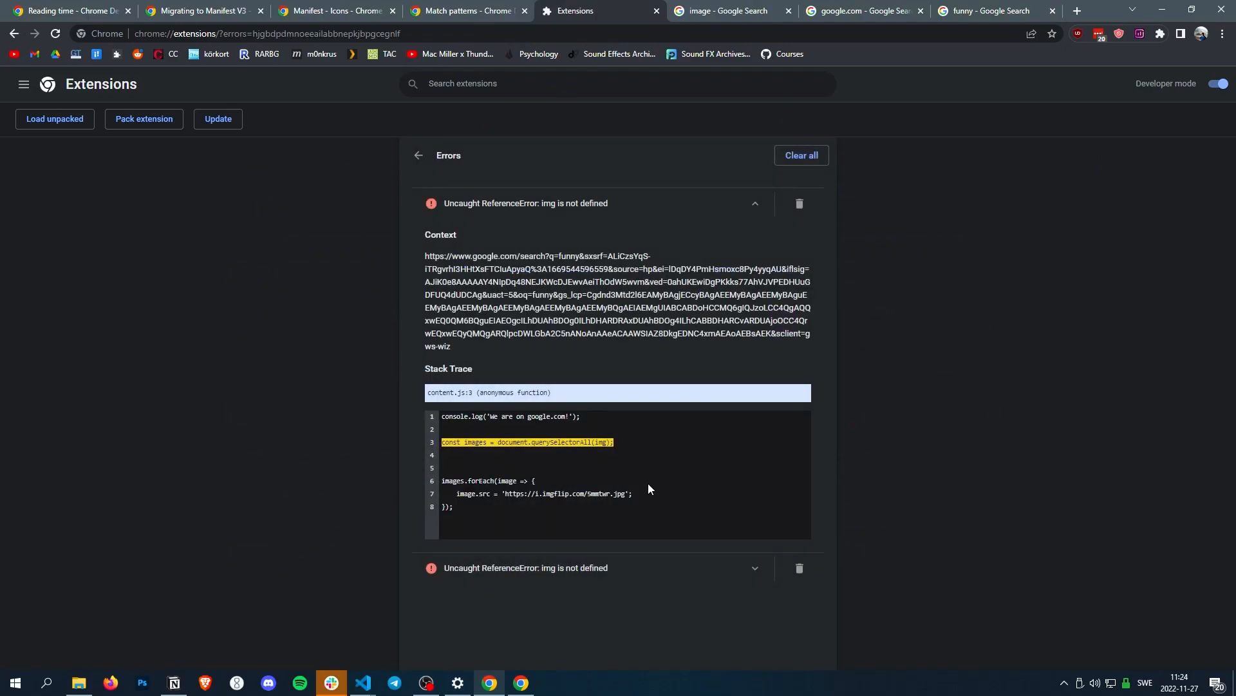
pyautogui.press('alt+tab')
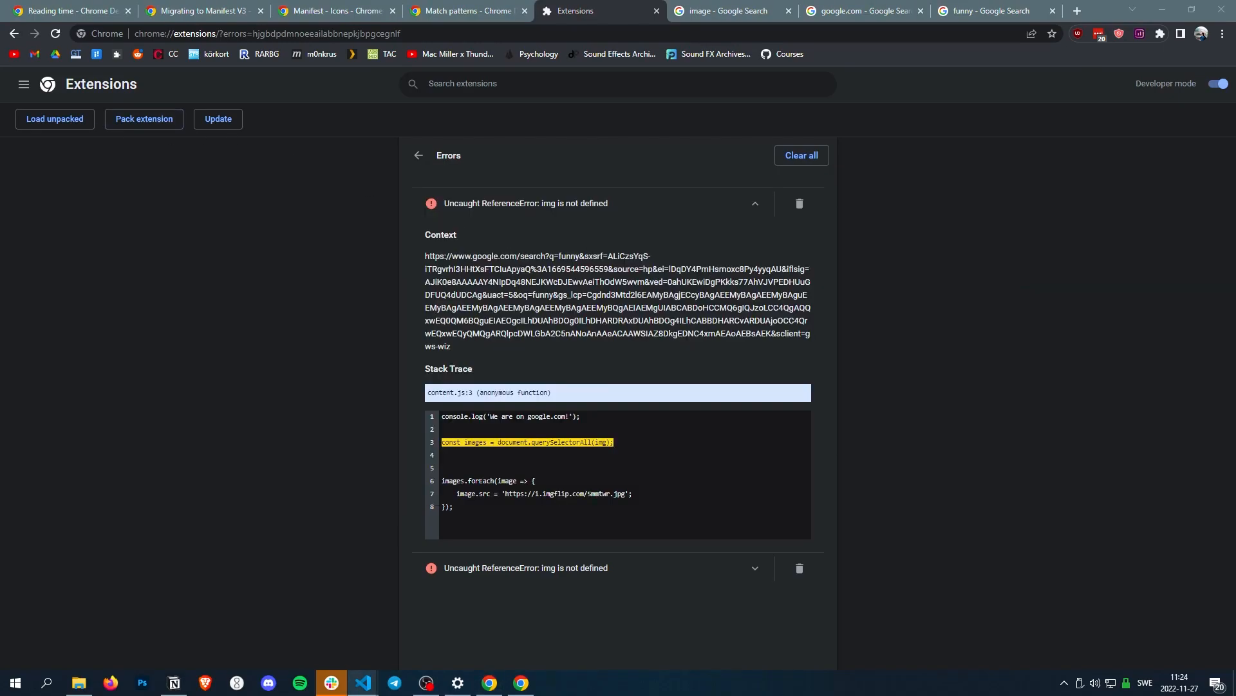
pyautogui.click(362, 682)
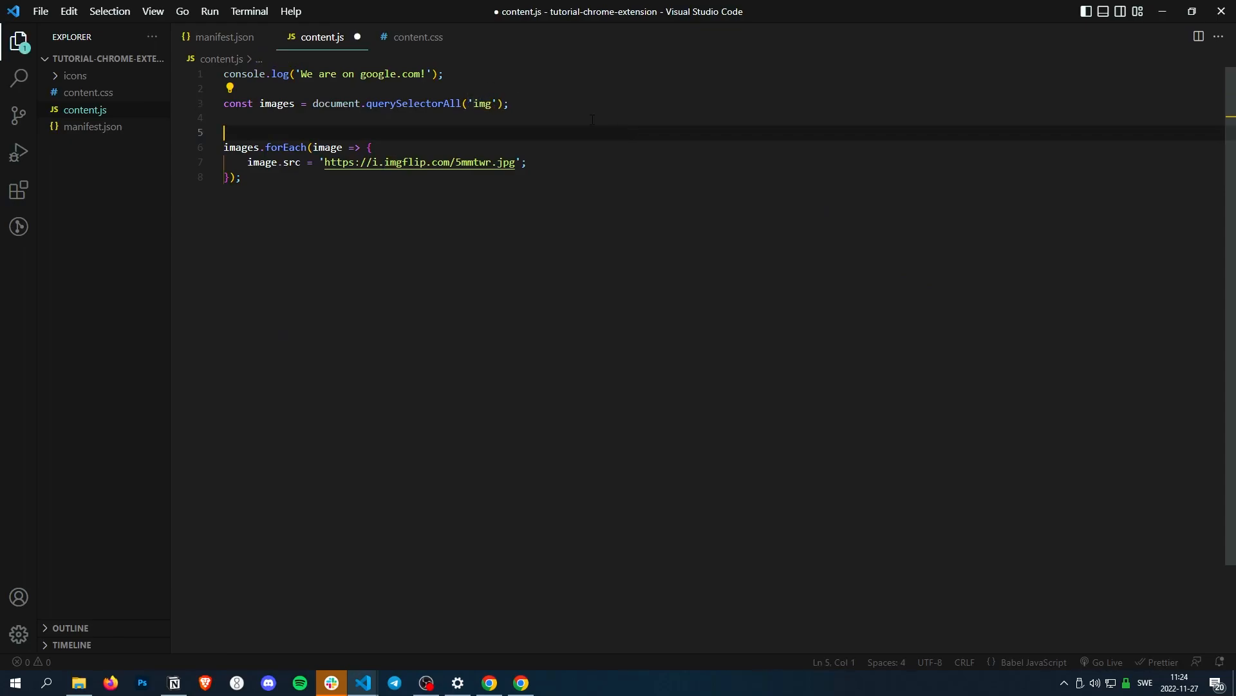
# With the selector now quoted as 'img', go back from the error report and reload the extension.
pyautogui.click(490, 682)
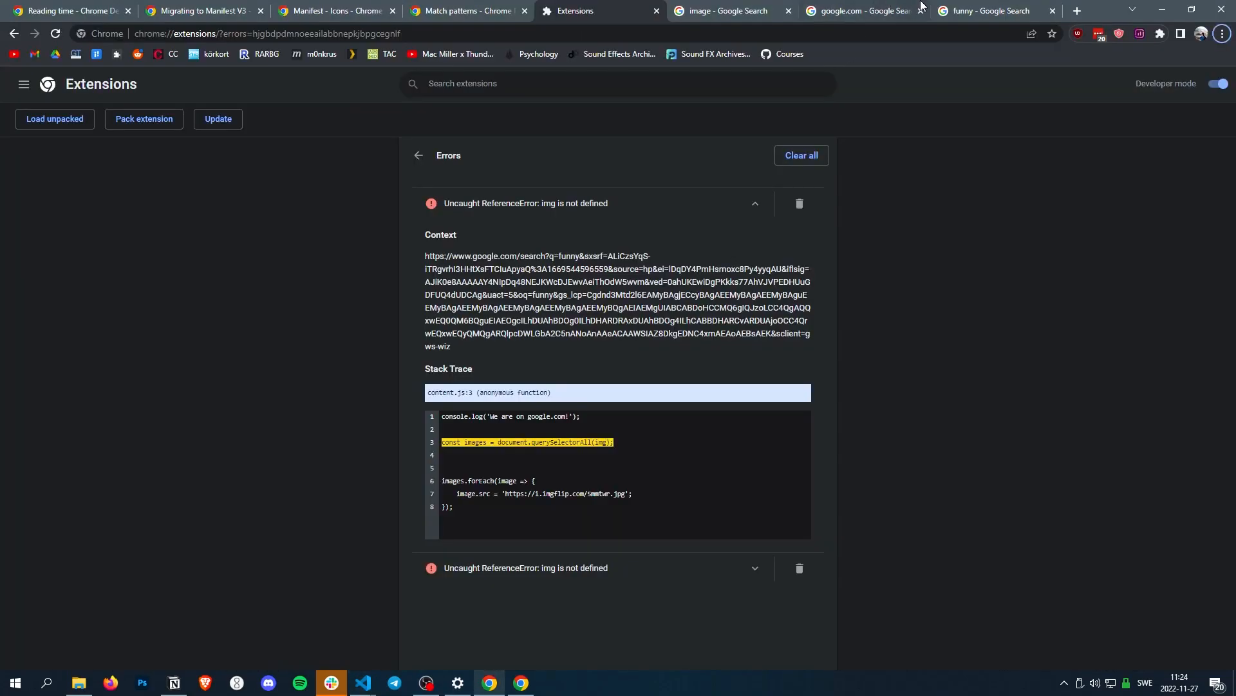
pyautogui.click(988, 10)
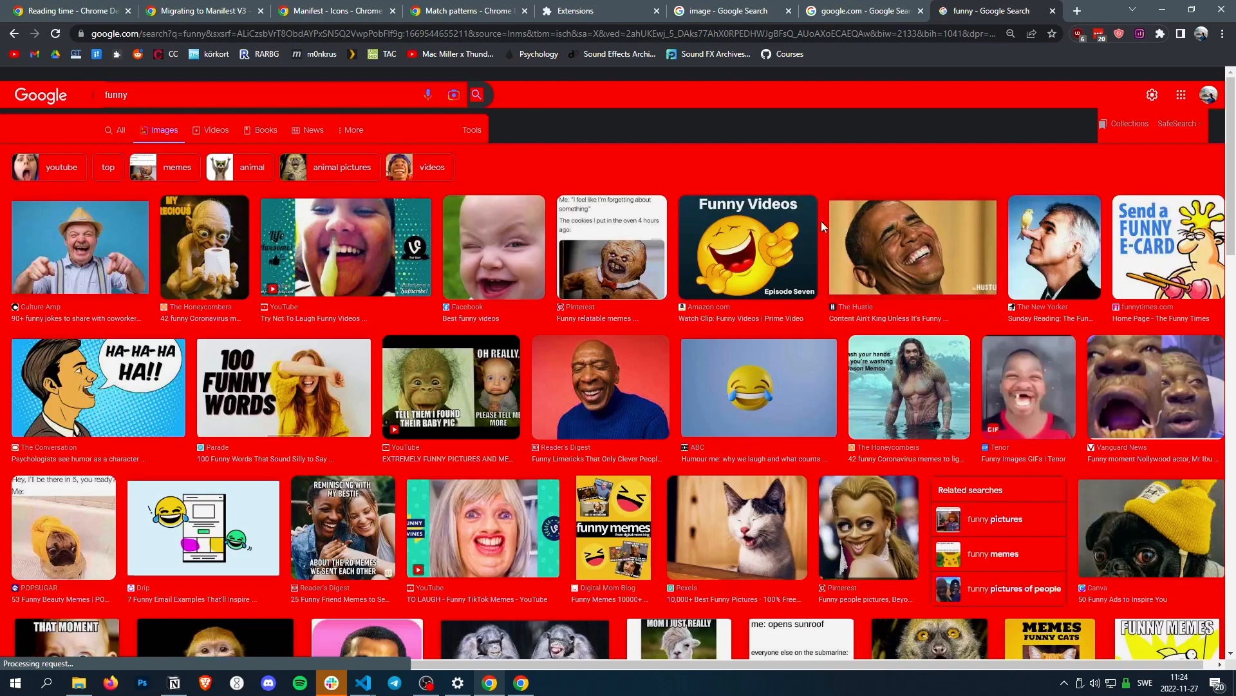
pyautogui.click(599, 10)
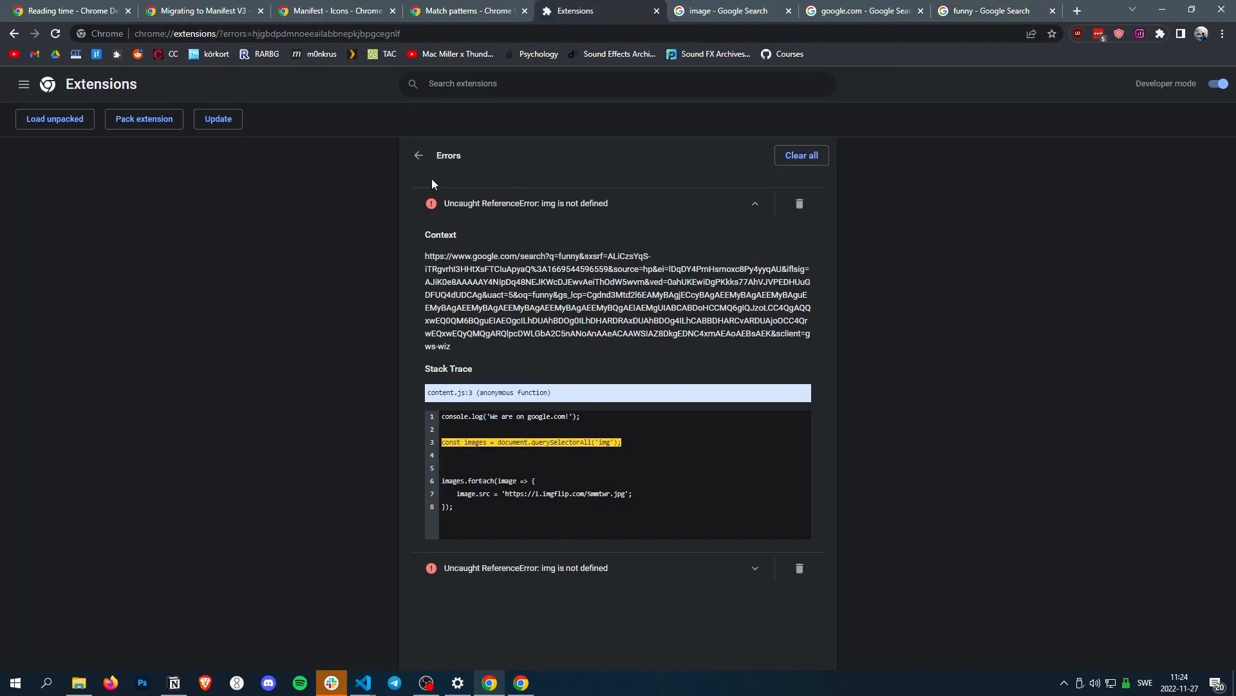
pyautogui.click(417, 154)
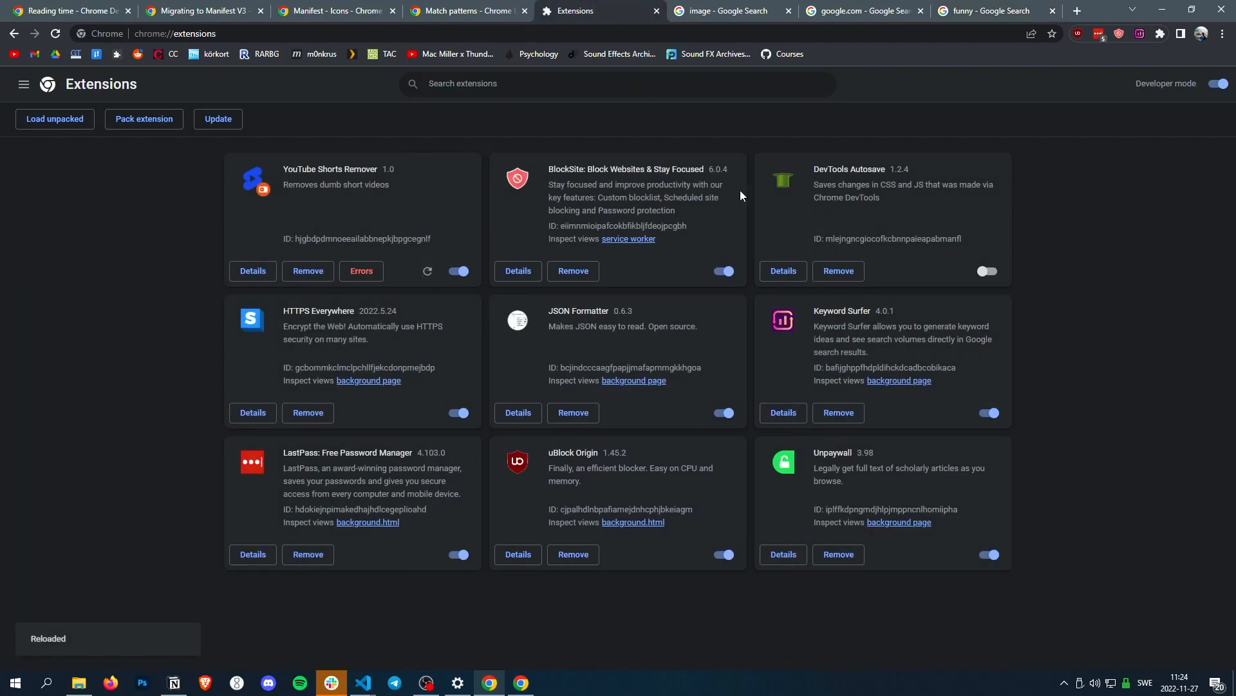
# Refresh the funny image results so every picture shows the imgflip meme.
pyautogui.click(983, 11)
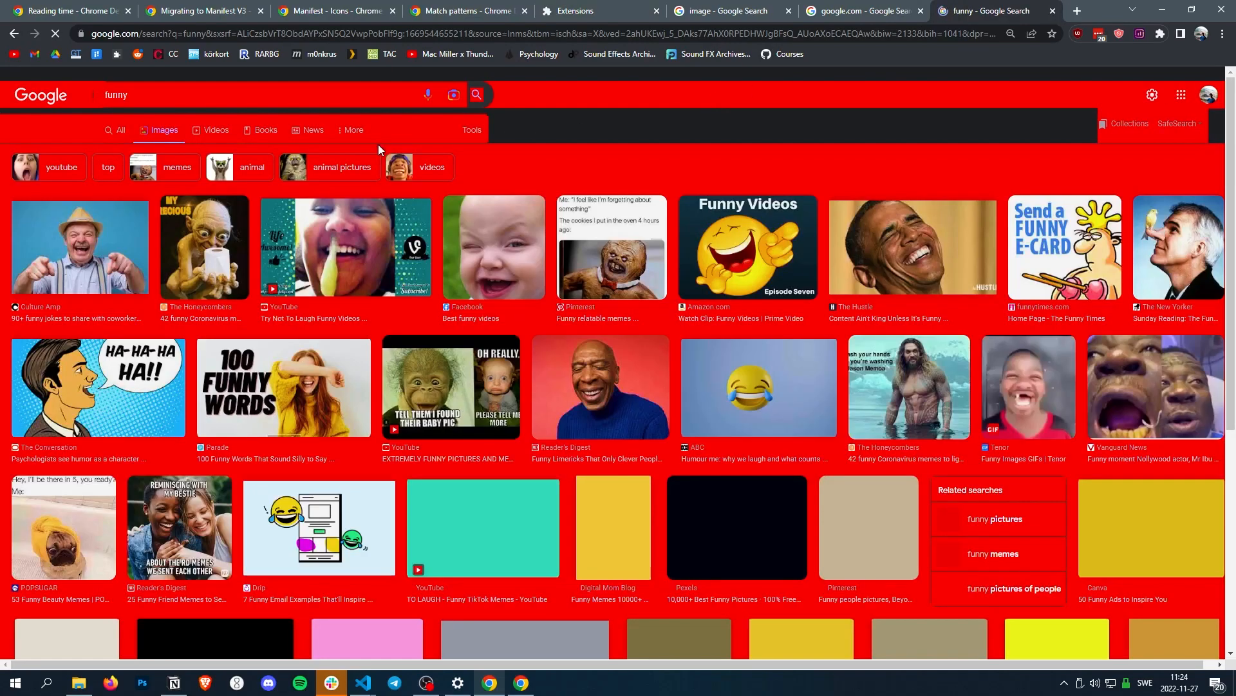
pyautogui.scroll(-3)
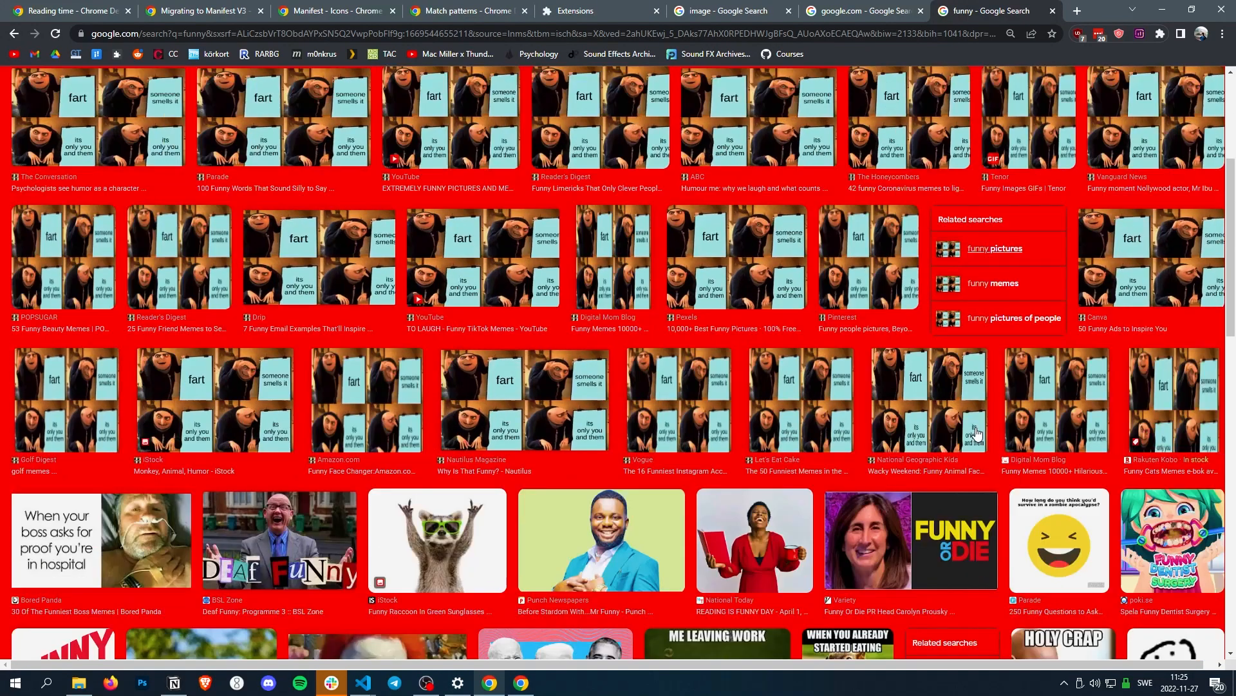
pyautogui.scroll(3)
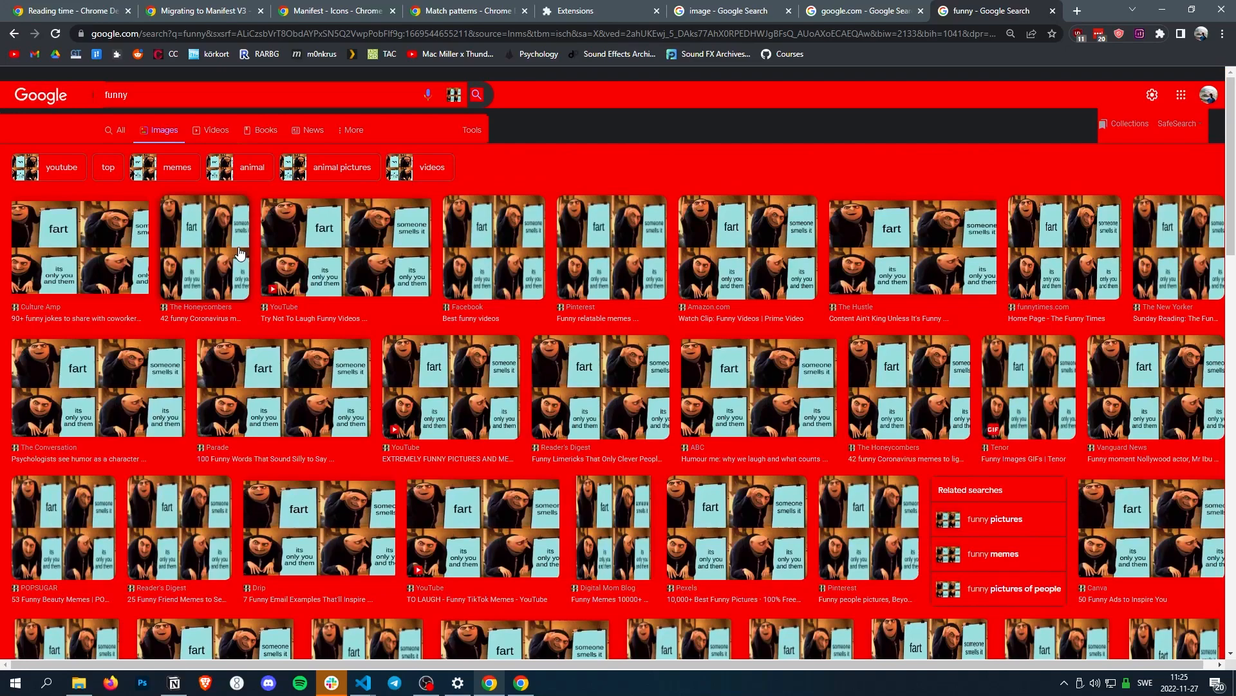
pyautogui.moveTo(595, 127)
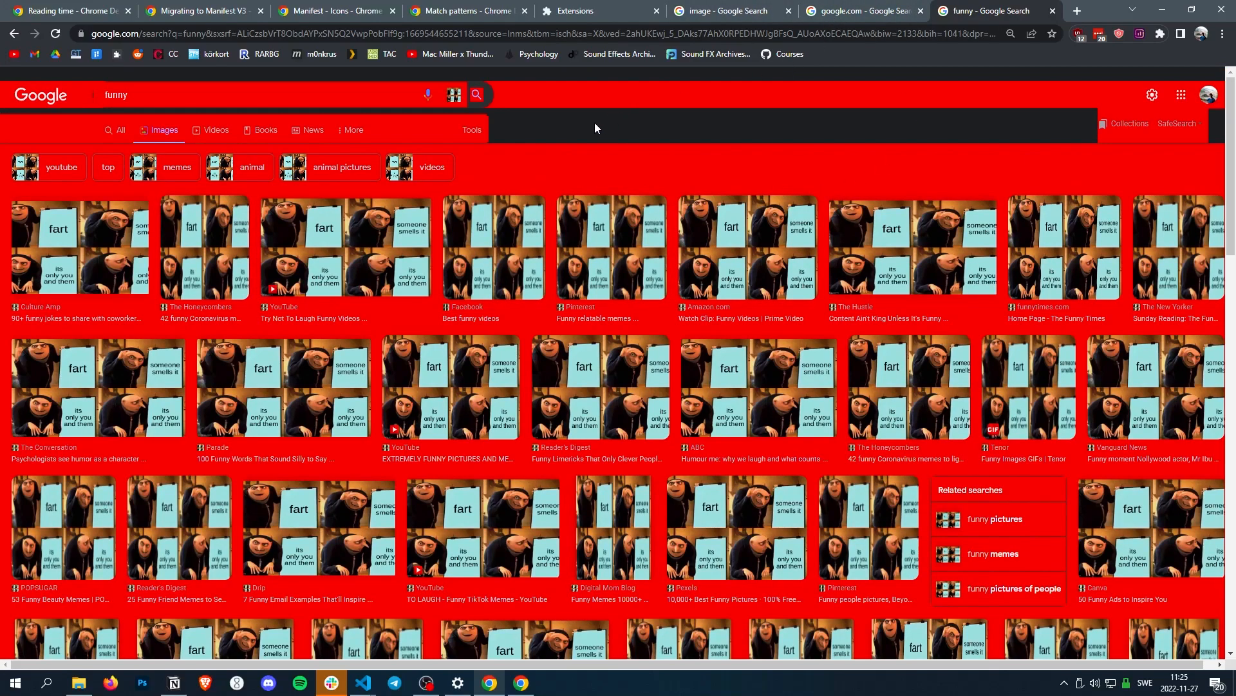
pyautogui.moveTo(437, 484)
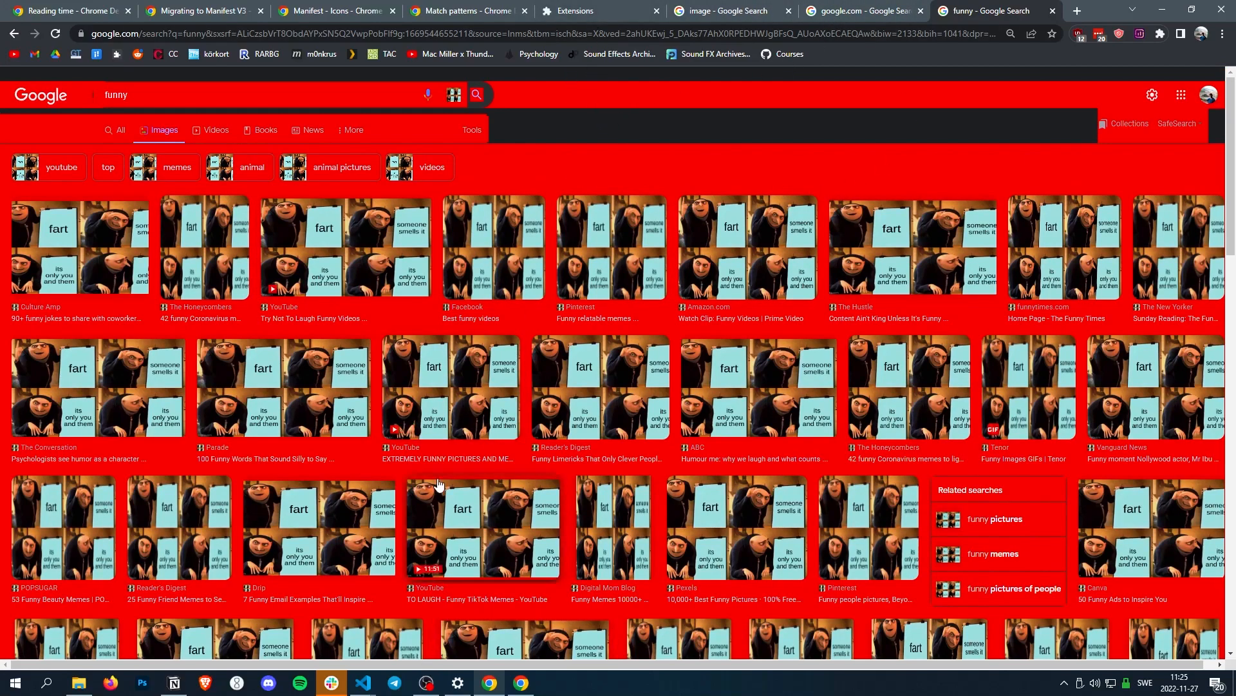